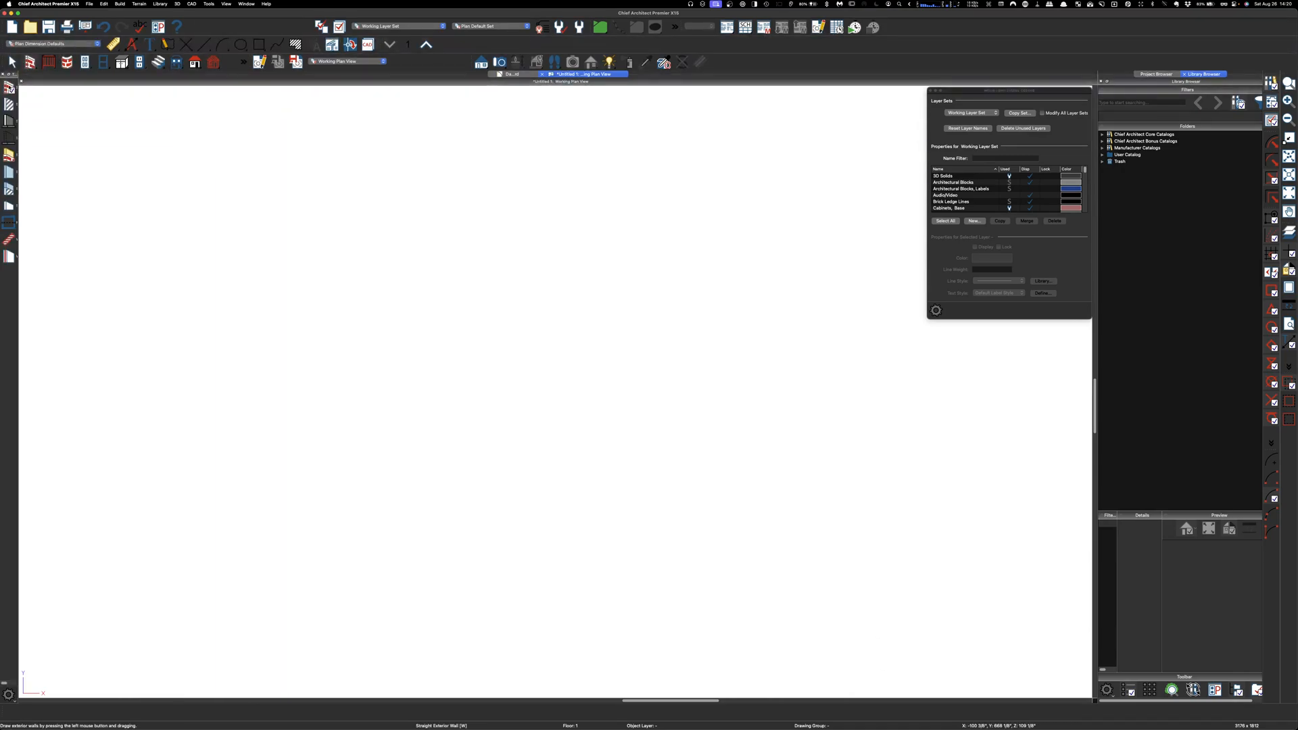
Step: Draw a closed rectangle of exterior walls 31'4" by 29'3" for an 802 sq ft living area
click(349, 43)
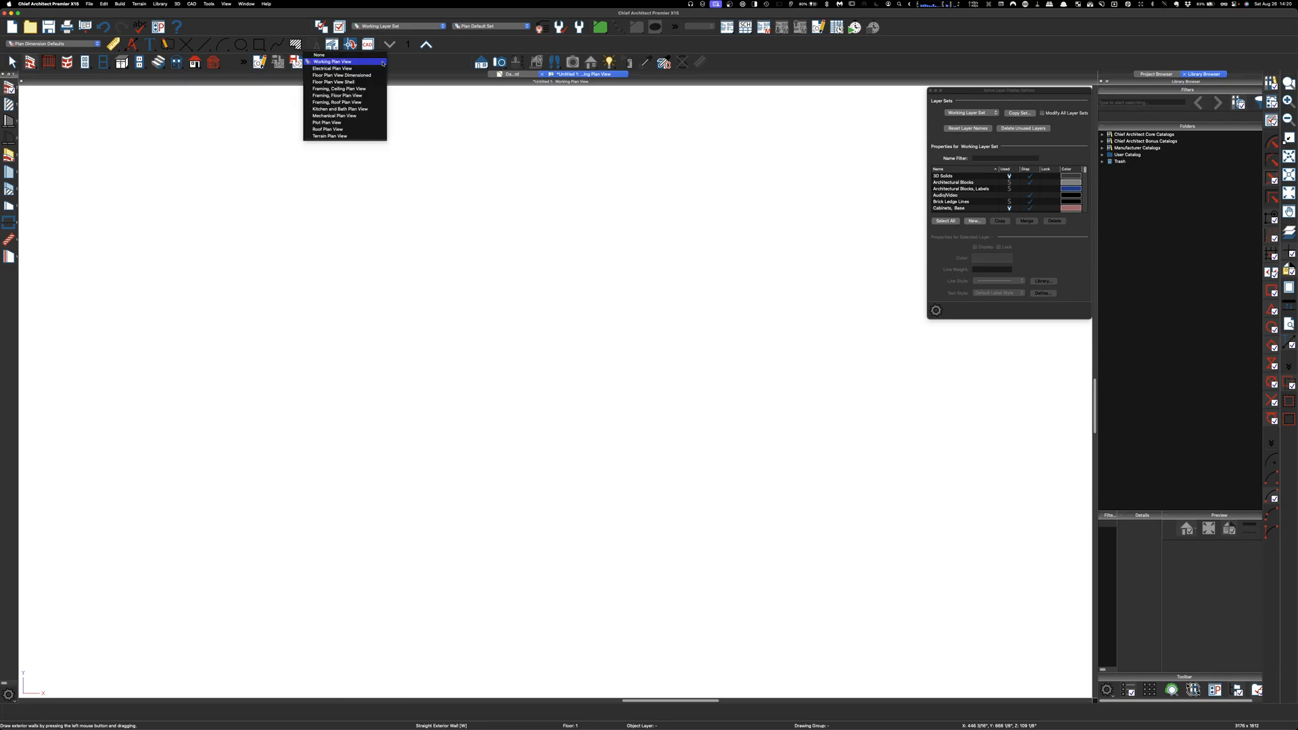
mouse_move(340, 76)
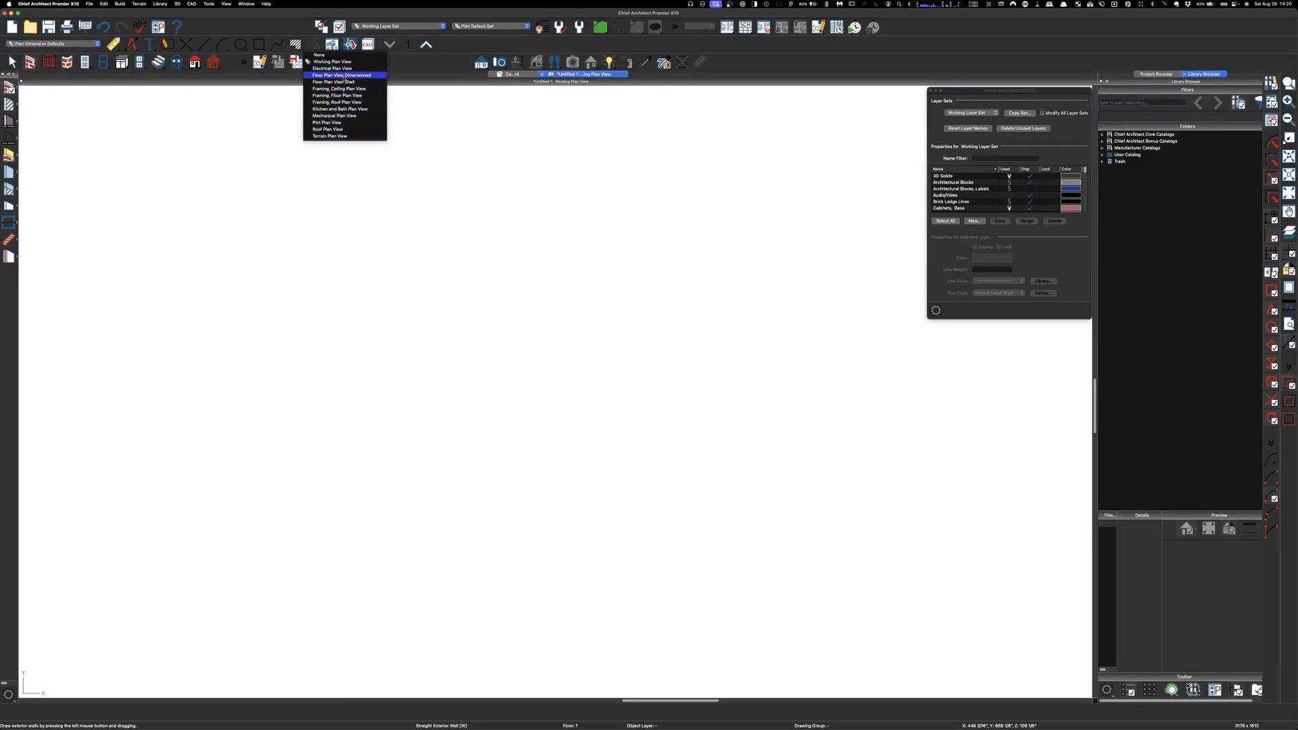
mouse_move(339, 109)
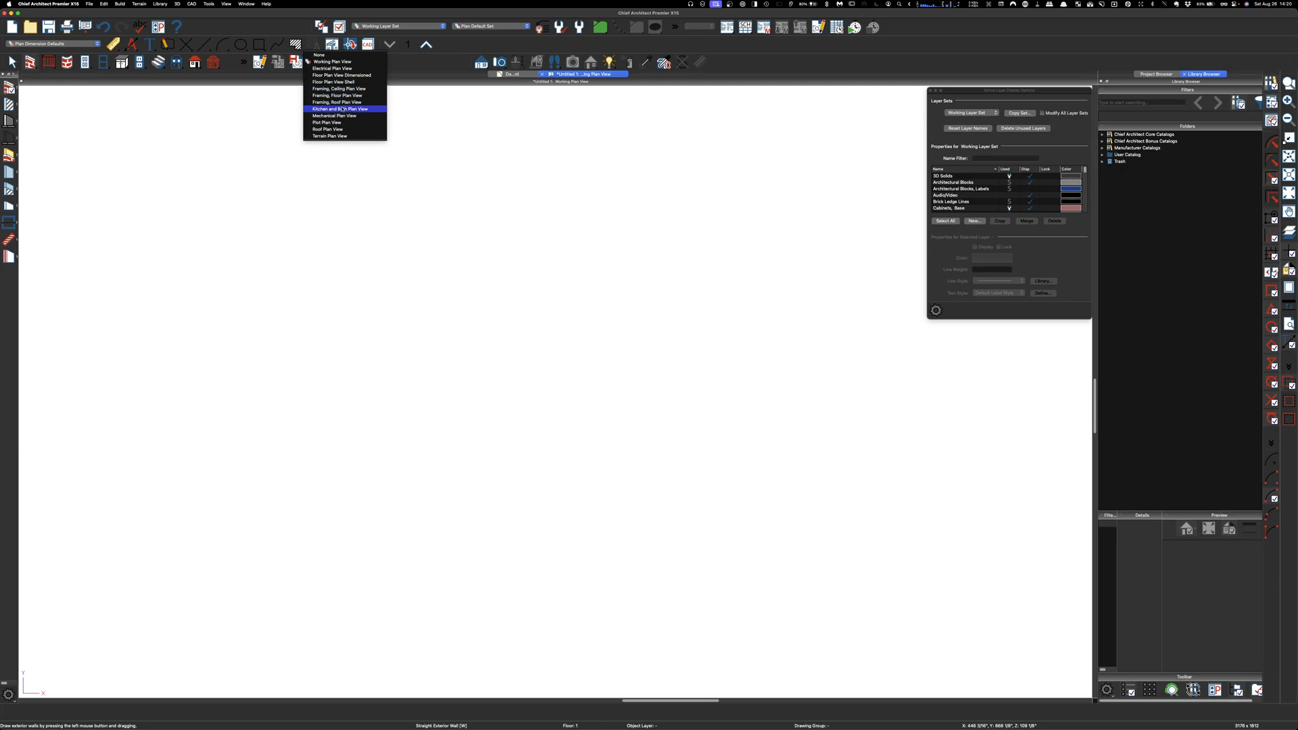
click(333, 61)
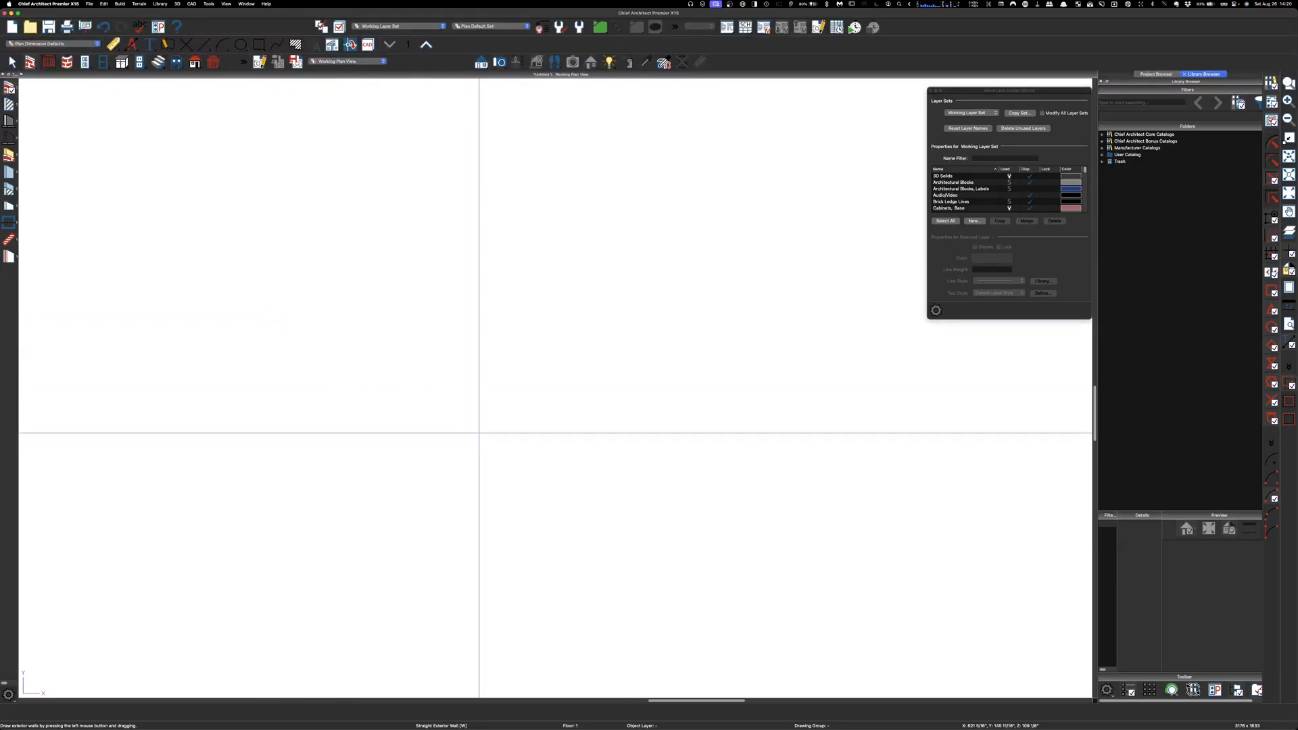
drag(389, 426, 537, 426)
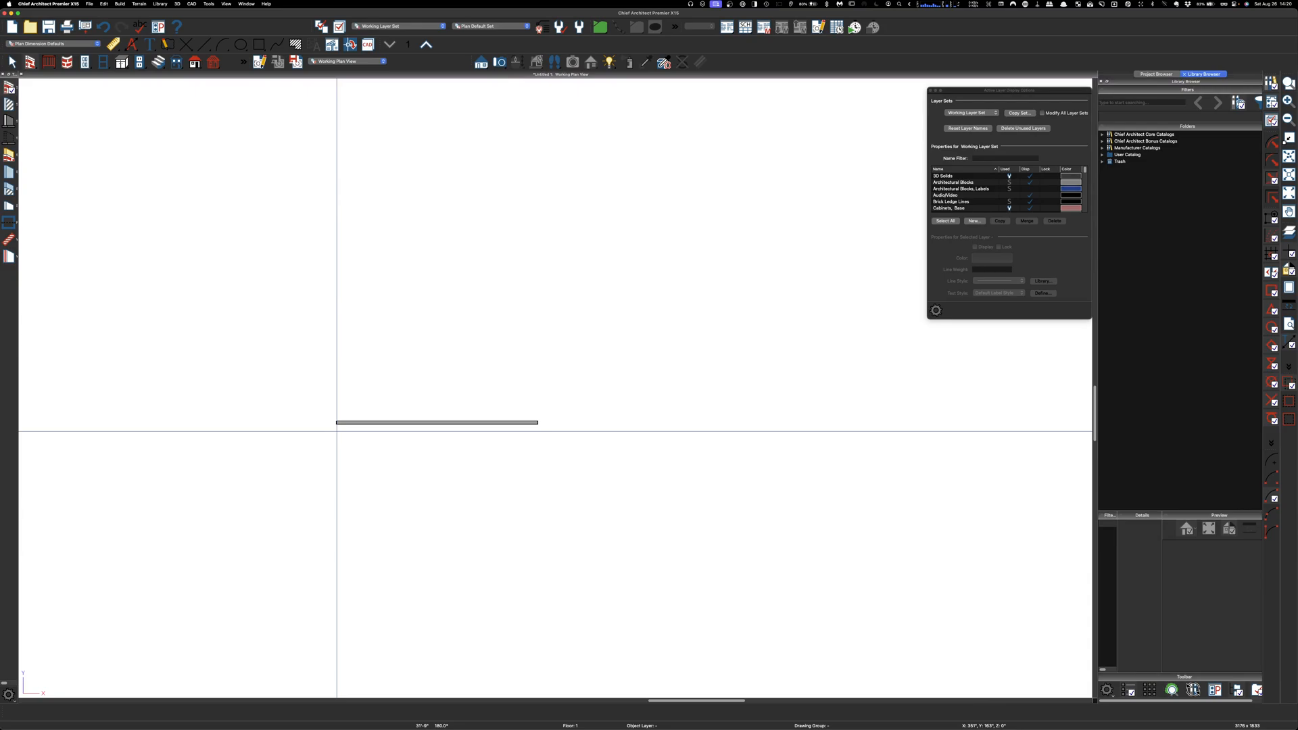
drag(339, 422, 338, 269)
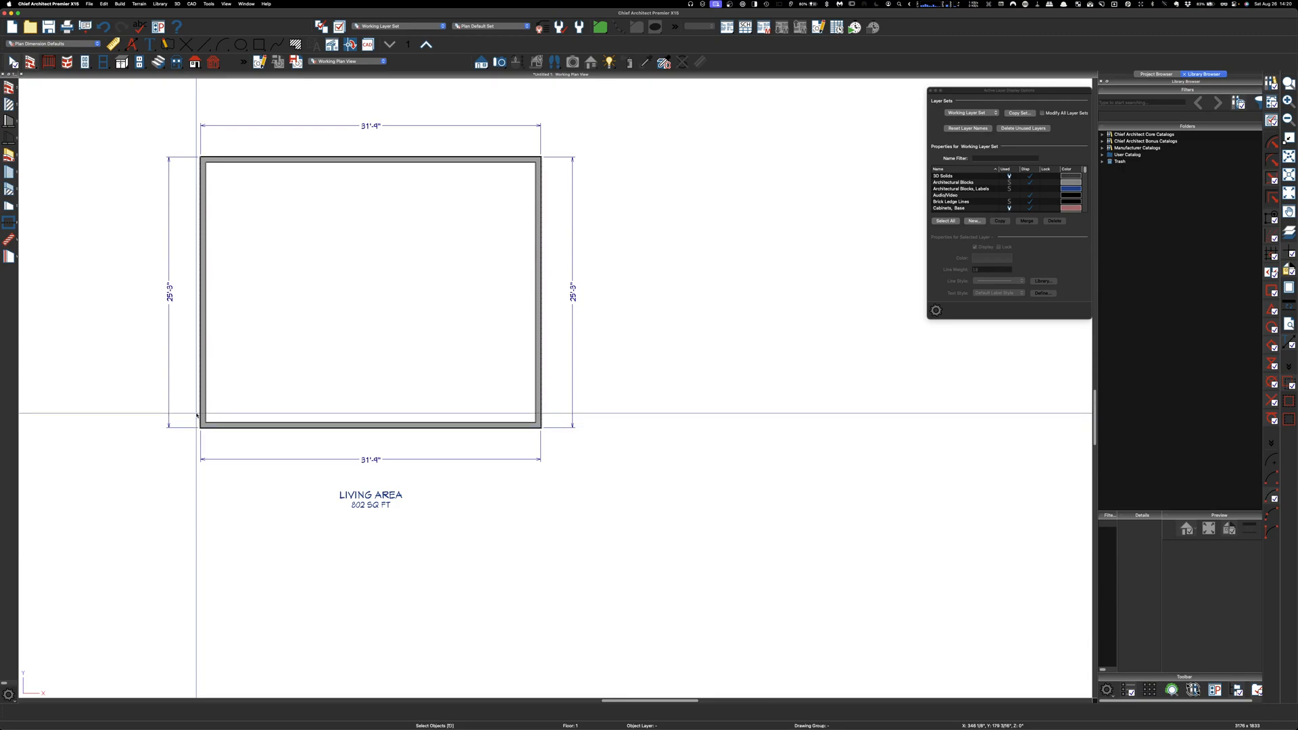
mouse_move(197, 414)
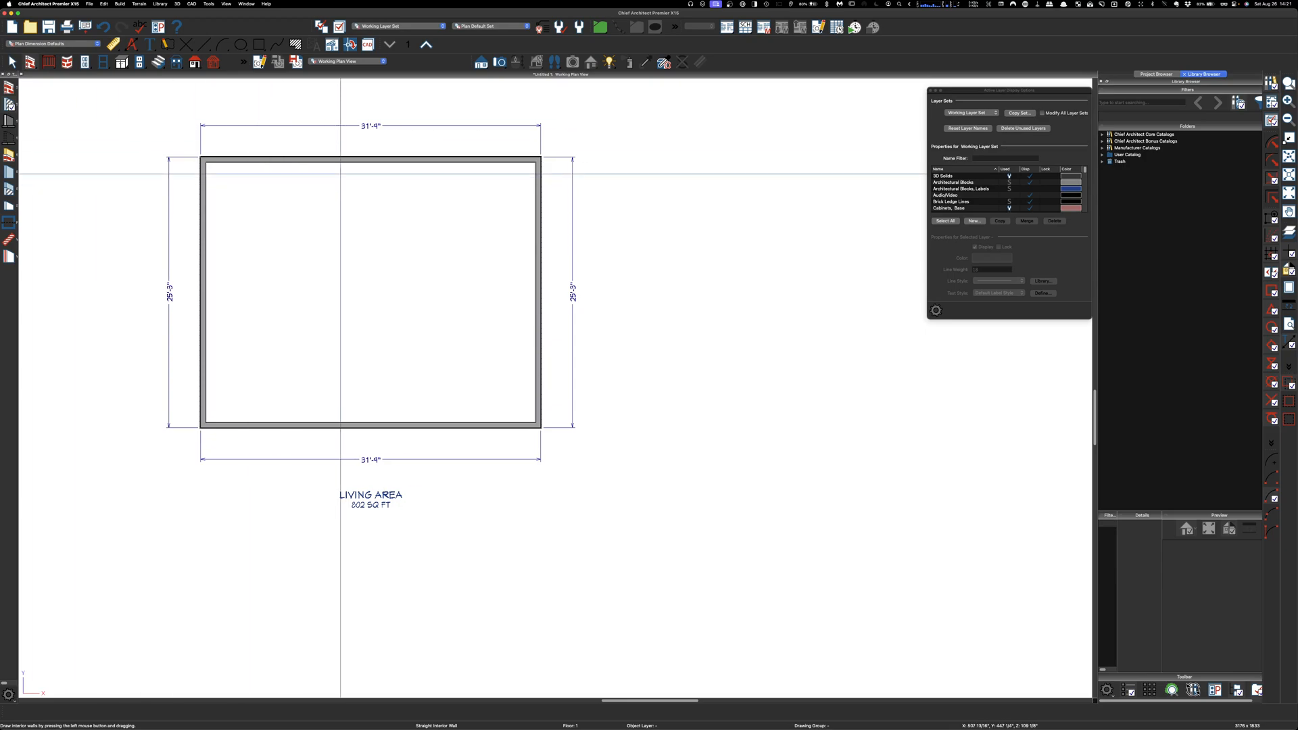
Step: Draw interior walls making three side-by-side spaces, with the left one split into two rooms
drag(331, 160, 332, 424)
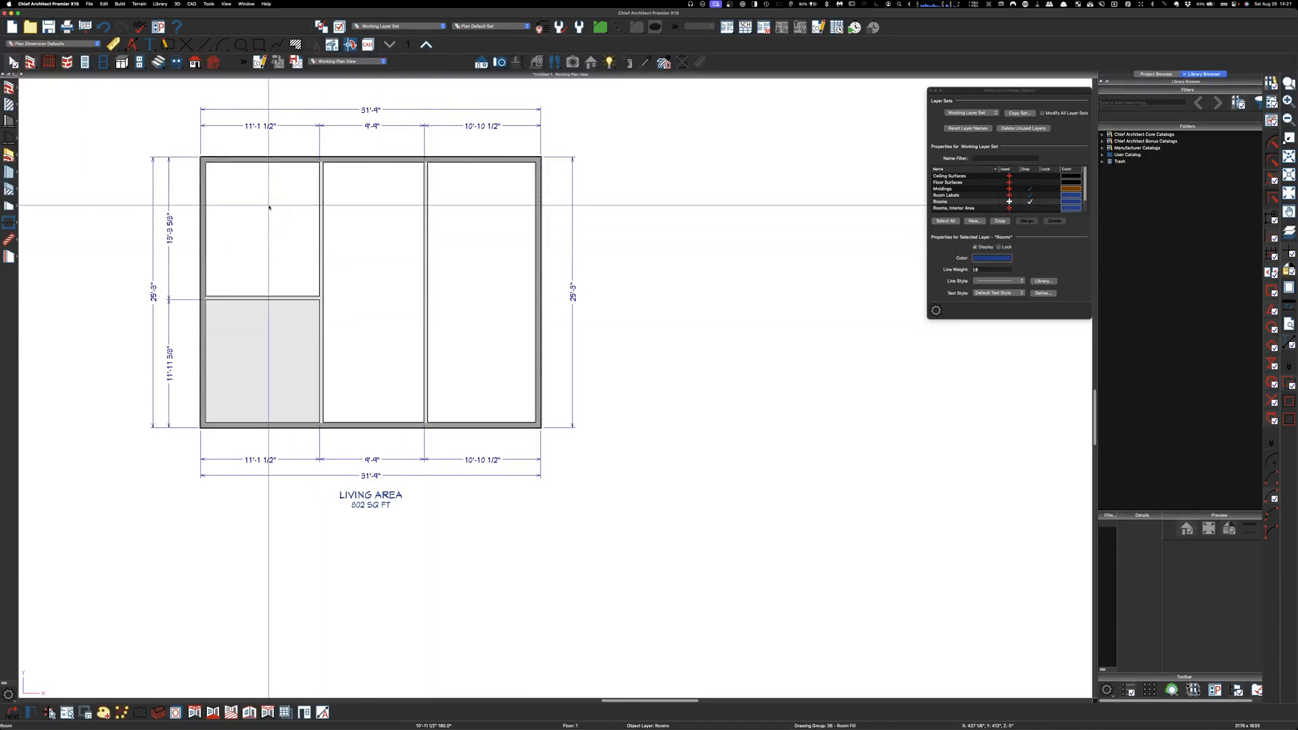
Step: Cancel the lower-left room's settings and bring up Room Specification for the upper-left room
double_click(259, 359)
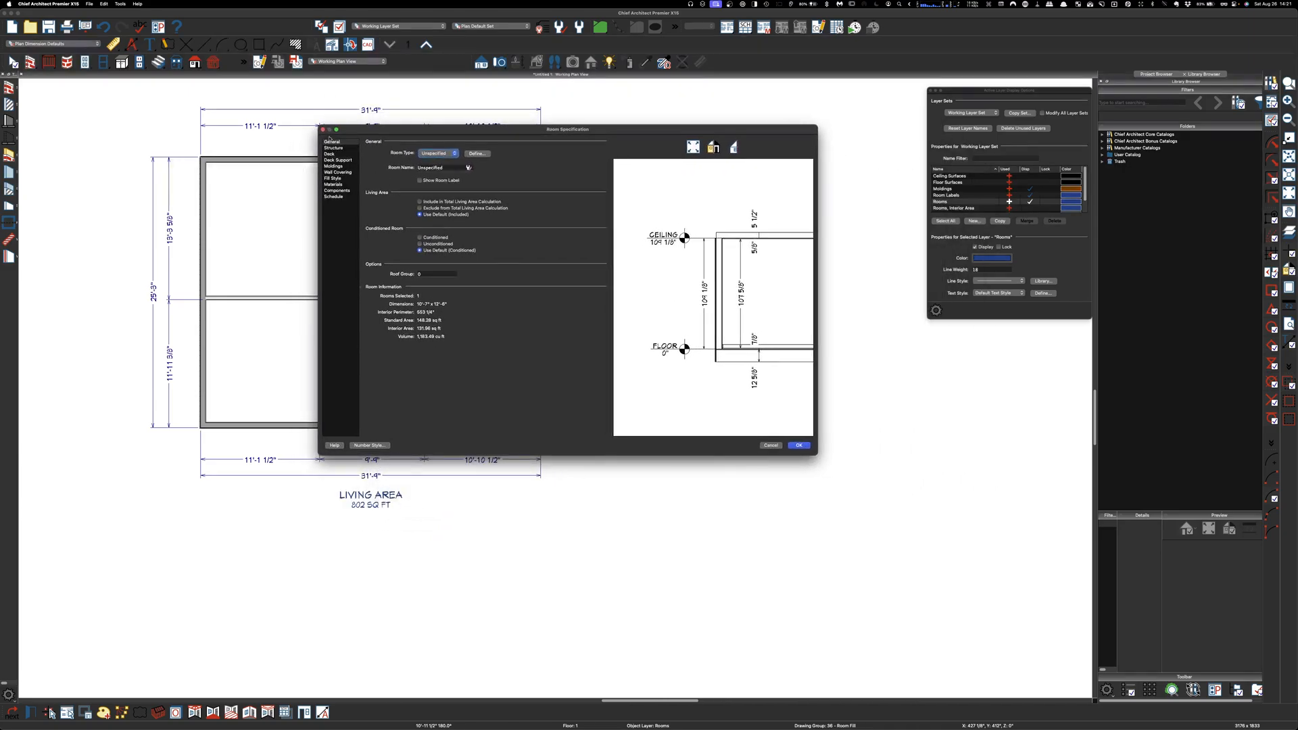
click(798, 445)
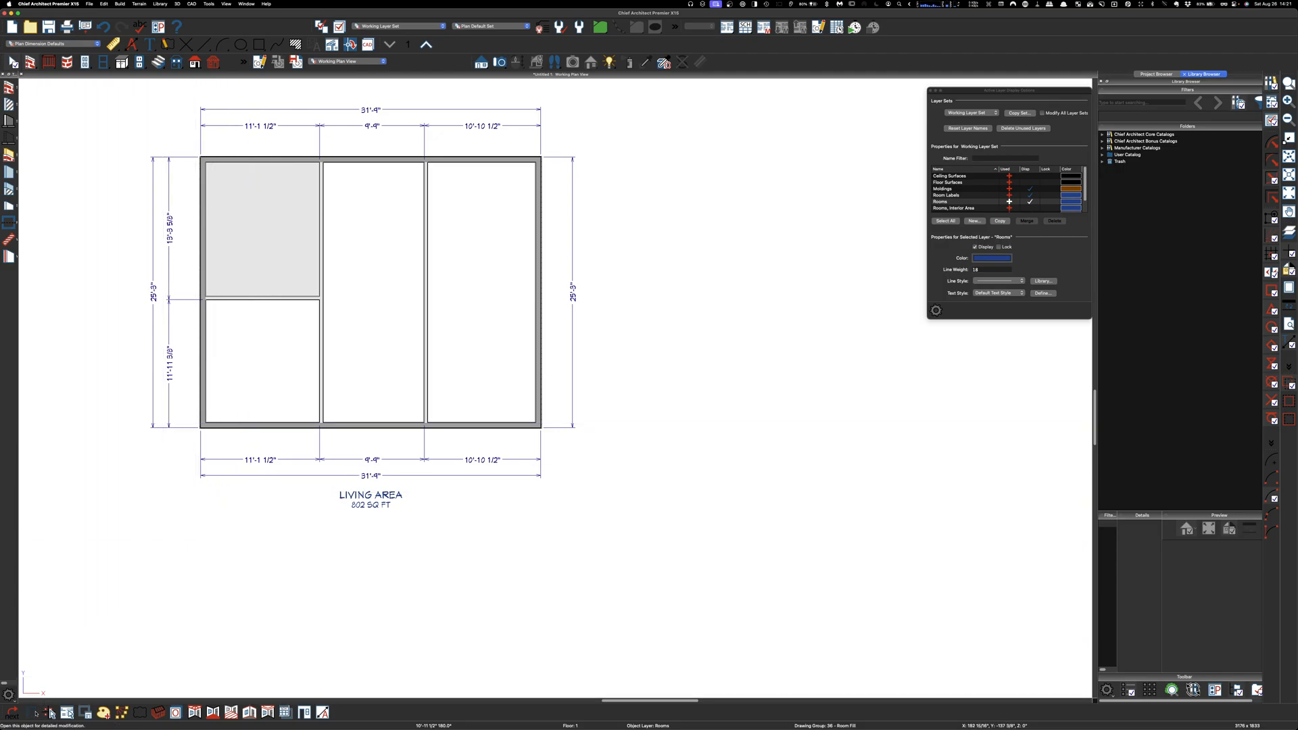
double_click(260, 227)
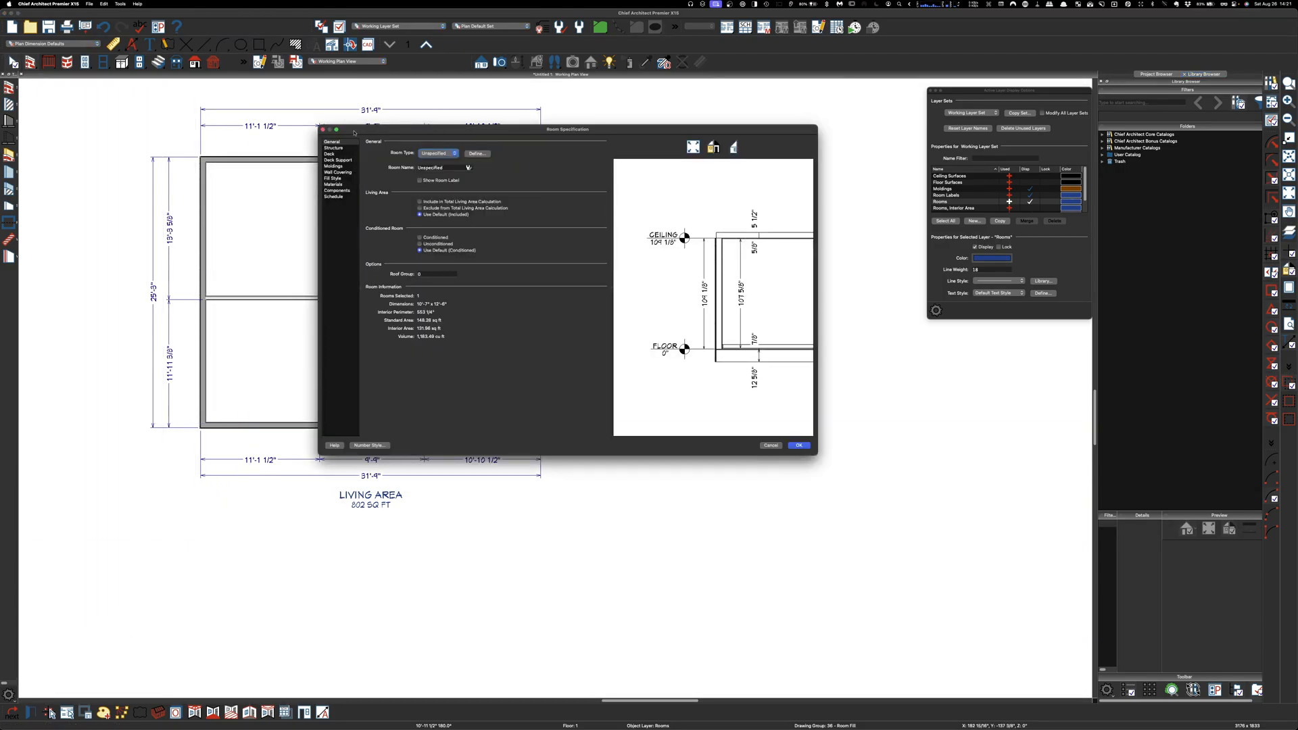
click(798, 445)
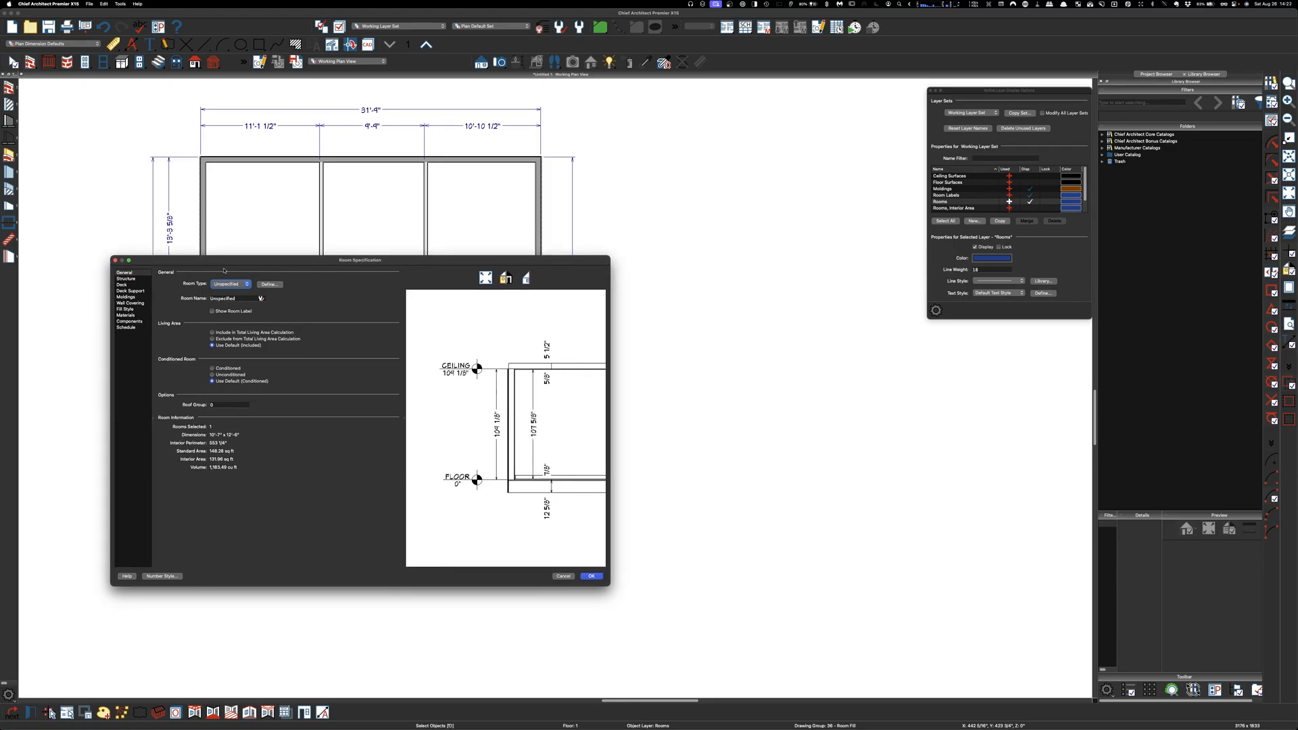
Step: Set the upper-left room's type to Bedroom with its room label shown, and apply it
click(245, 283)
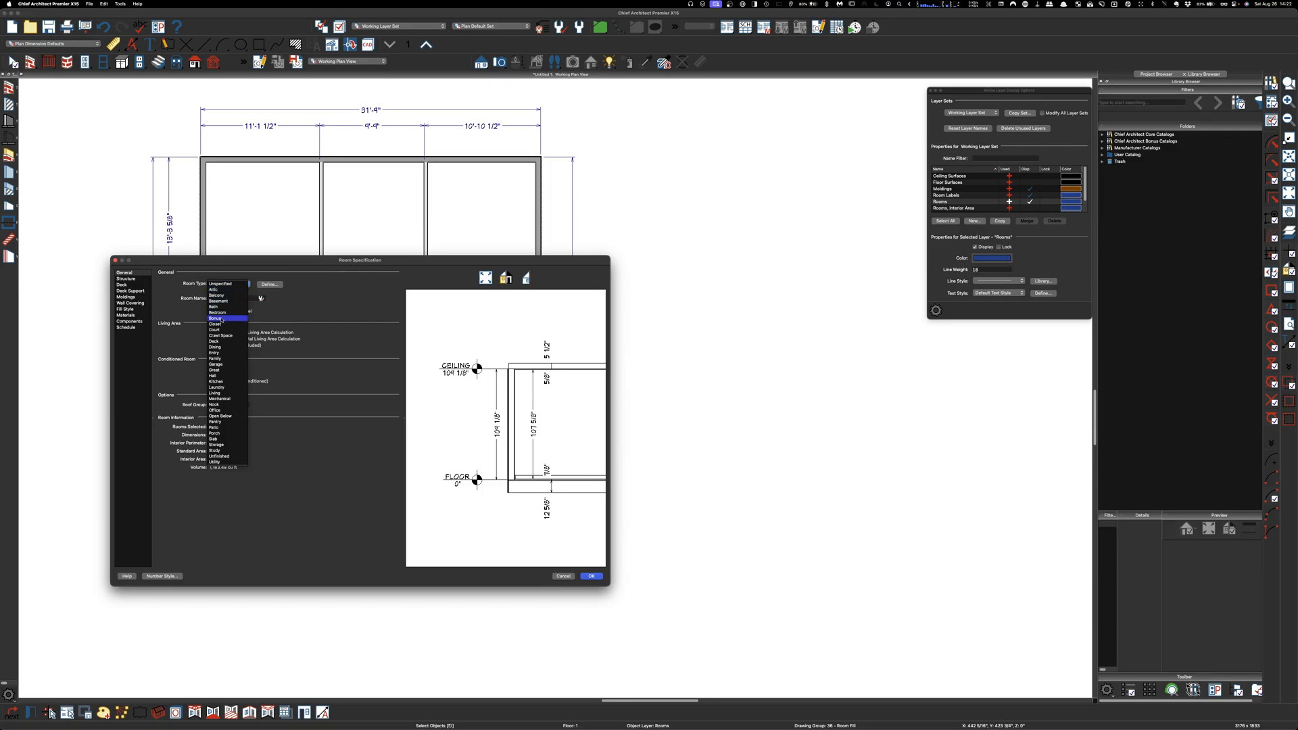
mouse_move(323, 306)
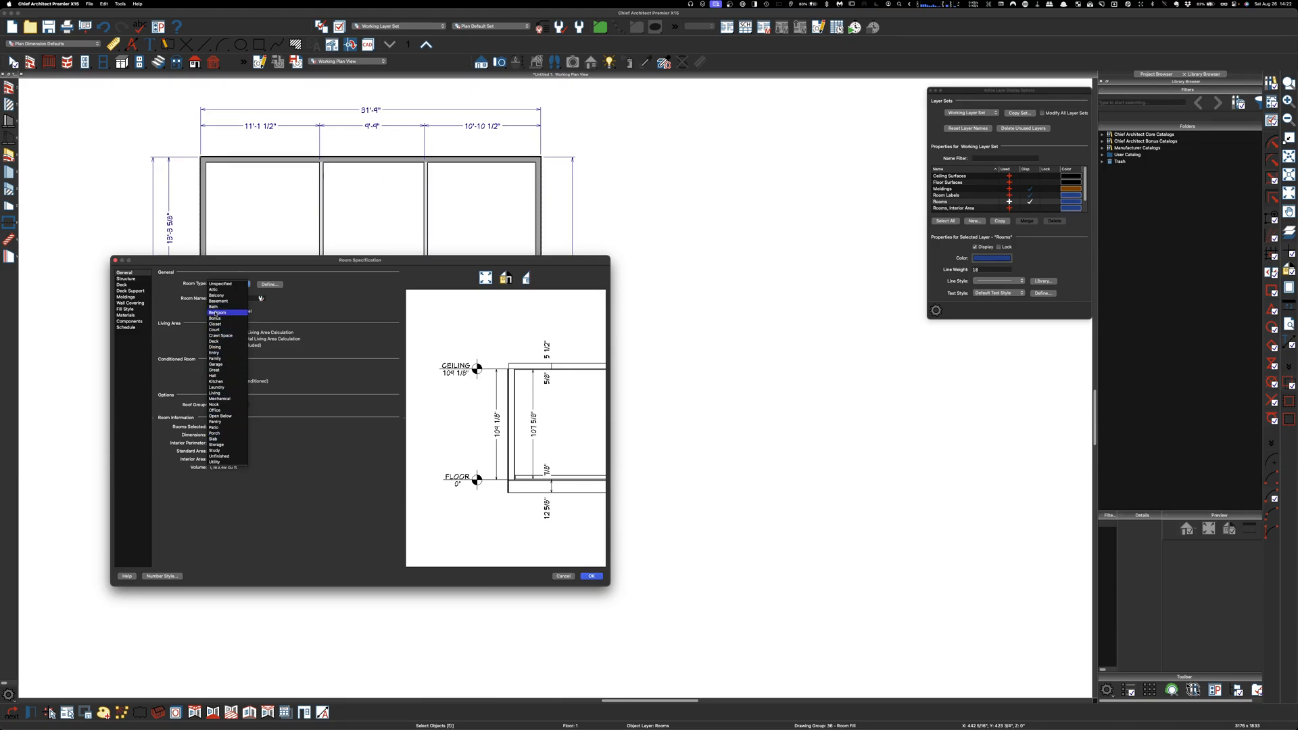
click(217, 312)
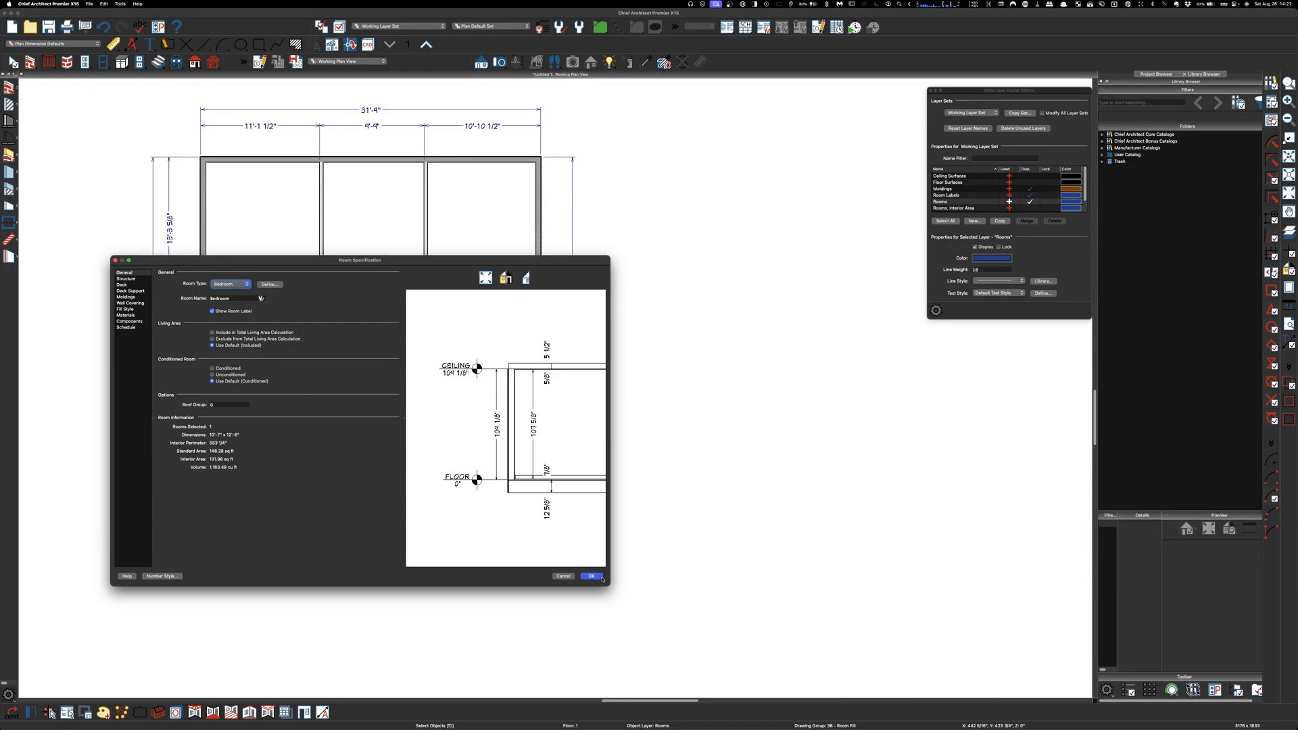
click(591, 576)
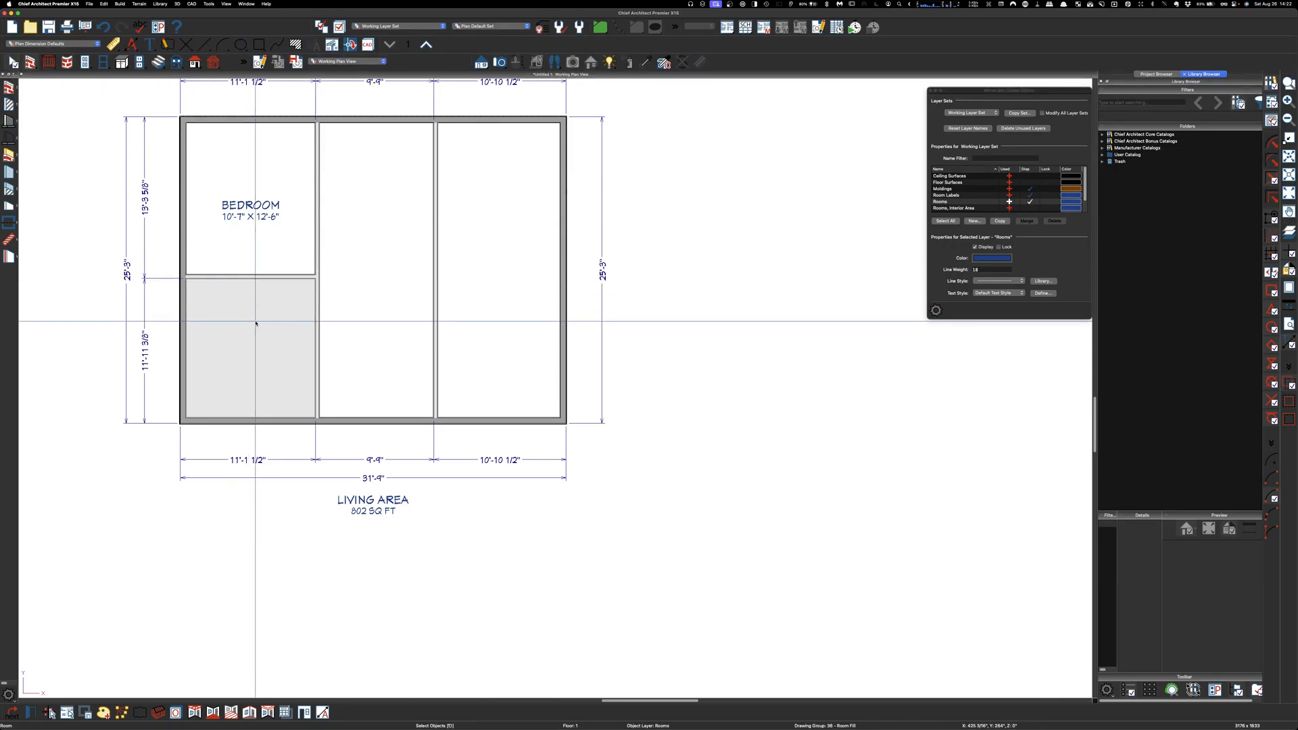
mouse_move(268, 347)
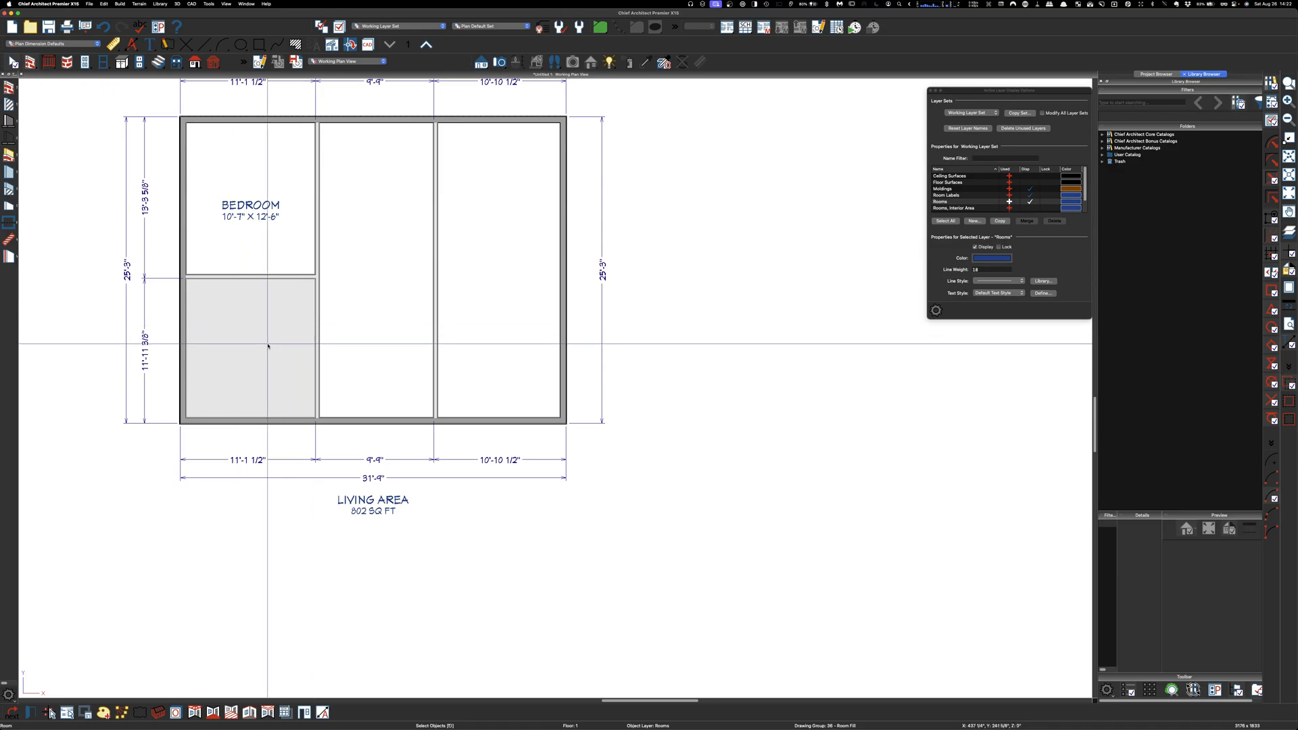
mouse_move(264, 332)
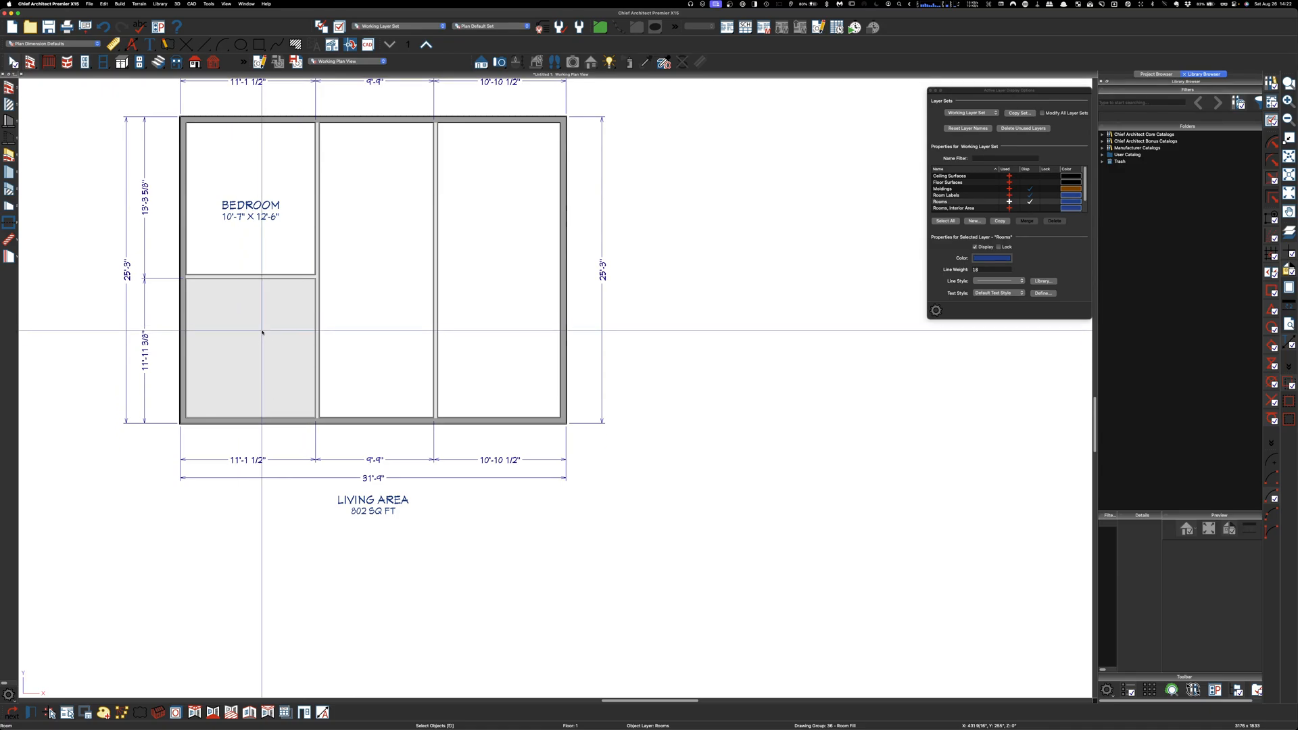
mouse_move(249, 333)
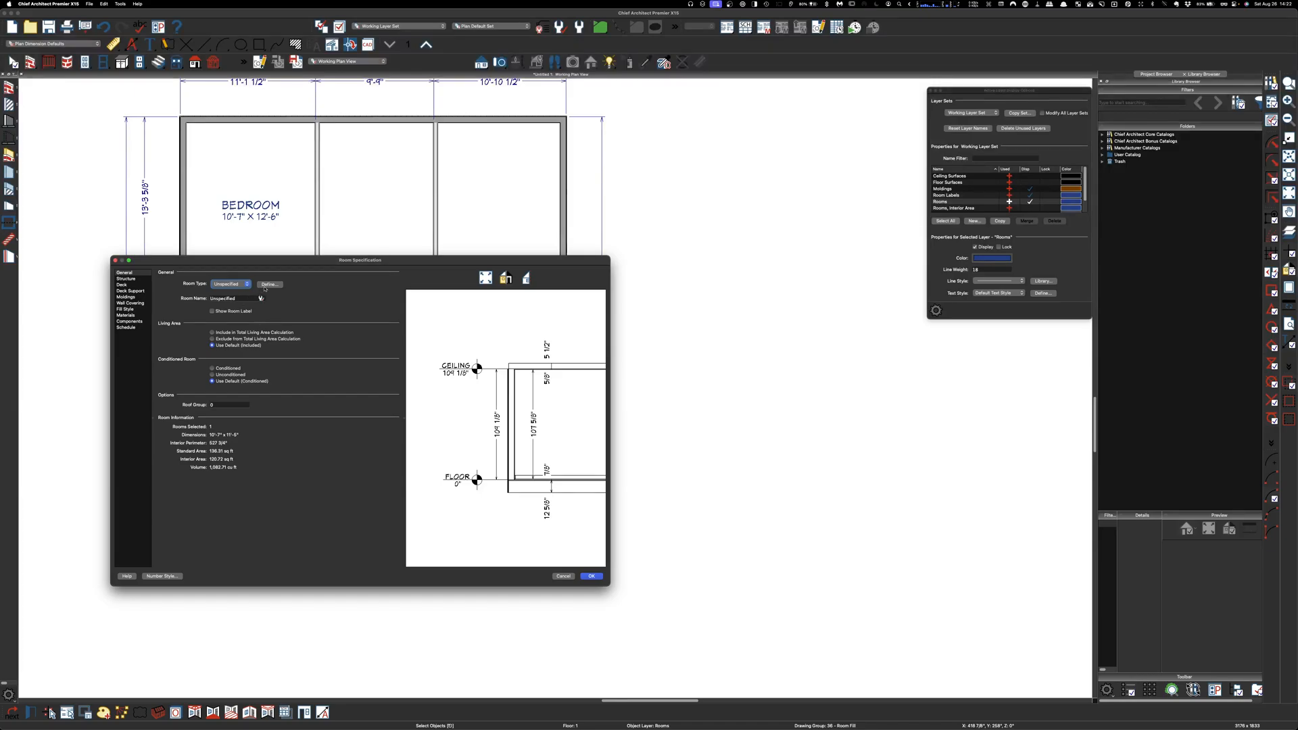
Step: Set the lower-left room's type to Bedroom and bring up the Room Types list via Define
click(246, 282)
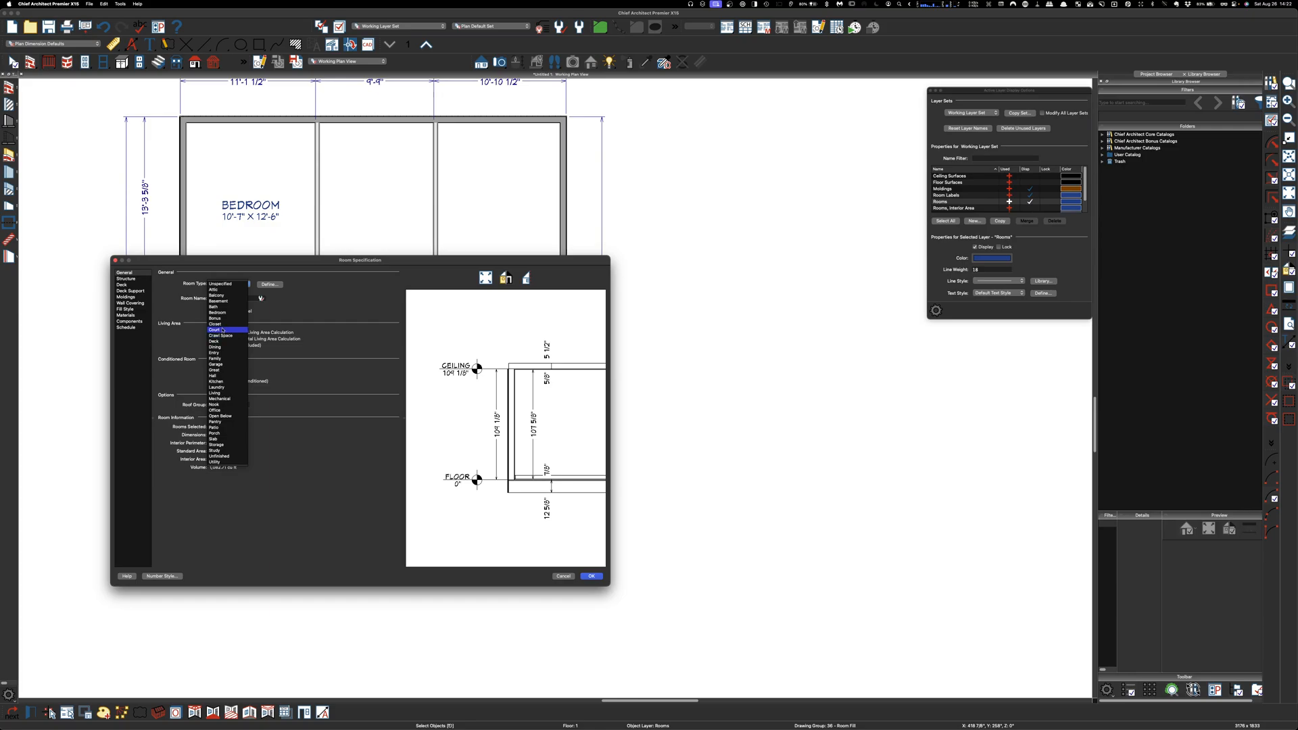
click(217, 307)
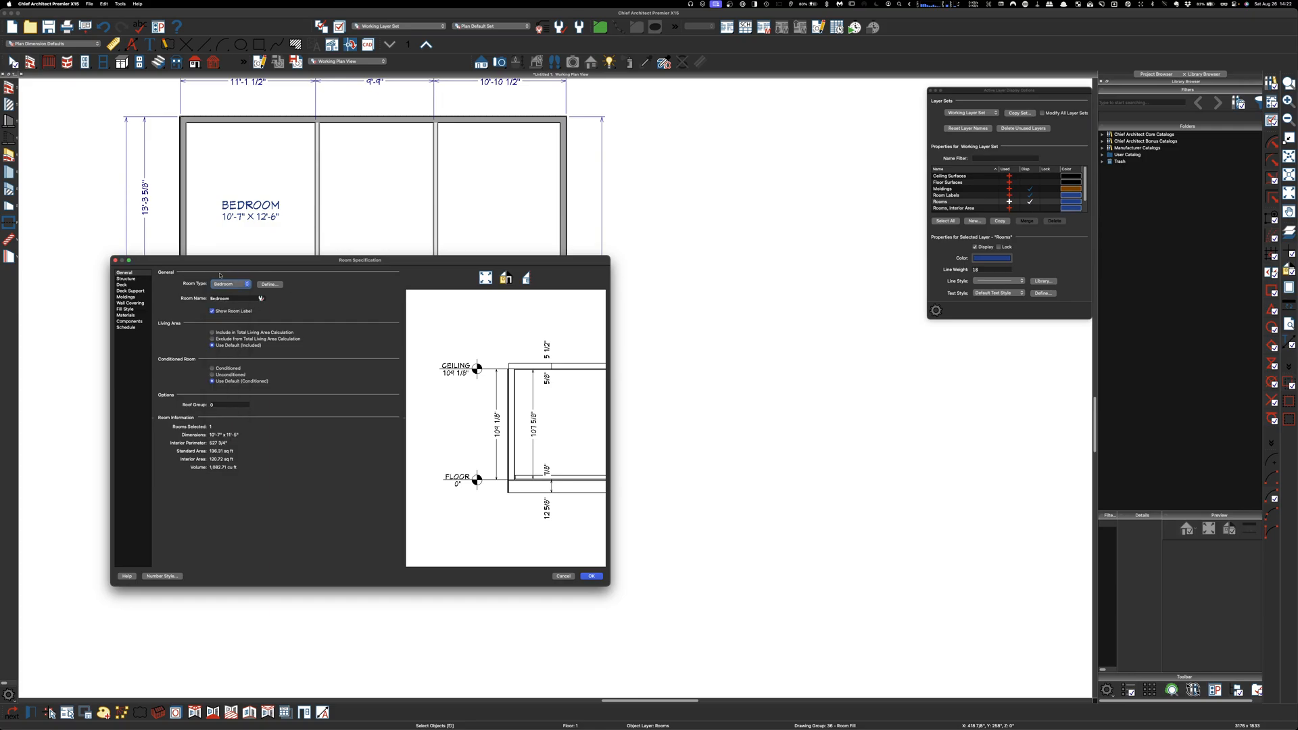
drag(360, 260, 681, 235)
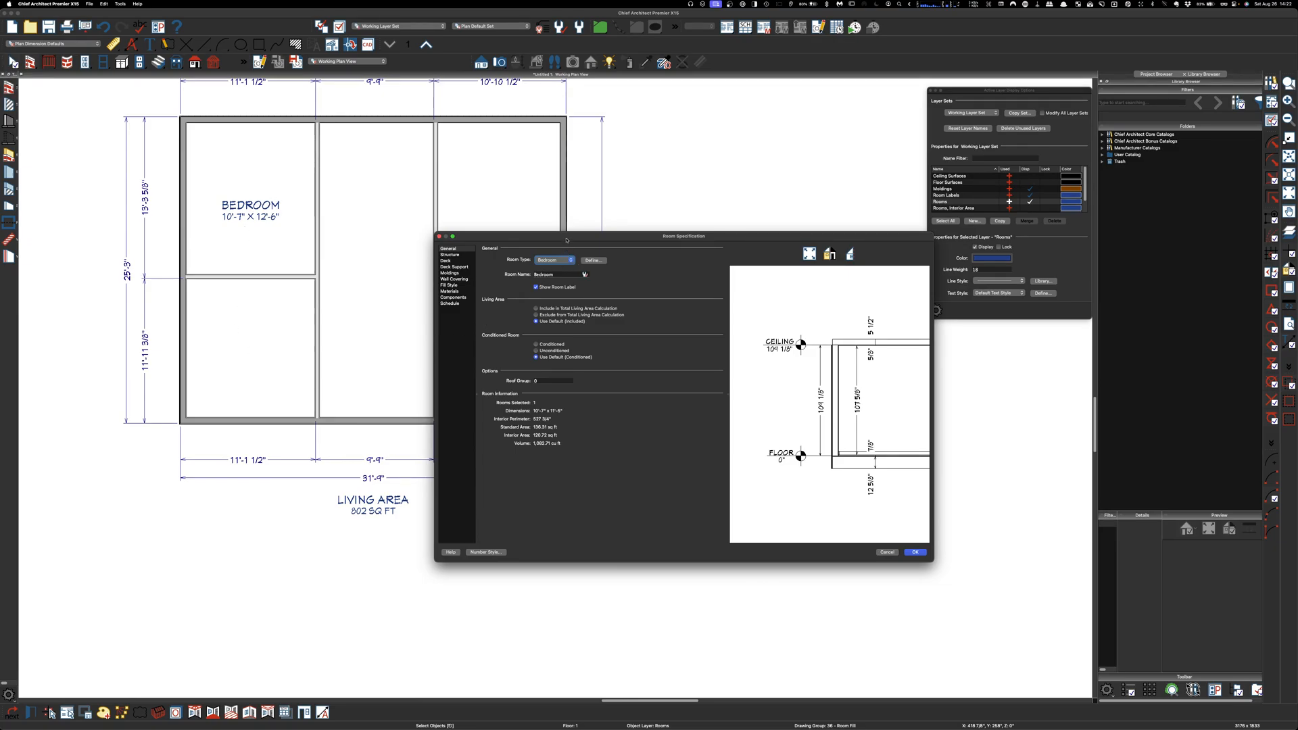
drag(684, 236, 371, 241)
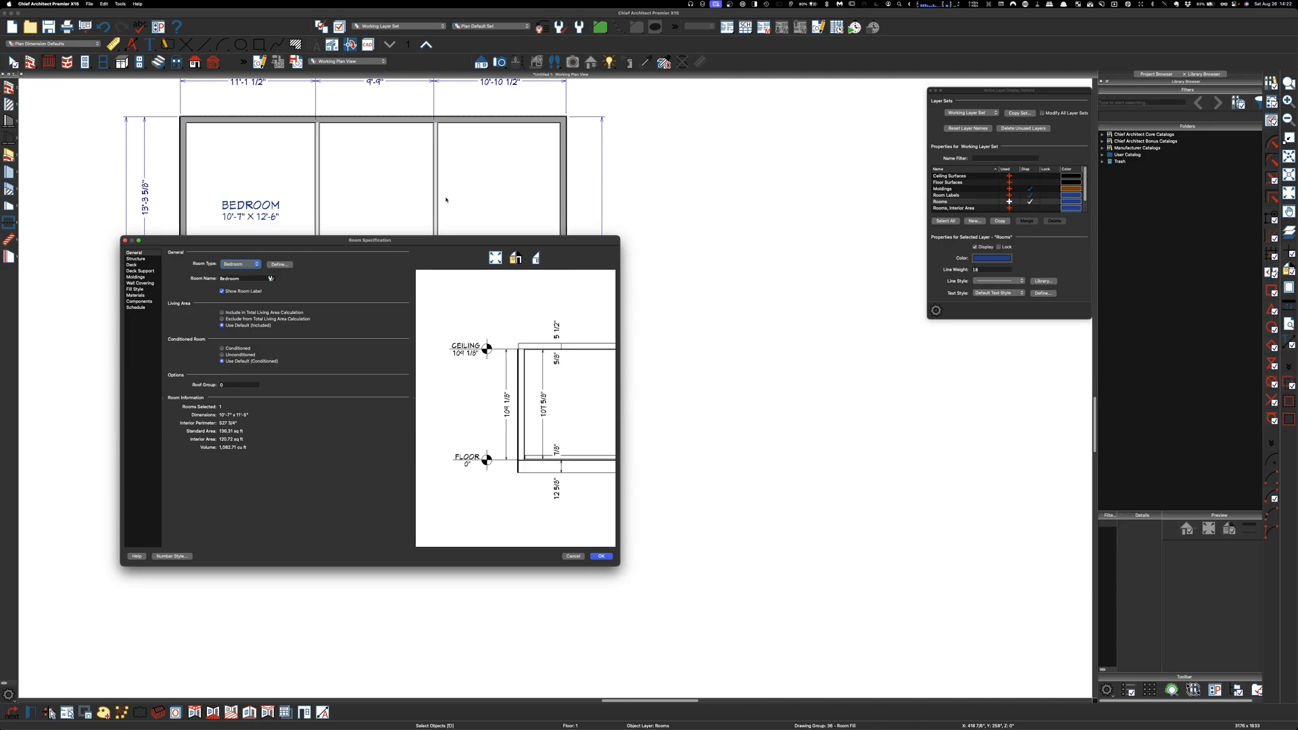
click(280, 263)
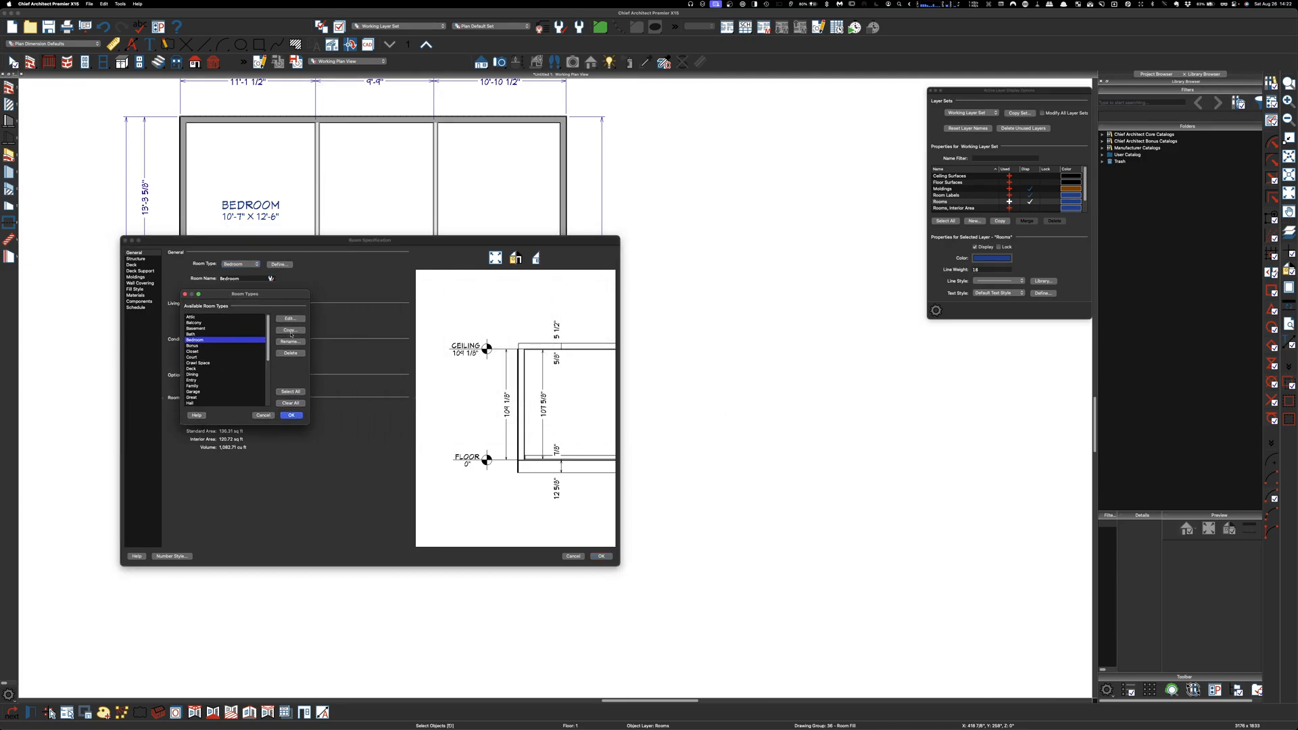
Step: Copy the Bedroom room type and name the new type BDRM 1
click(289, 330)
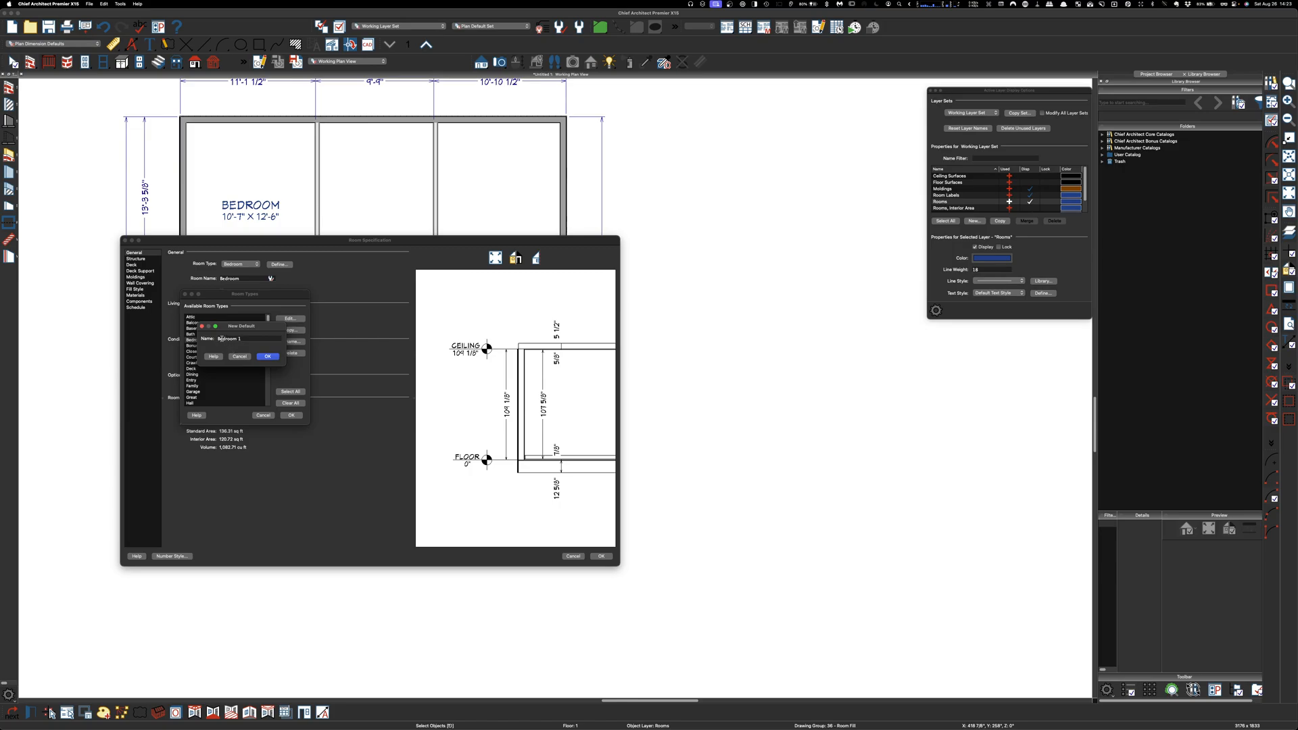
double_click(227, 338)
text(BDRM)
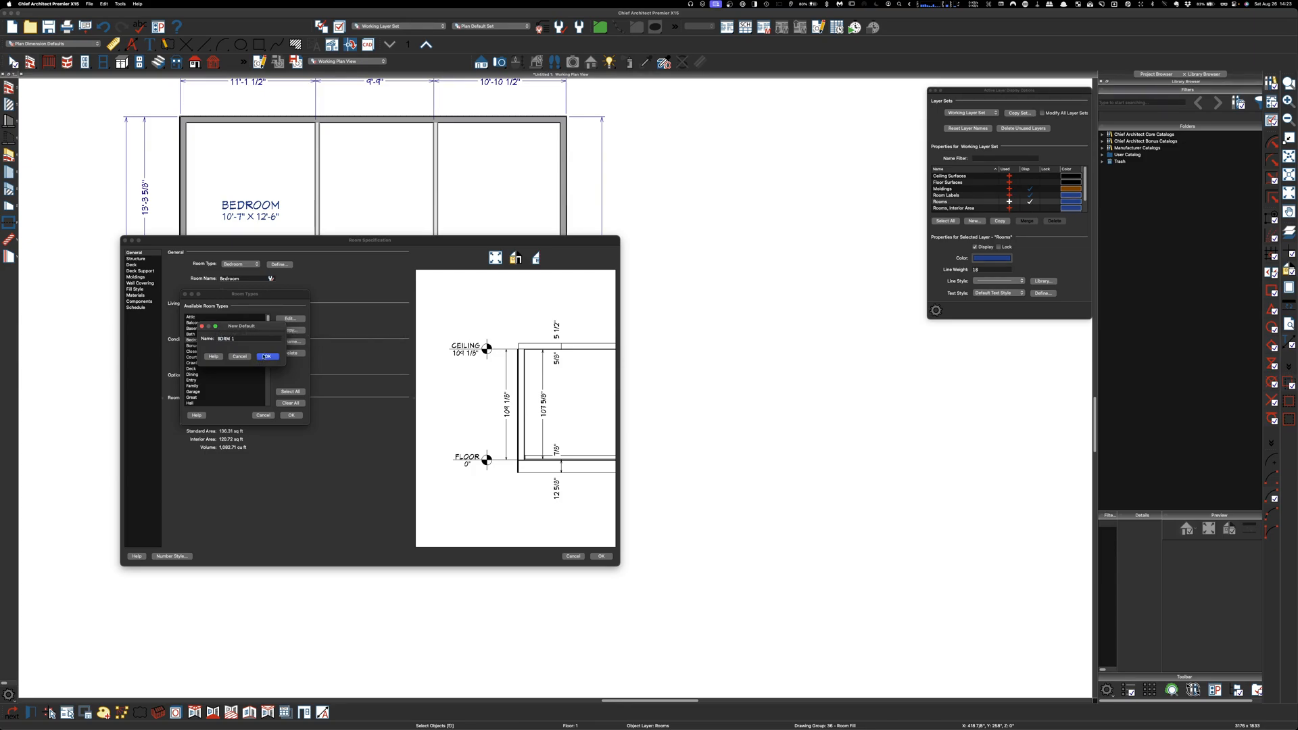
click(267, 355)
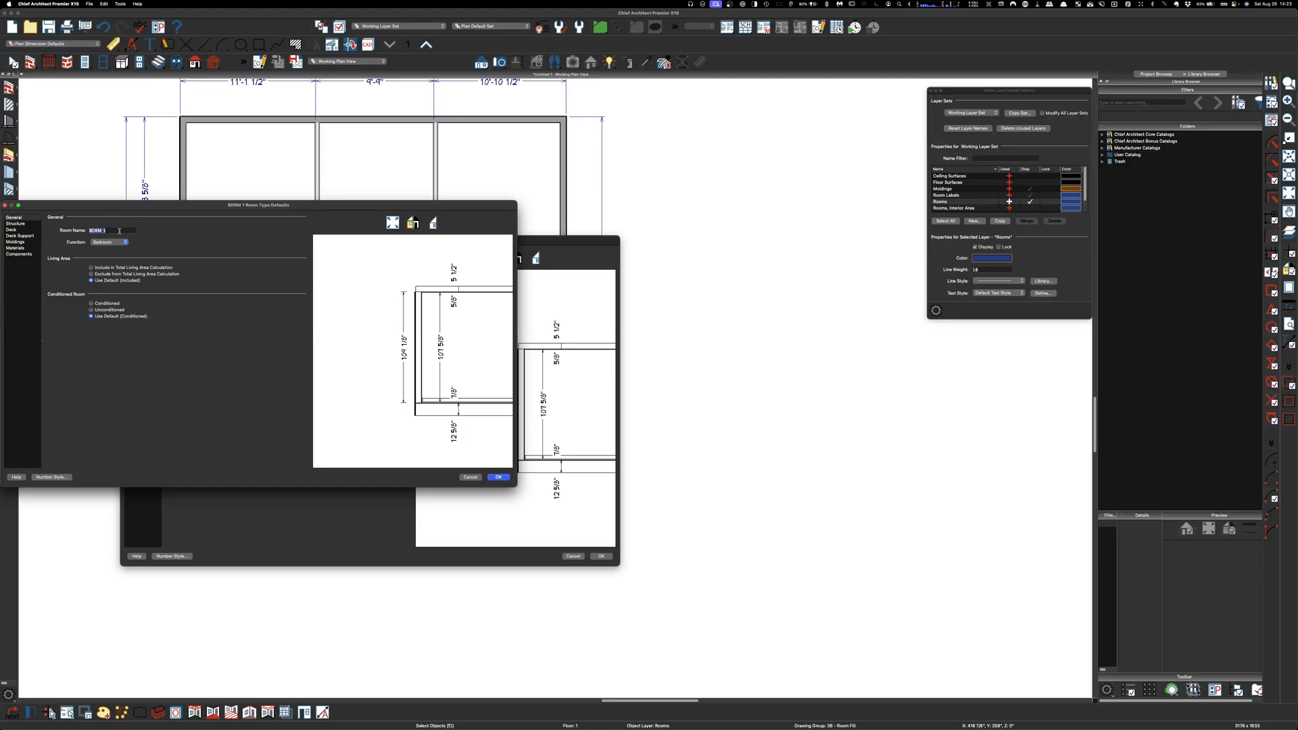
Step: Keep Bedroom as the BDRM 1 room type's function in its defaults
click(125, 242)
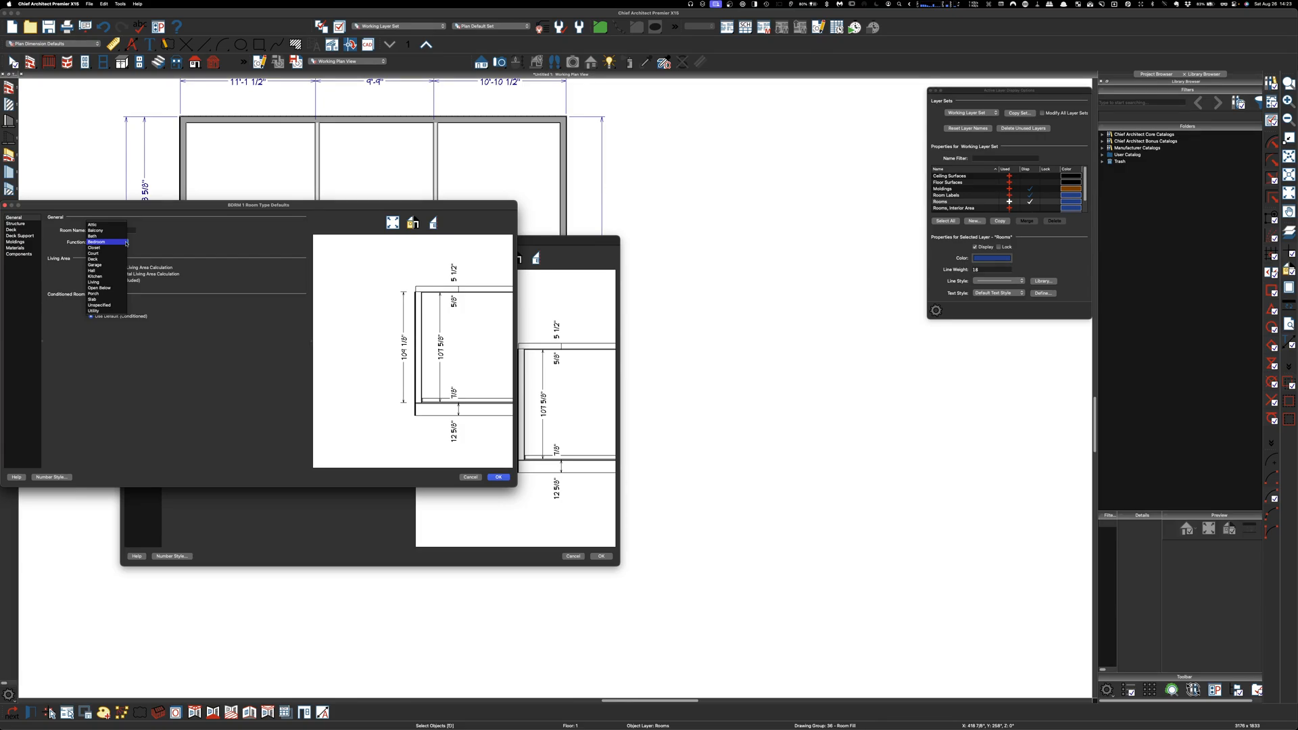
click(97, 242)
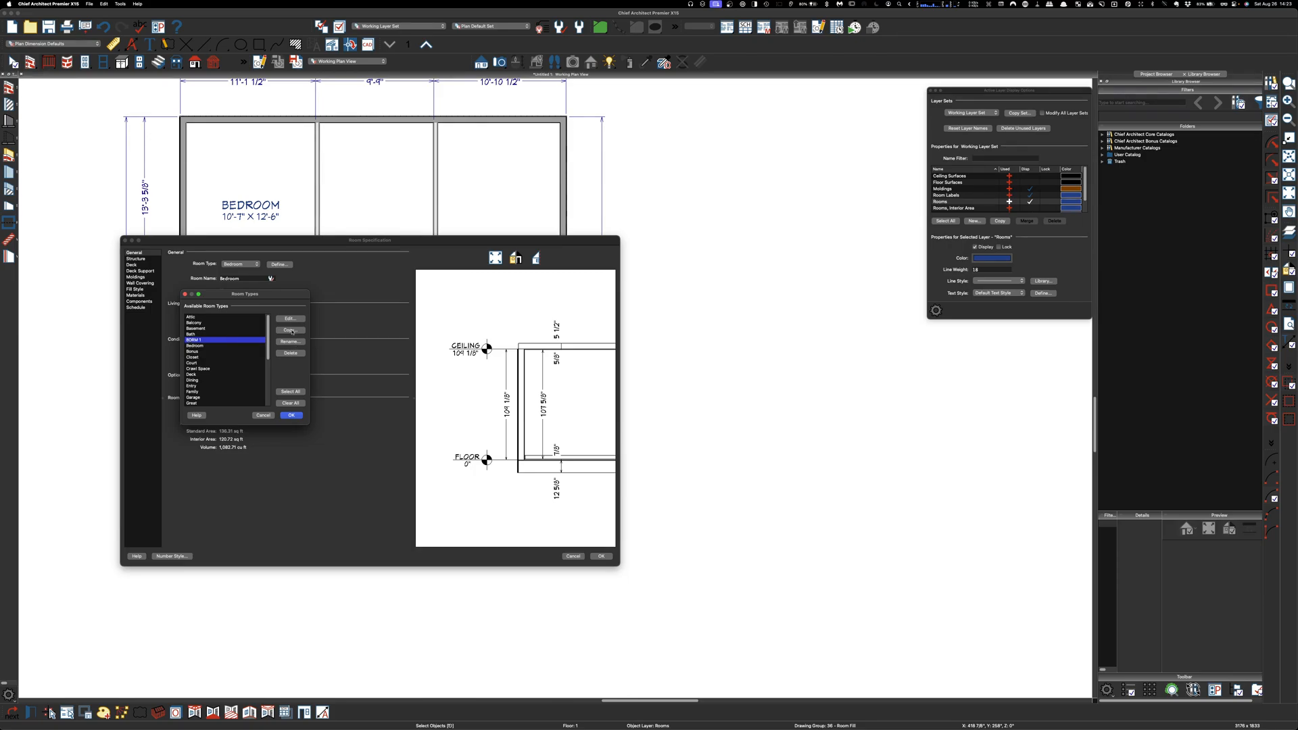
Step: Copy Bedroom into BDRM 2 and BDRM 3, rename the original to BDRM 4, and apply the room settings
click(289, 330)
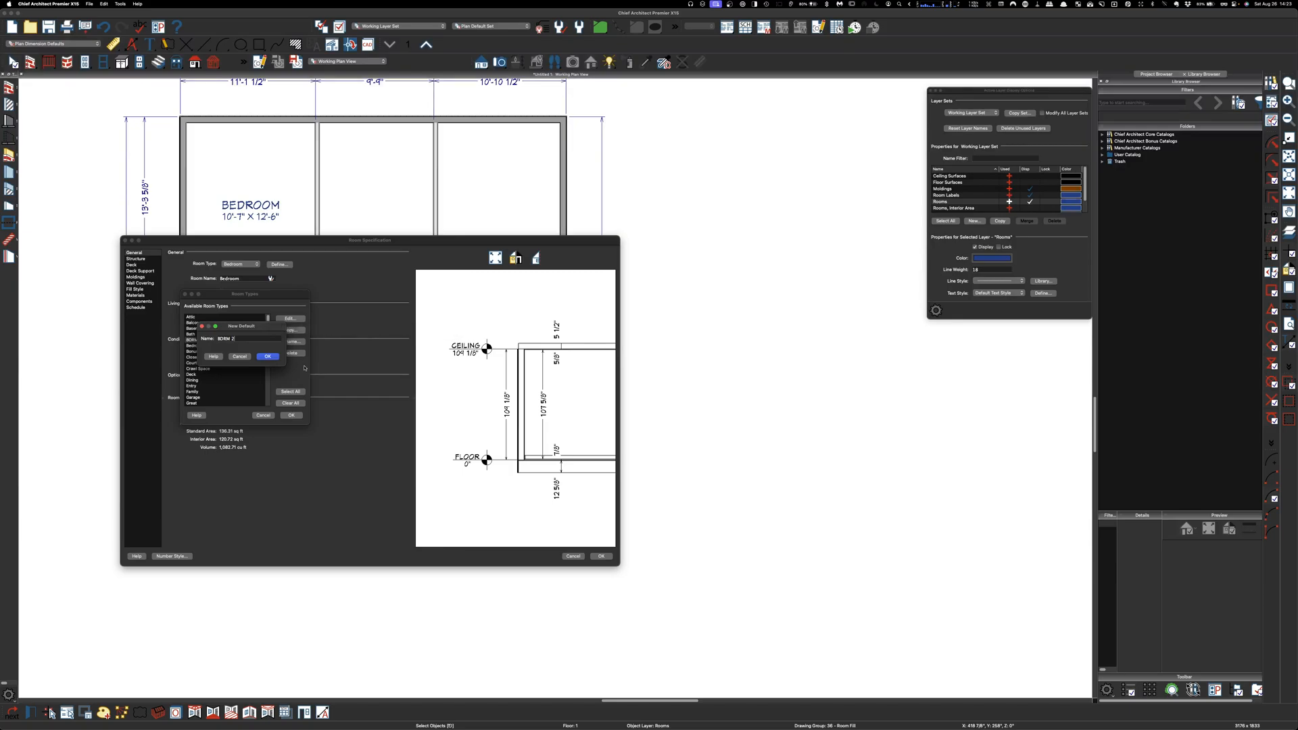
click(267, 356)
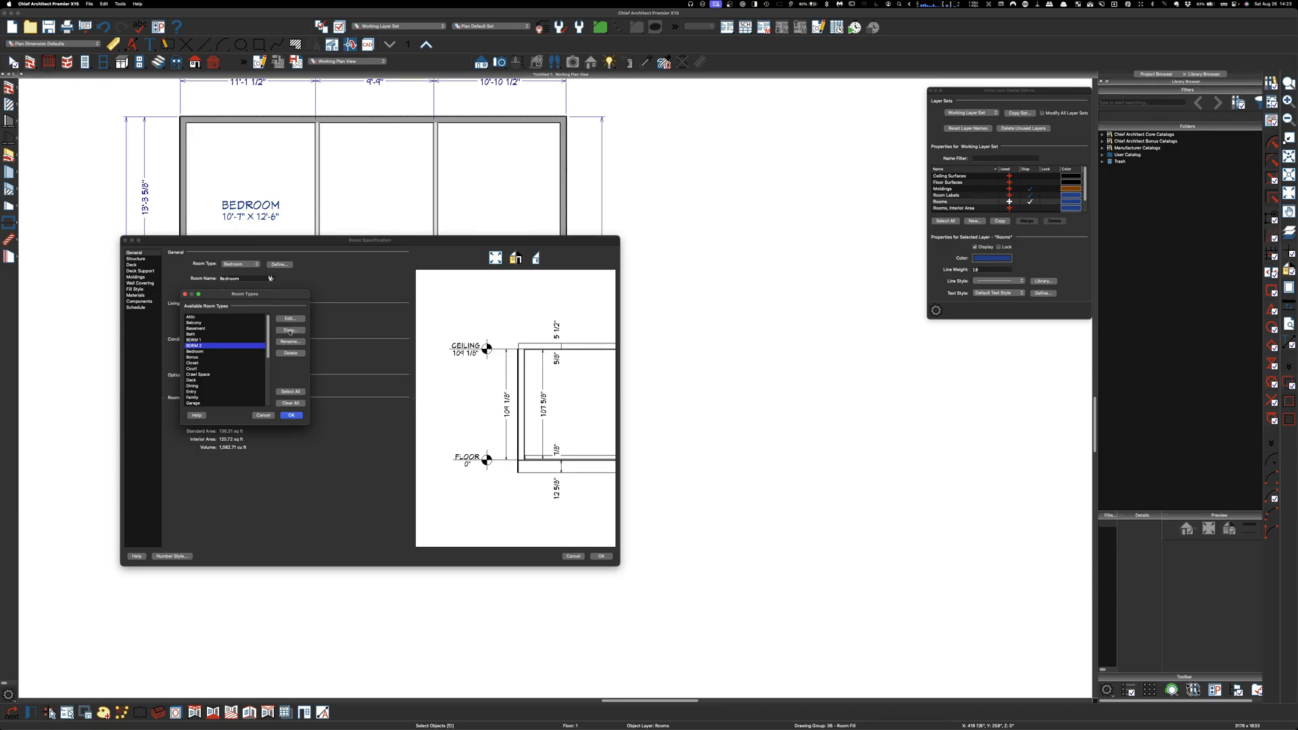
click(289, 330)
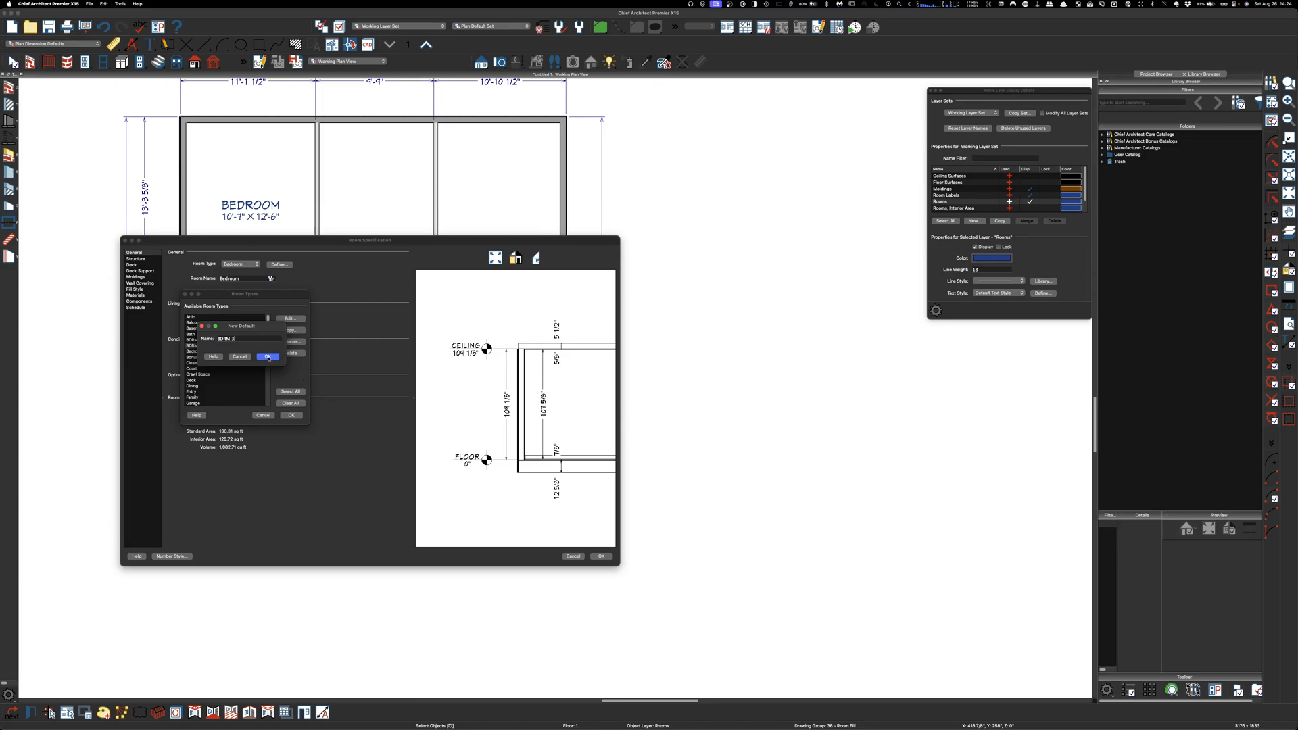
click(268, 355)
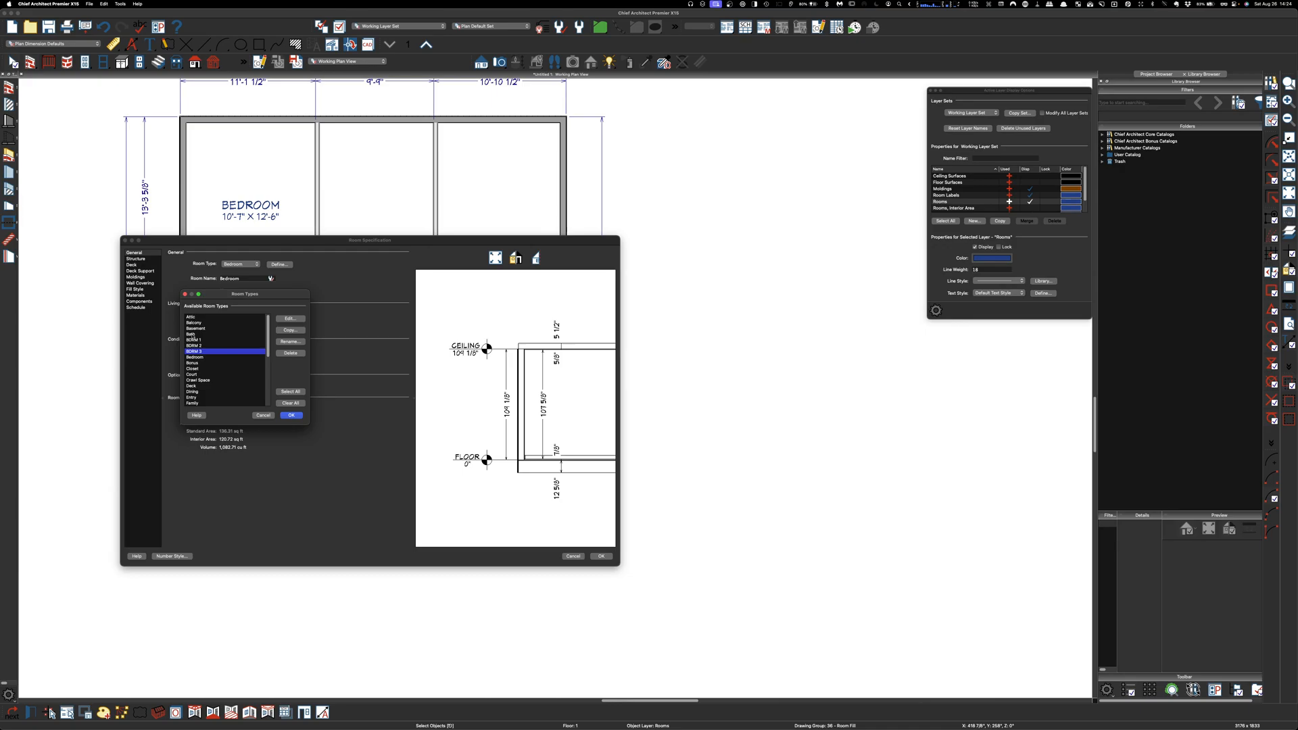
click(223, 357)
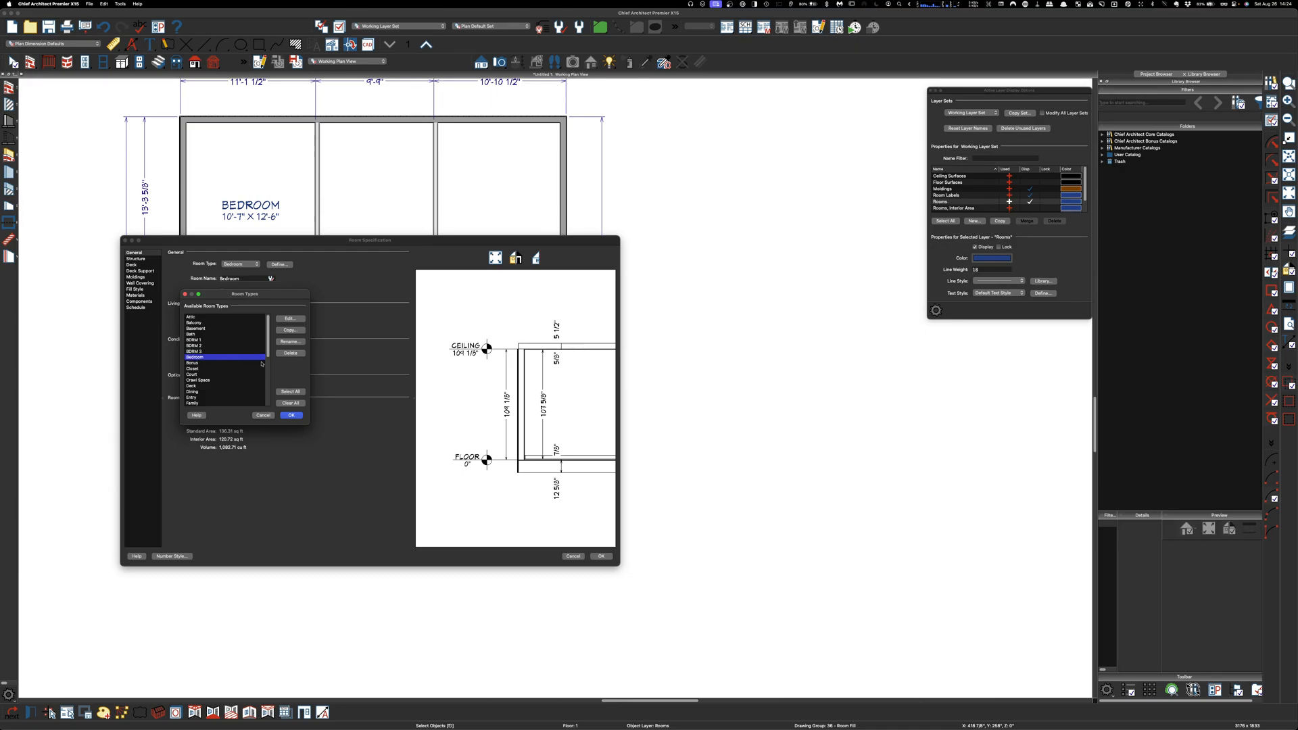
click(290, 340)
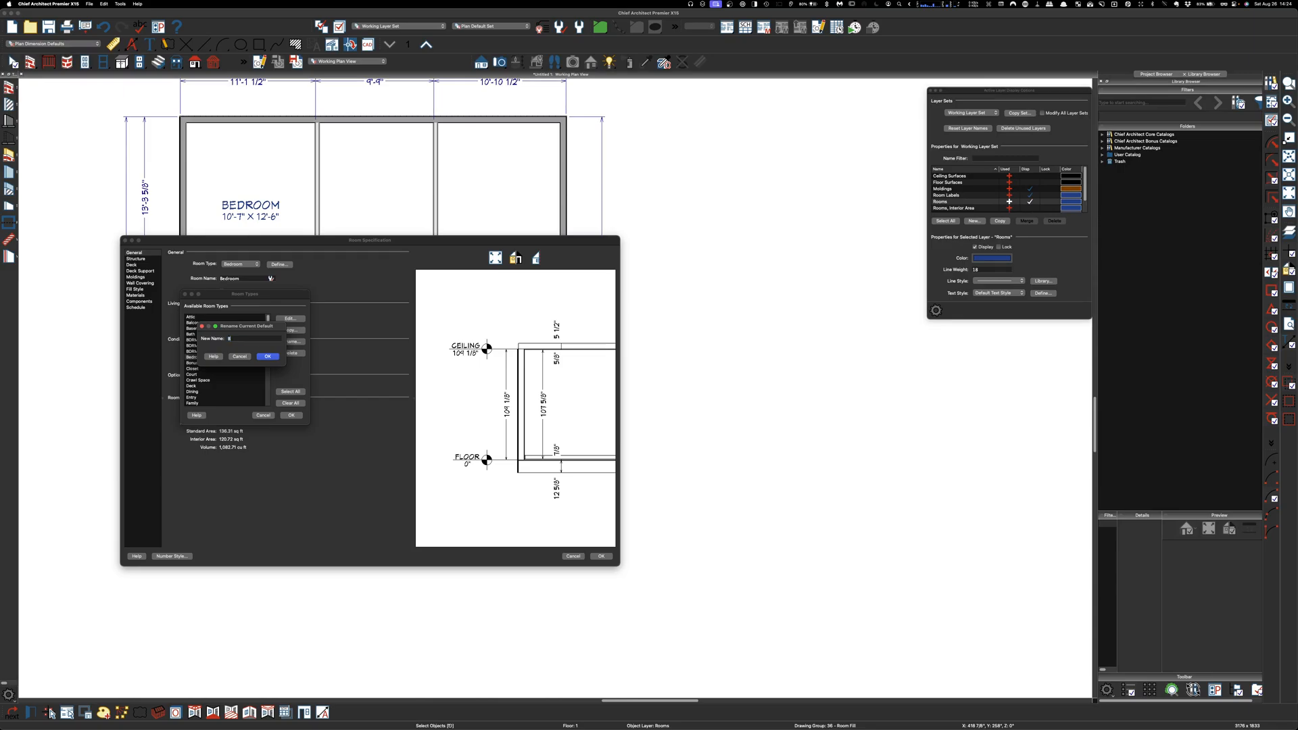
text(BDRM 4)
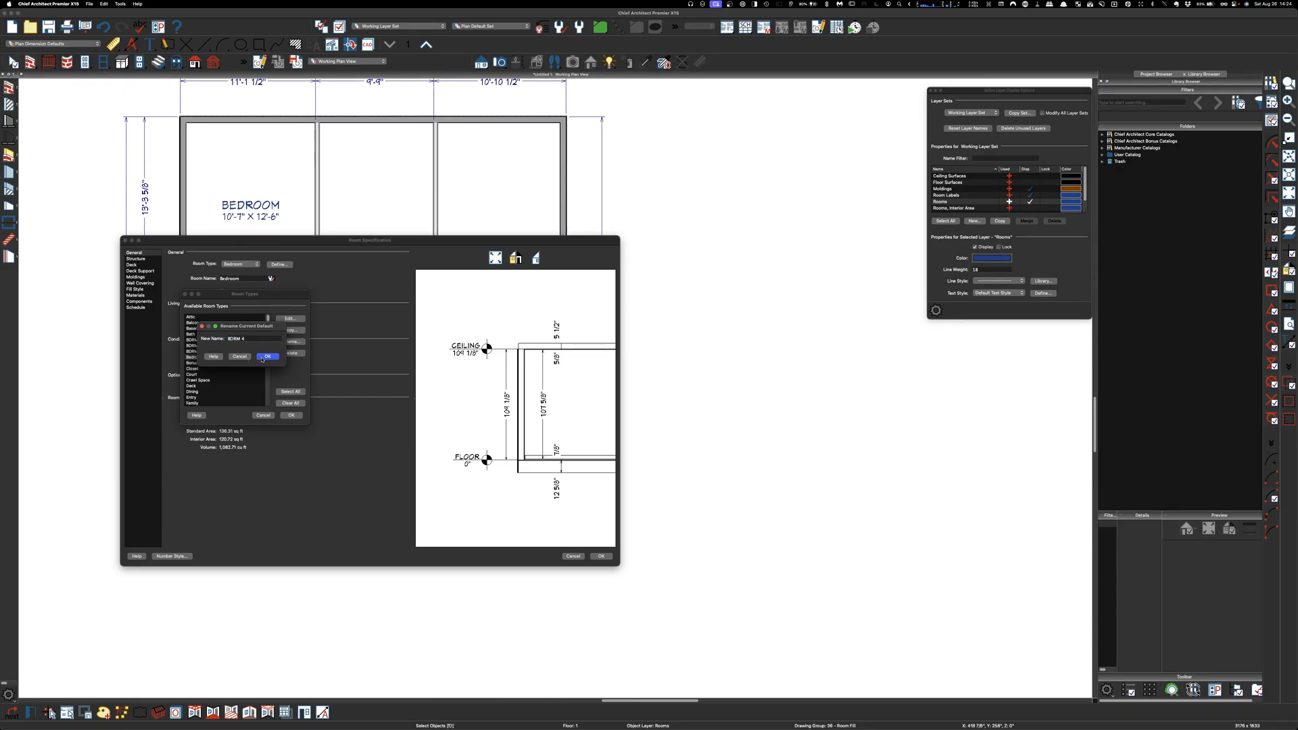
click(267, 356)
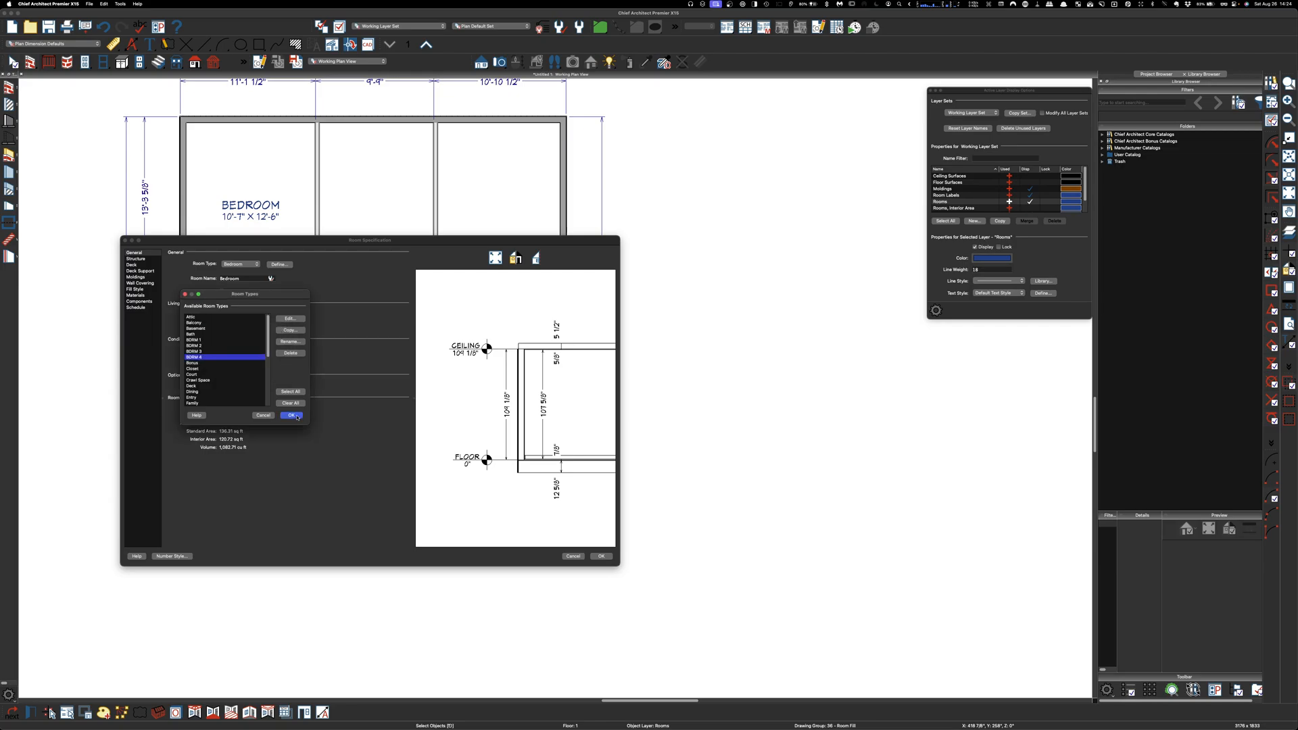
click(291, 416)
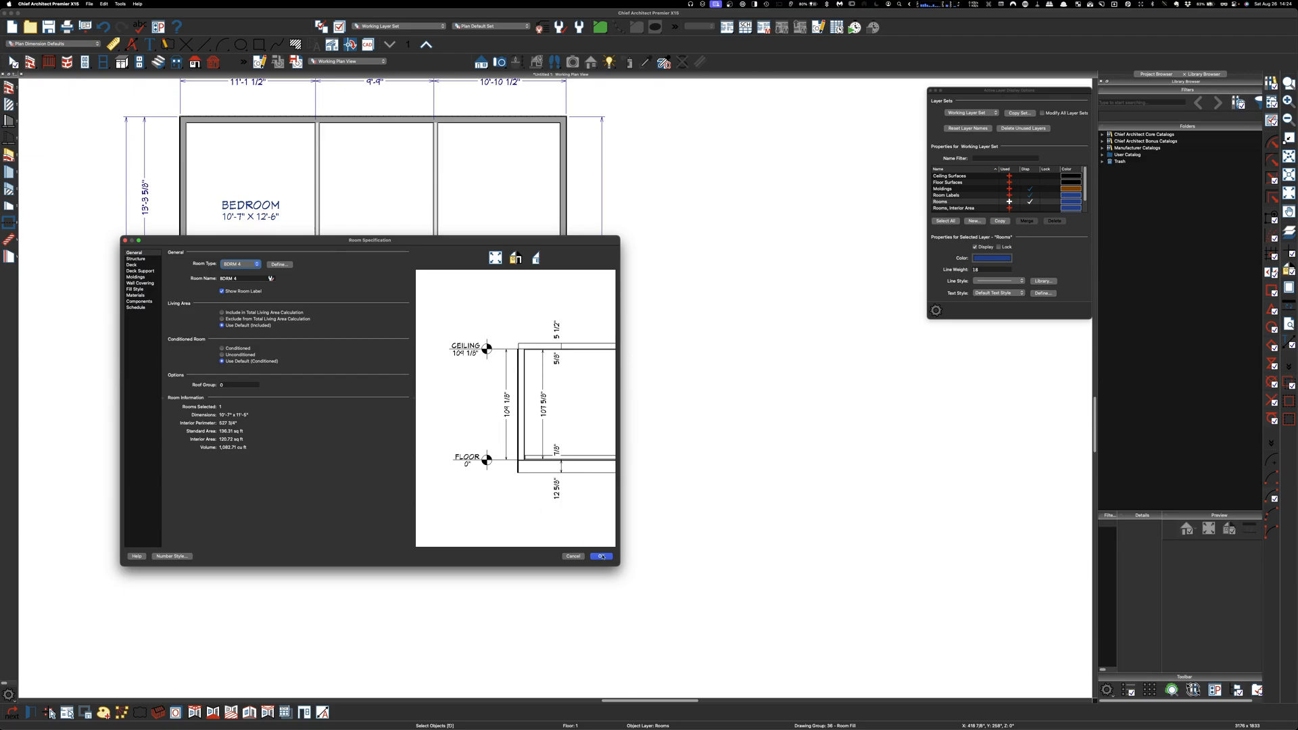
click(601, 556)
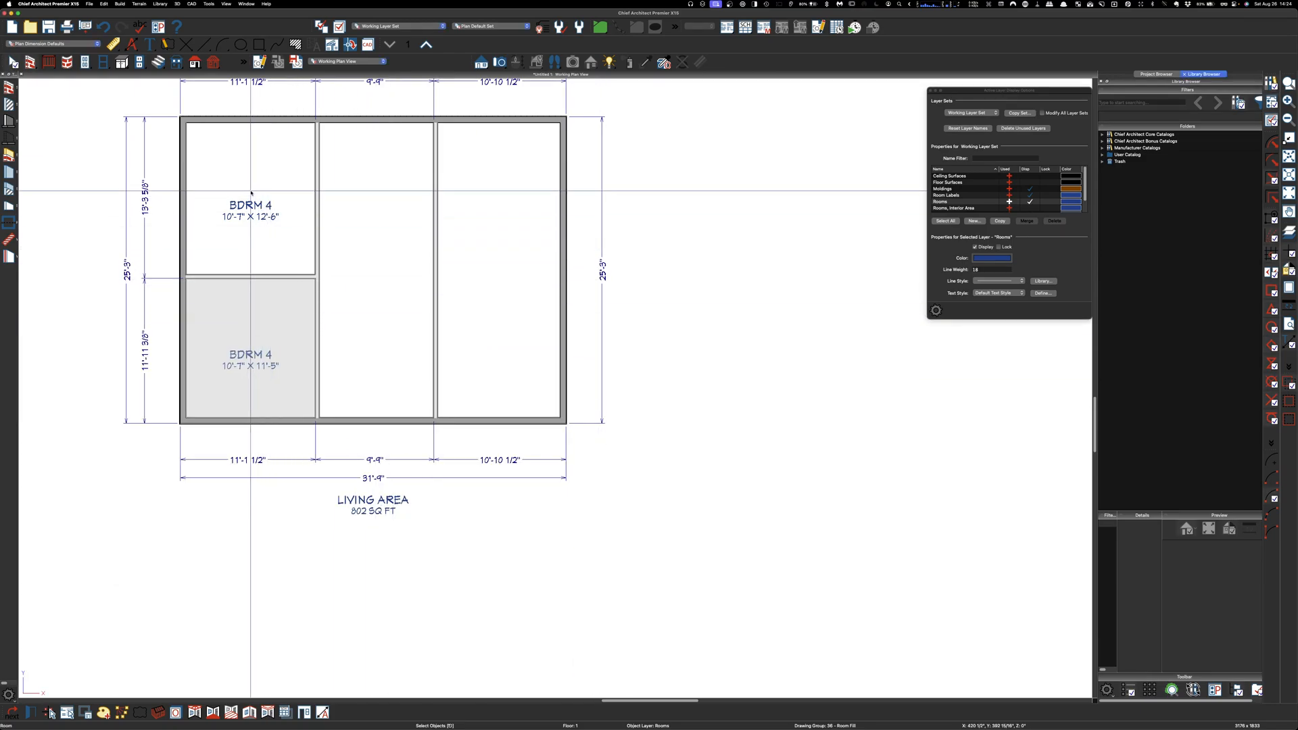
Step: Assign room type BDRM 1 to the upper-left room and BDRM 2 to the lower-left room
double_click(248, 351)
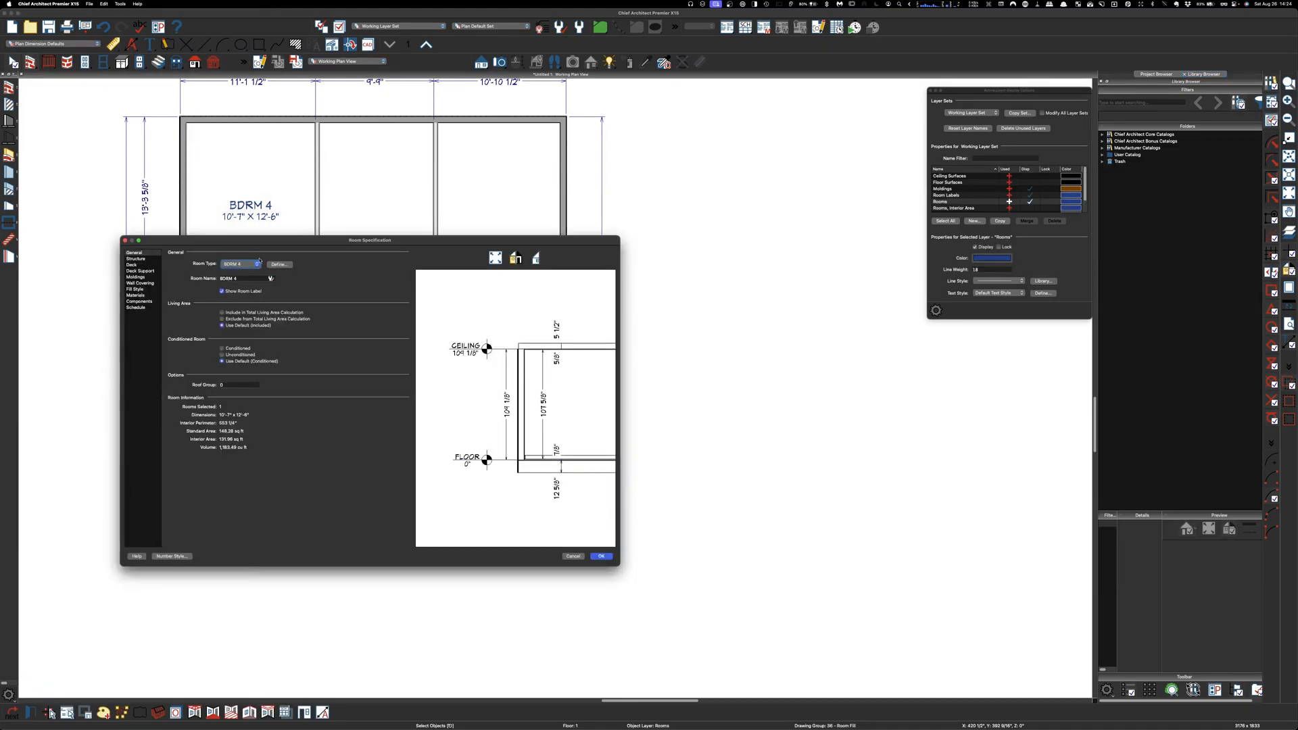
click(240, 264)
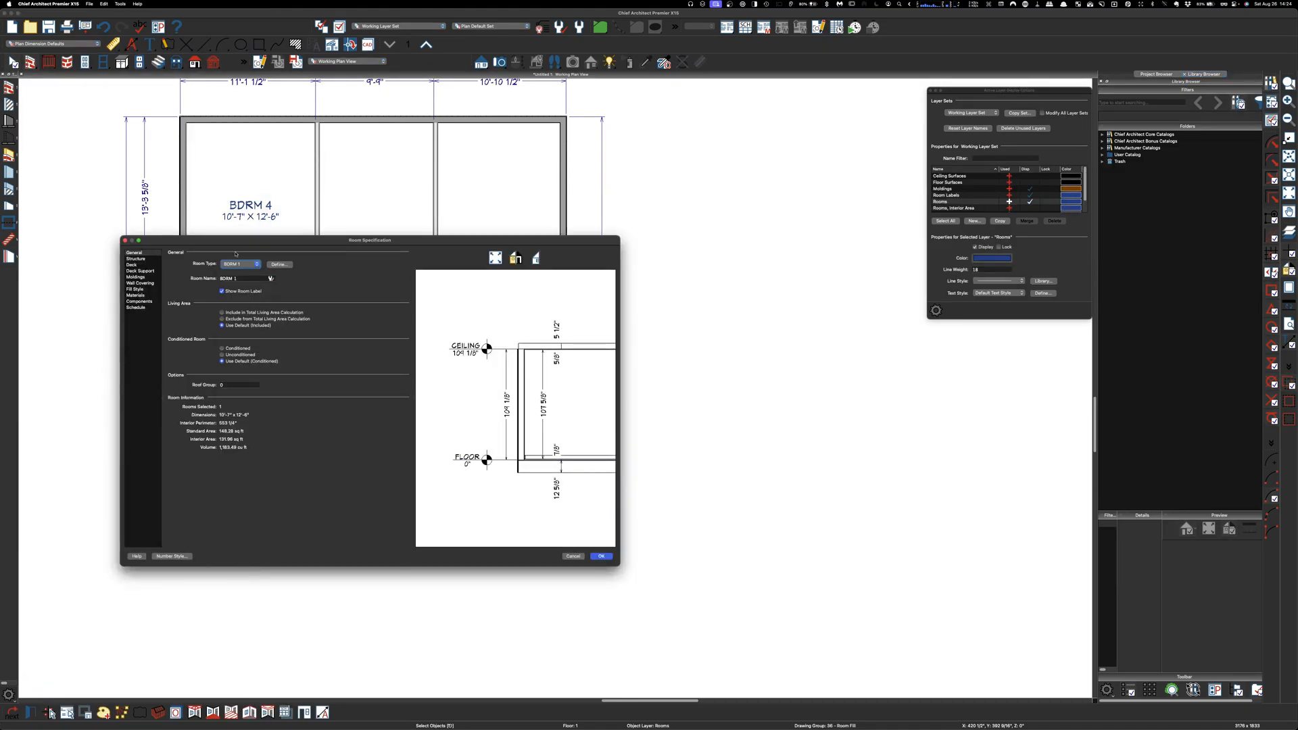
click(601, 556)
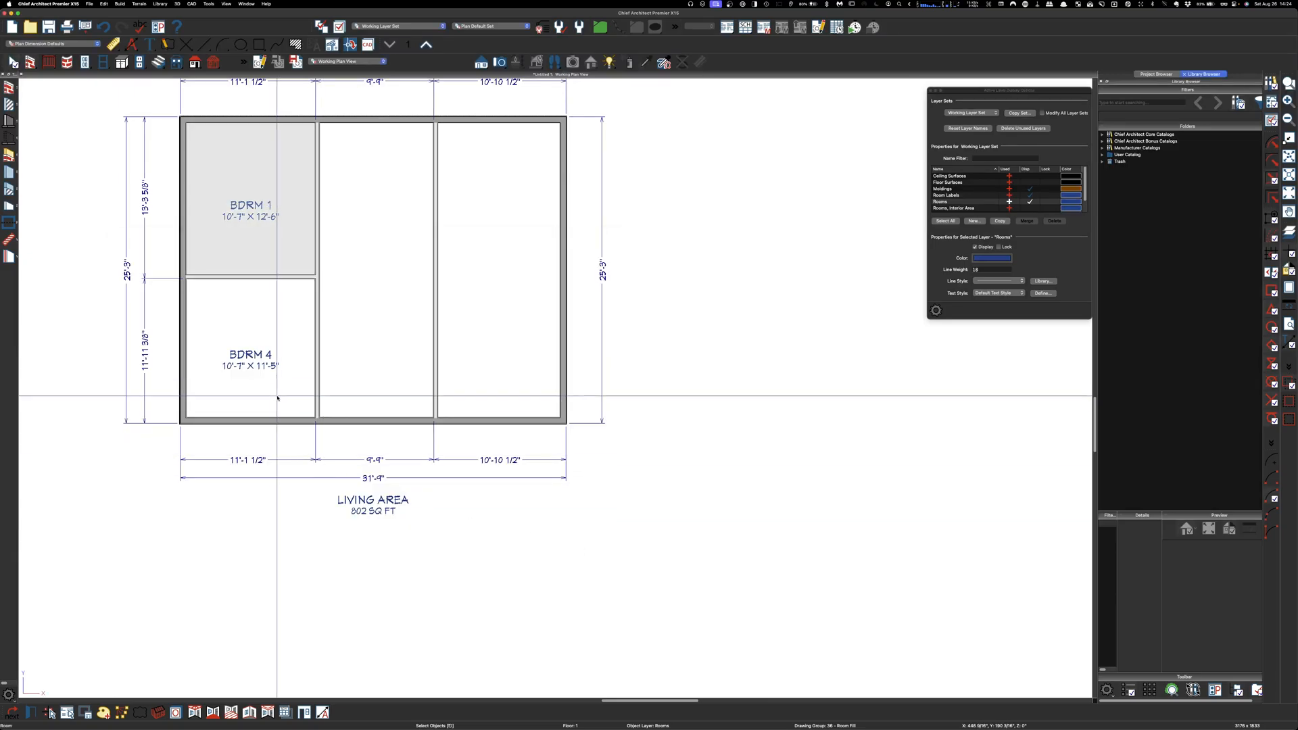
double_click(249, 356)
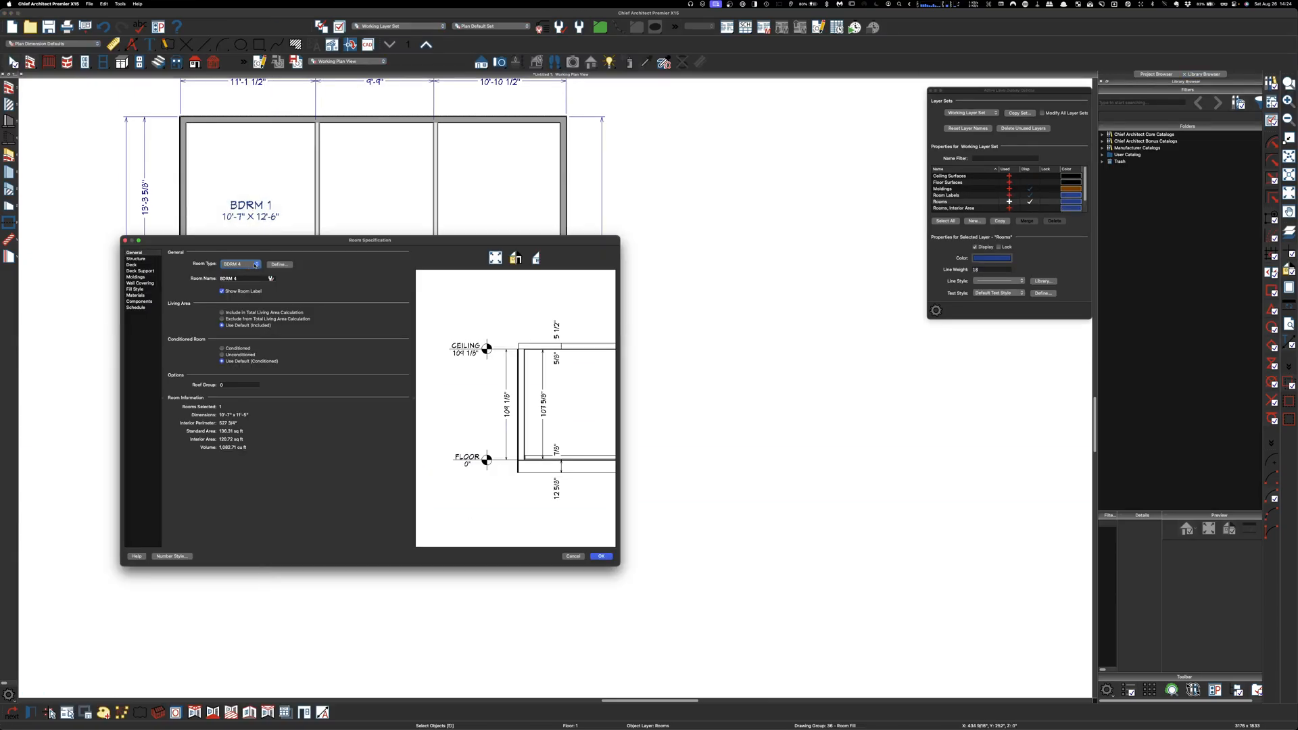
click(256, 264)
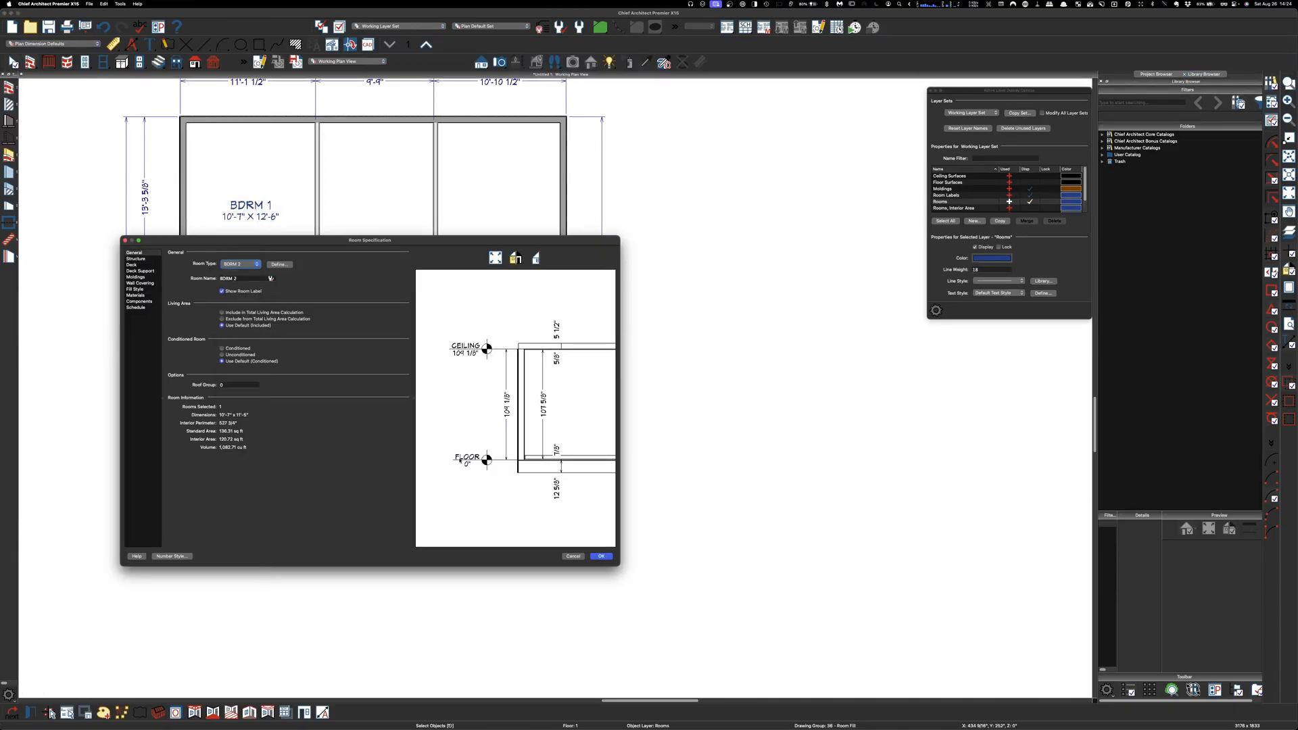
click(601, 556)
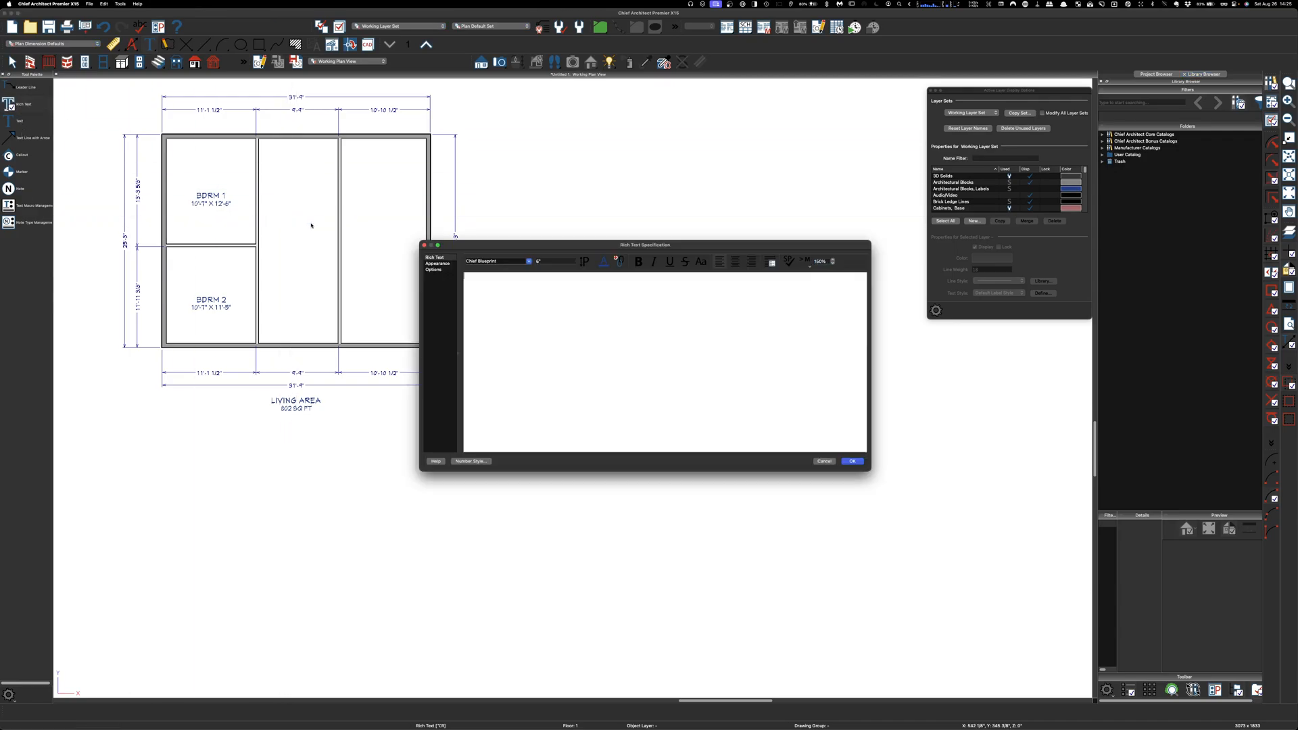
Step: Cancel the rich-text entry and bring up the Replace Fonts list showing Arial and Chief Blueprint
drag(644, 244, 305, 300)
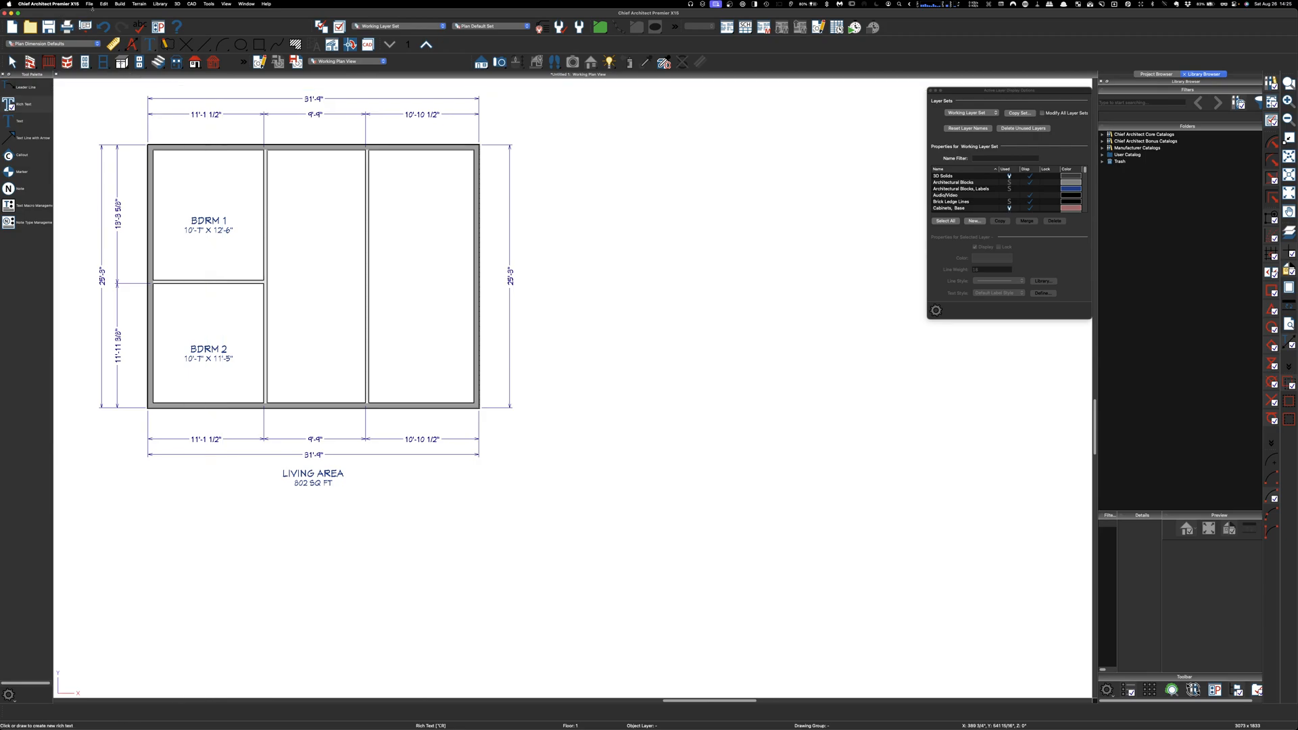
click(102, 5)
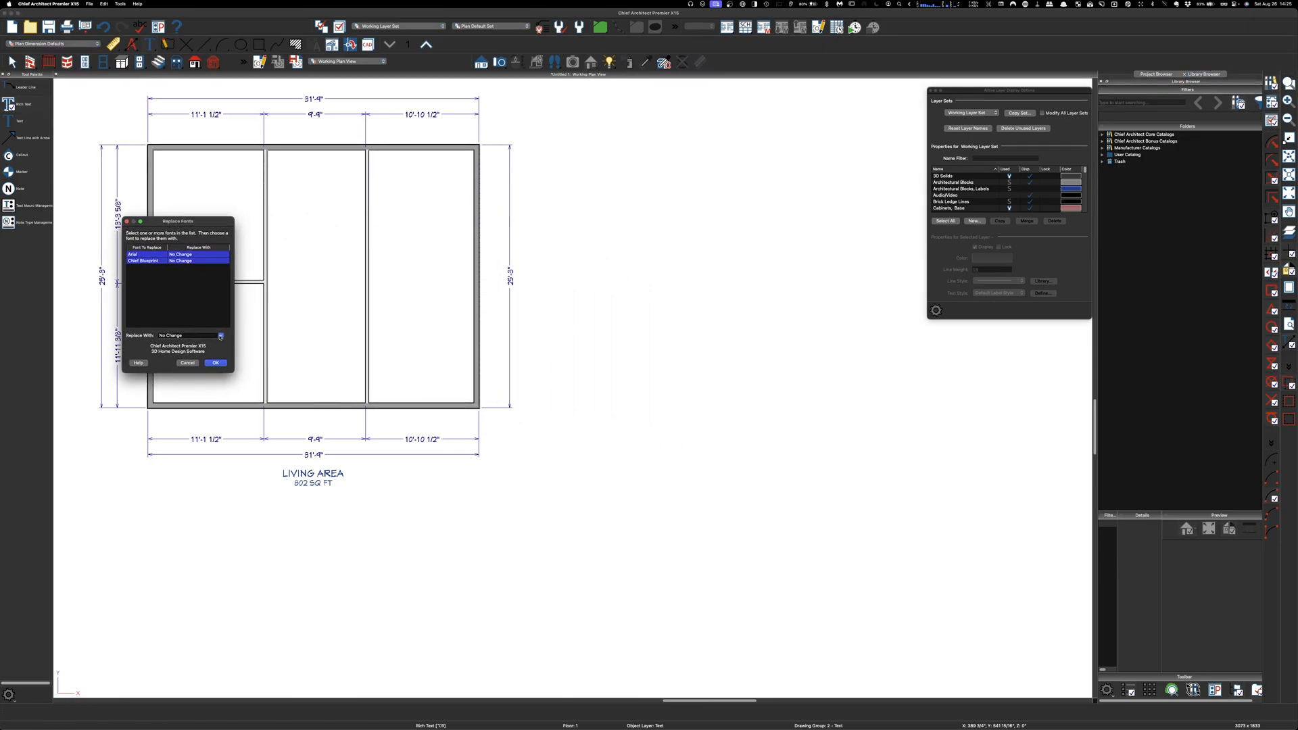
Step: Replace Arial and Chief Blueprint throughout the plan with SF Pro Text
click(219, 335)
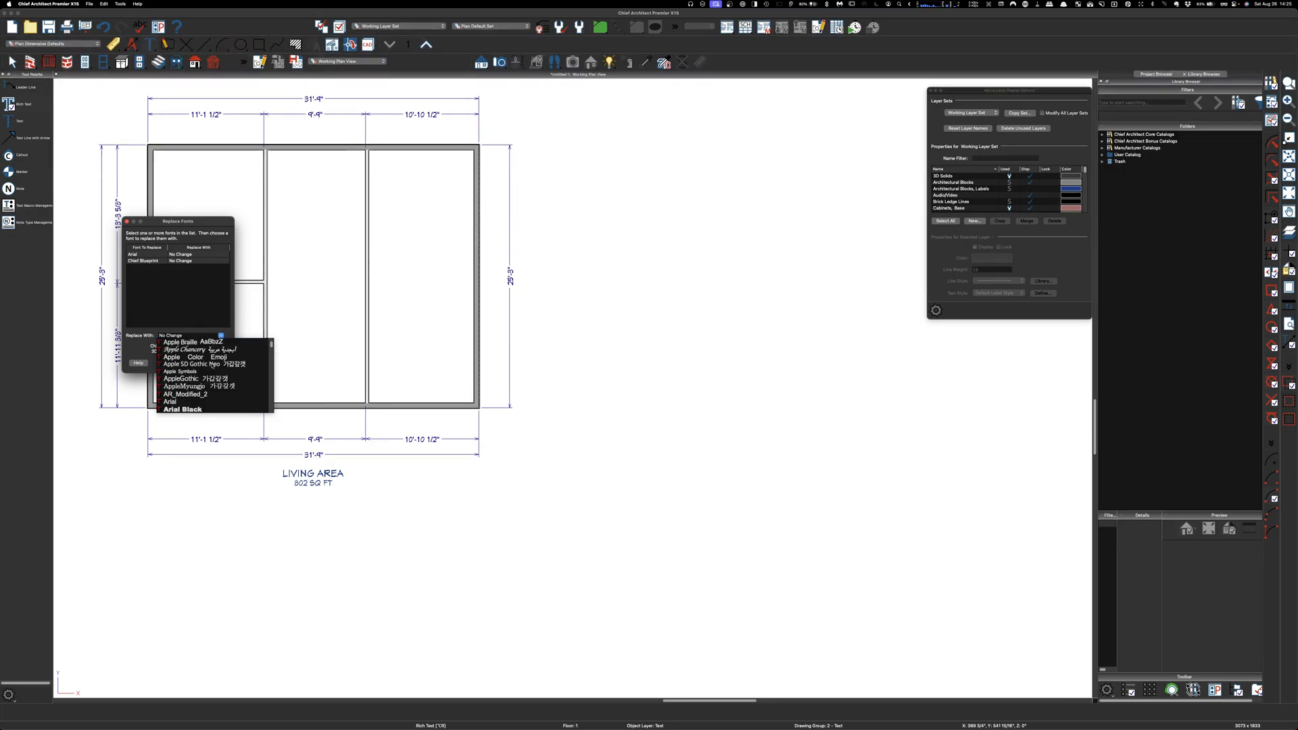
click(172, 401)
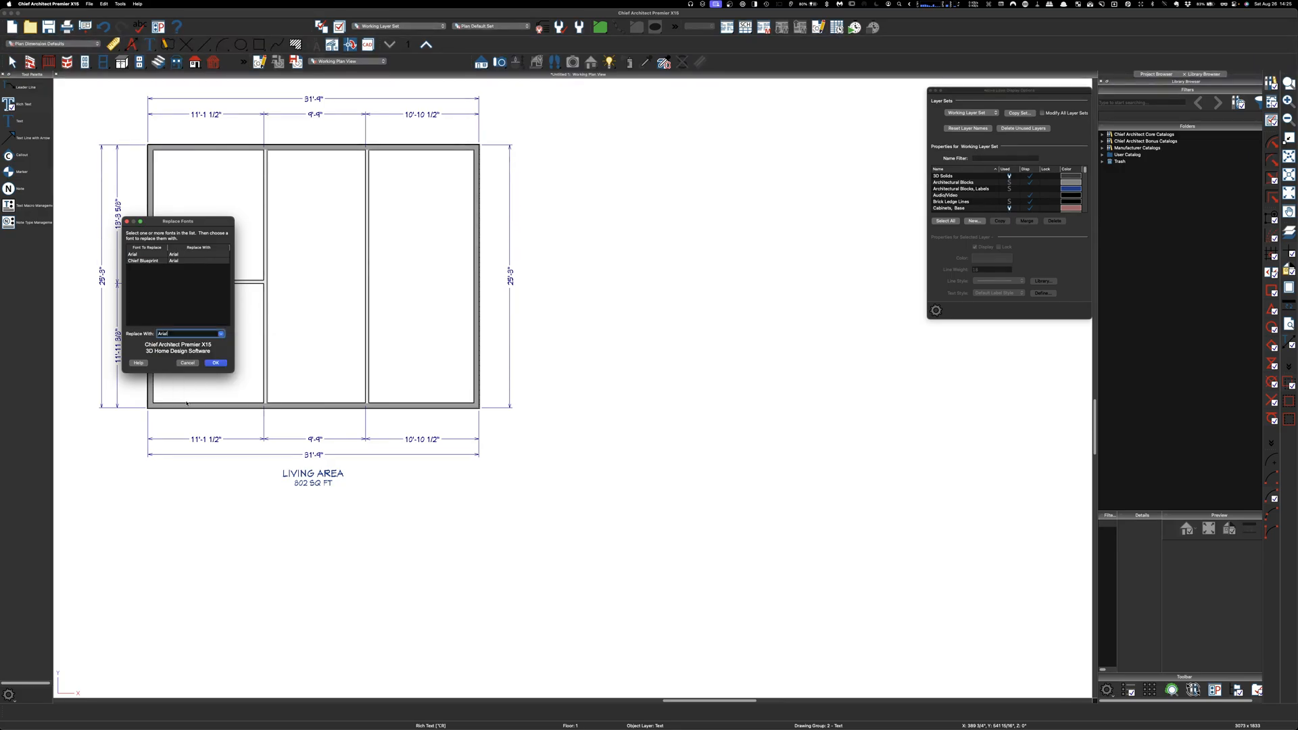
click(221, 334)
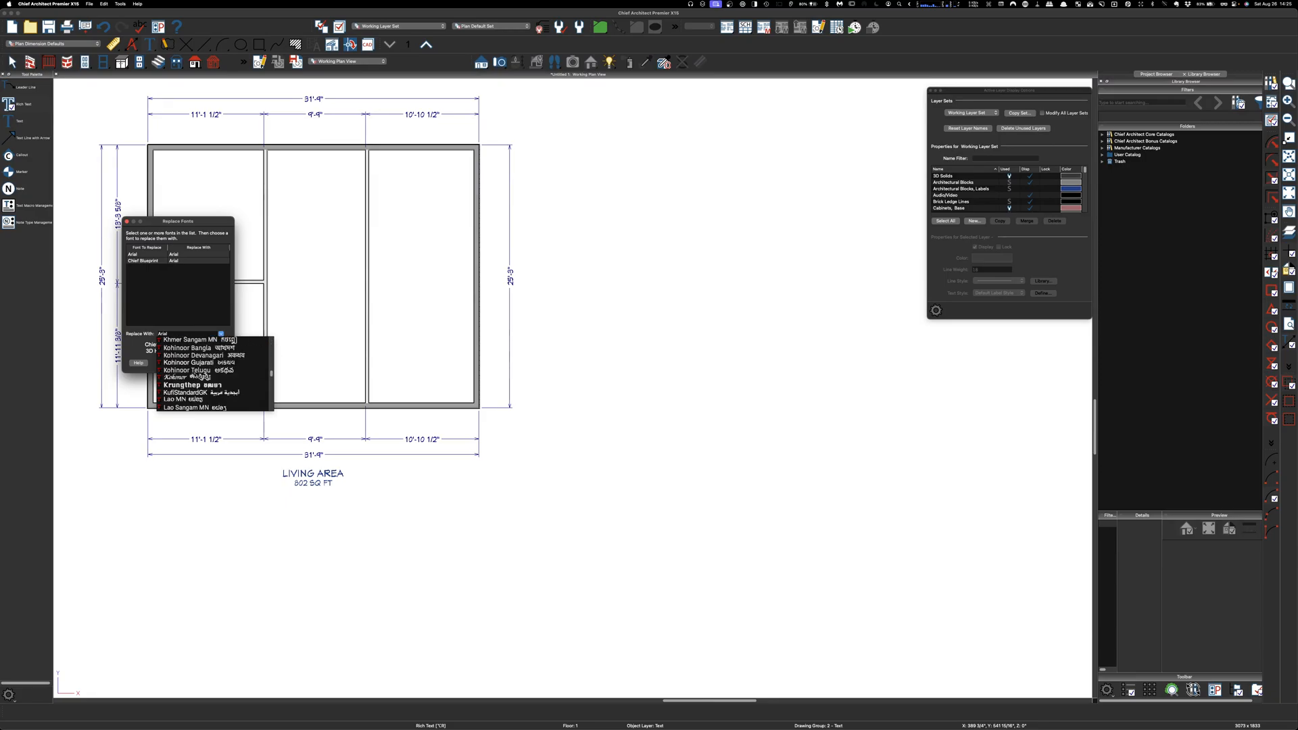
scroll(down, 3)
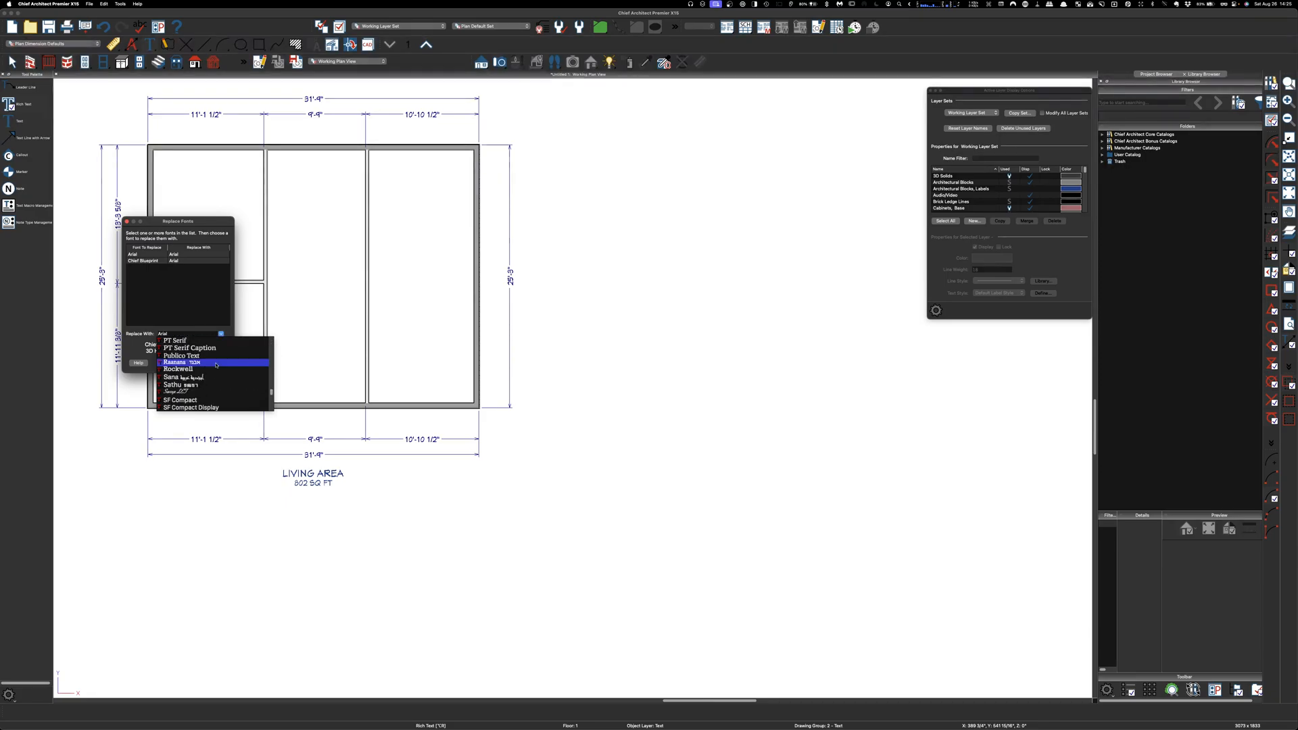
scroll(down, 3)
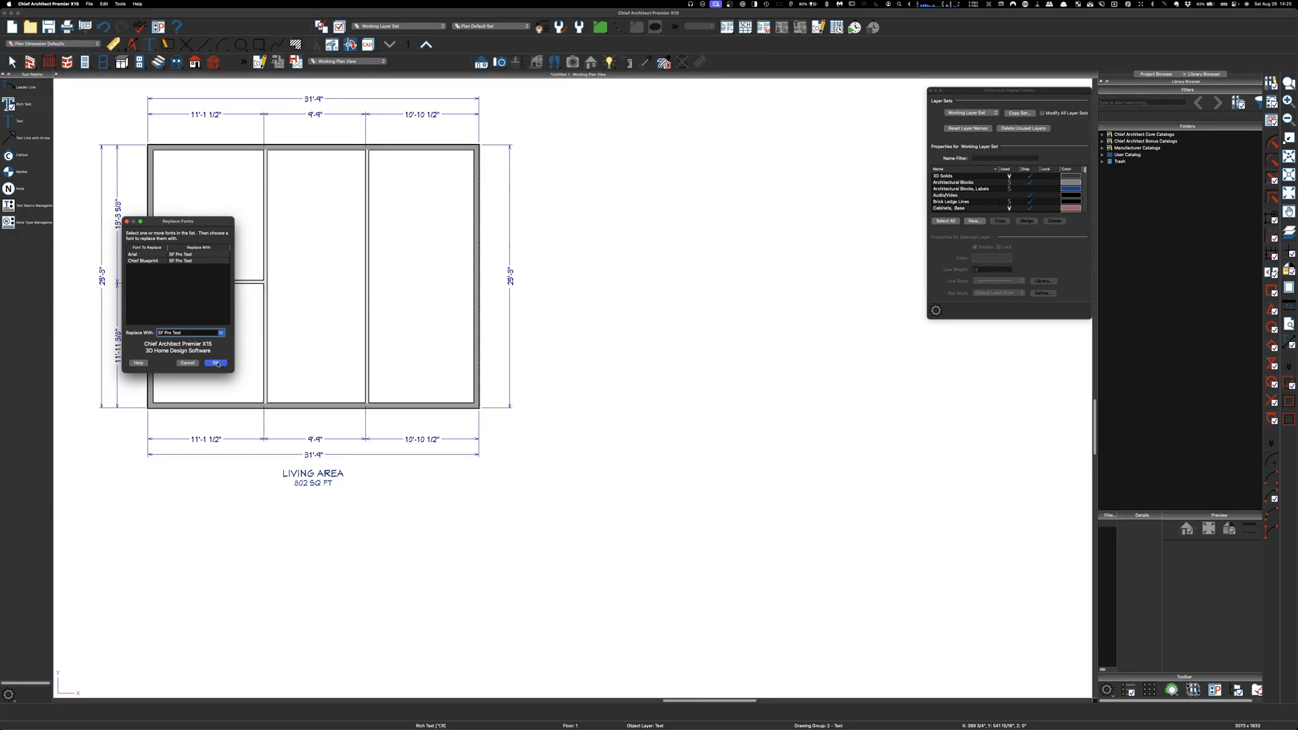
click(215, 364)
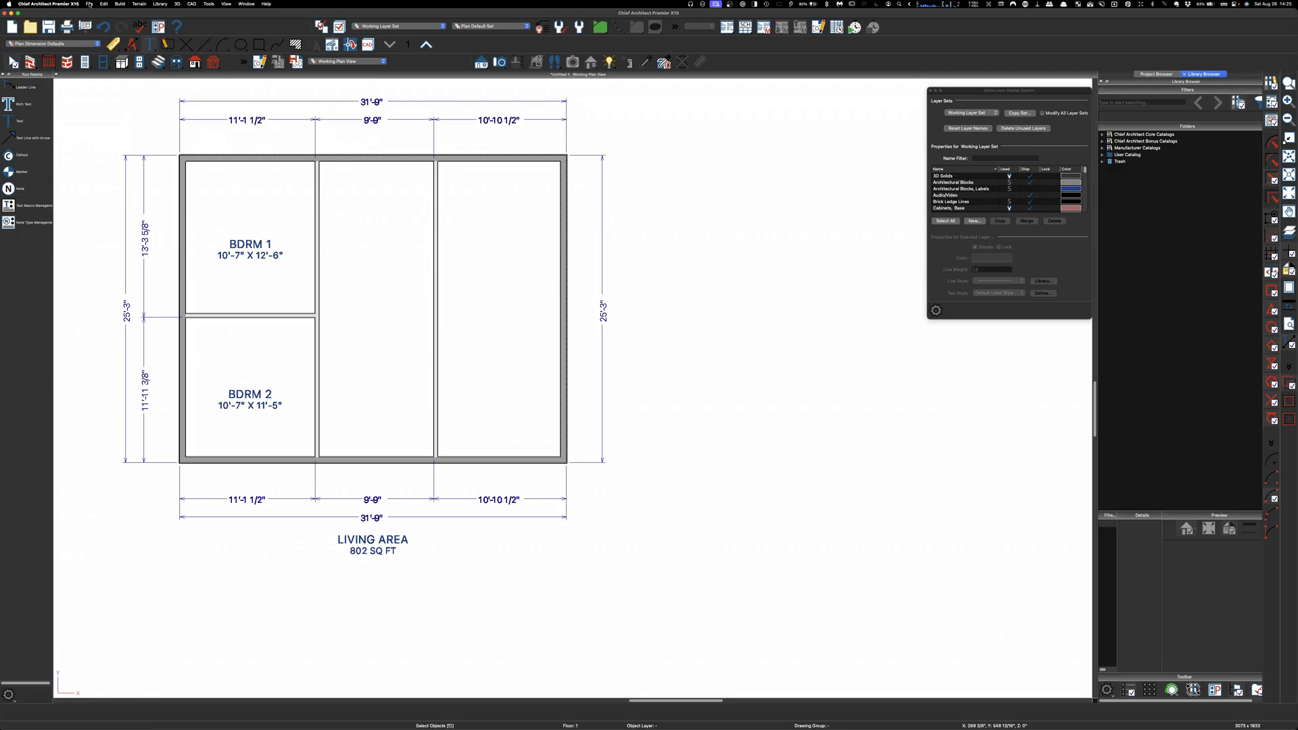
Step: Replace the SF Pro Text font with Arial across all plan labels and dimensions
click(90, 4)
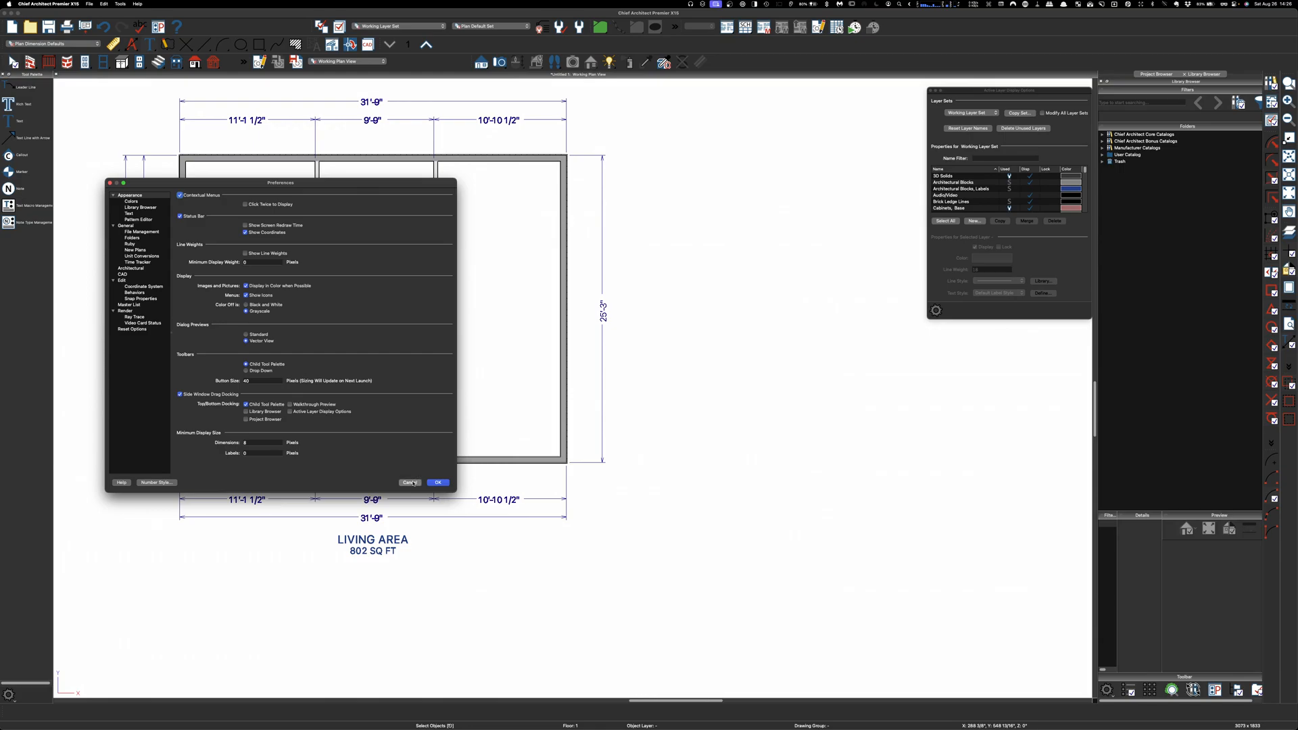
click(408, 481)
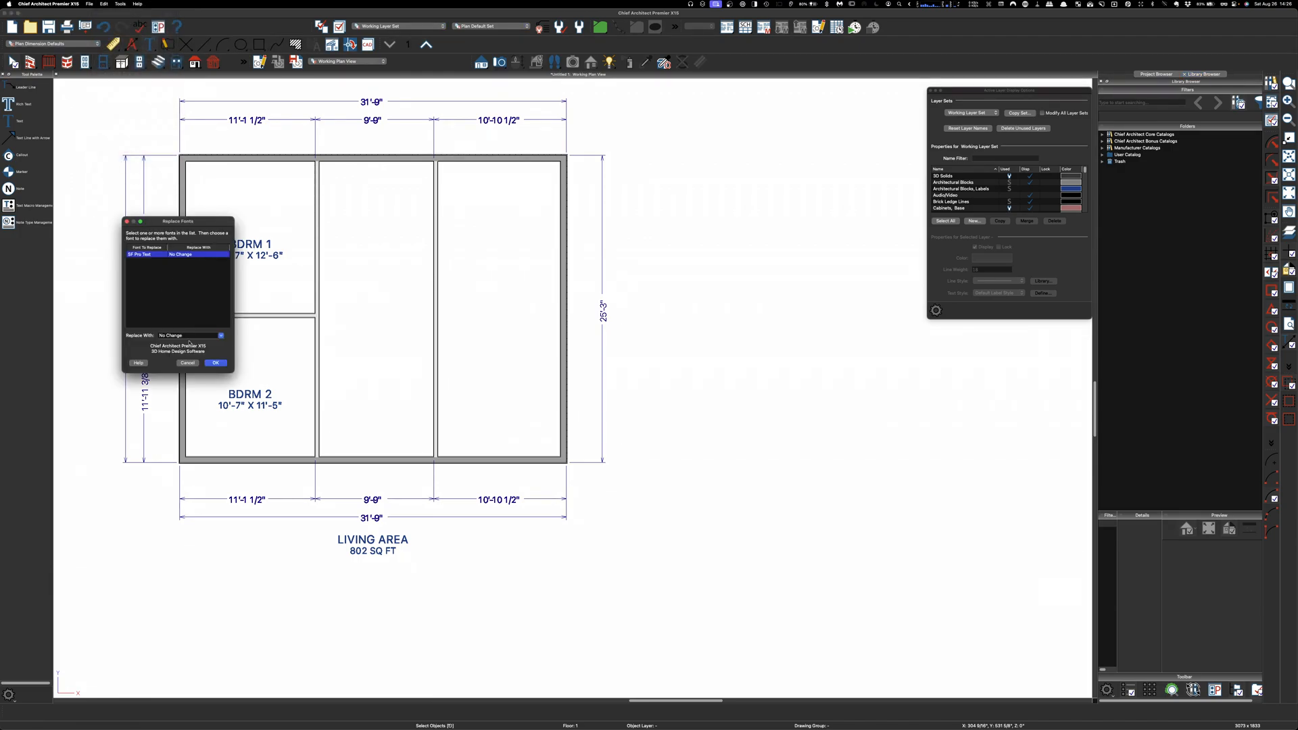
click(221, 335)
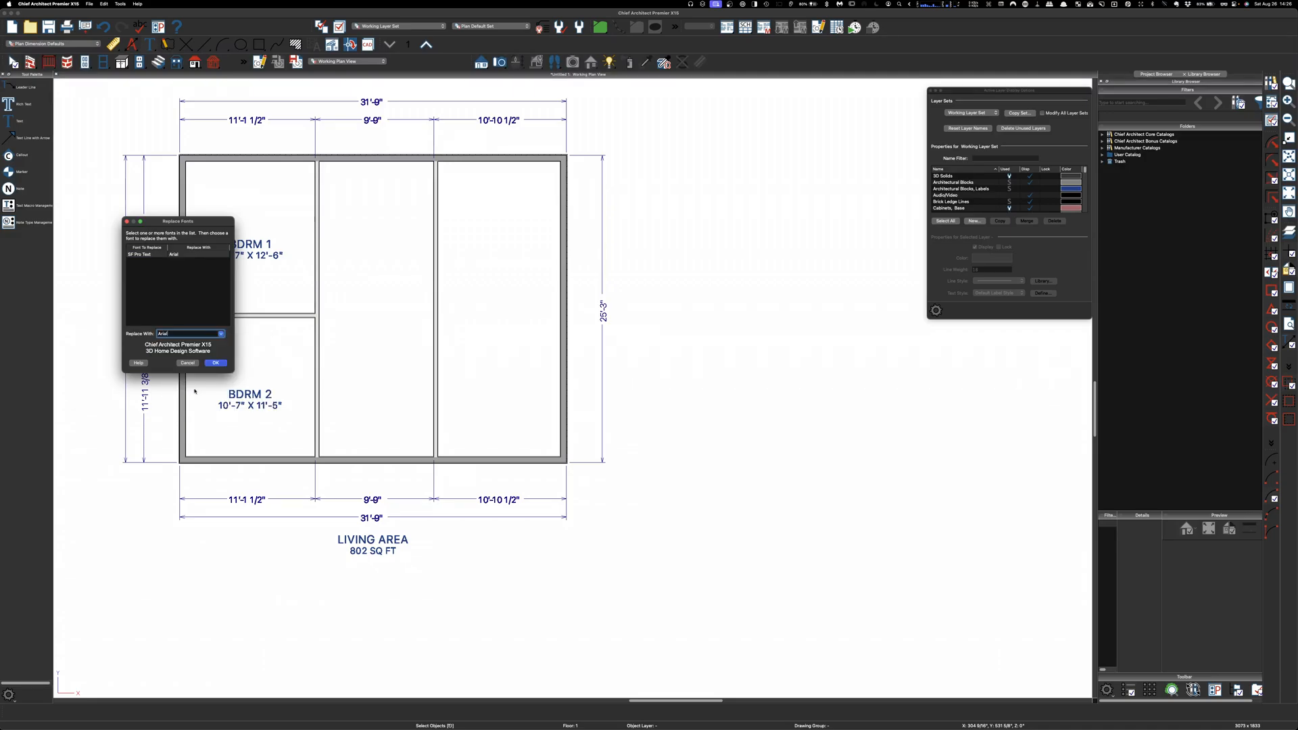
click(187, 362)
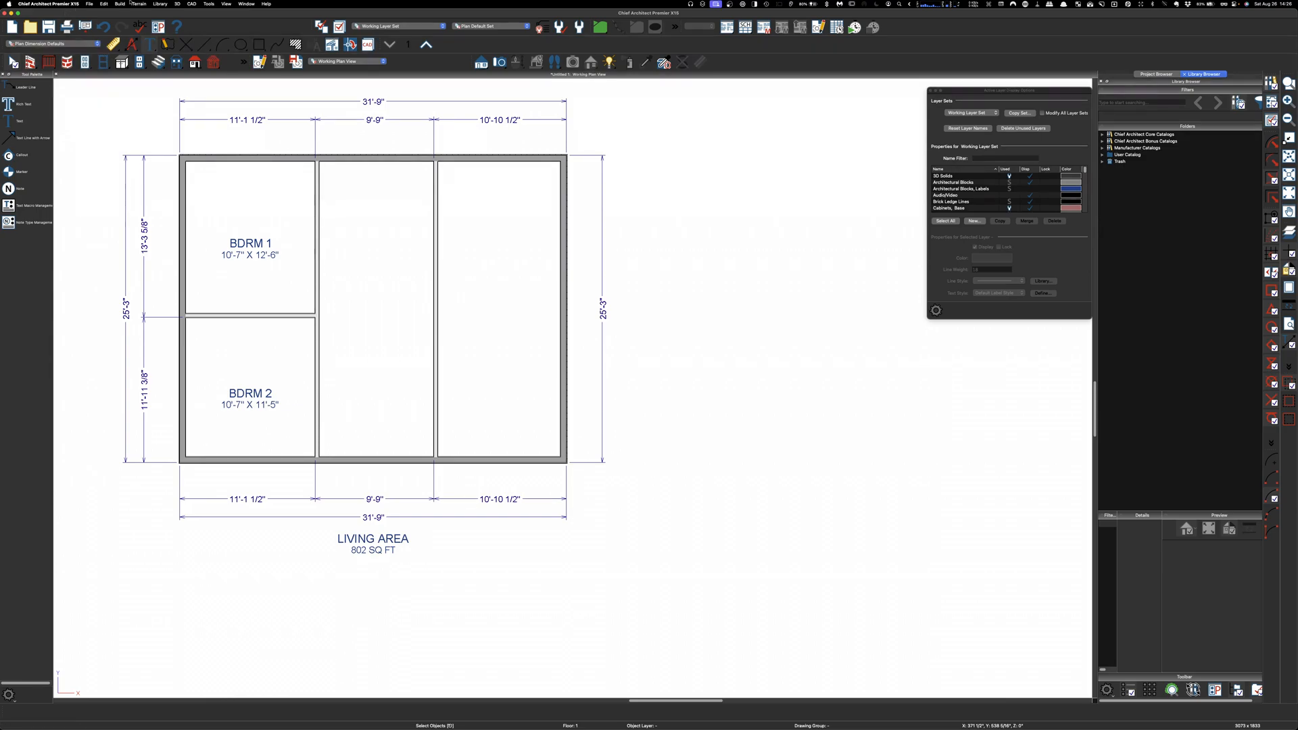
Step: Replace Arial throughout the plan with the modified replacement font via Replace Fonts
click(102, 3)
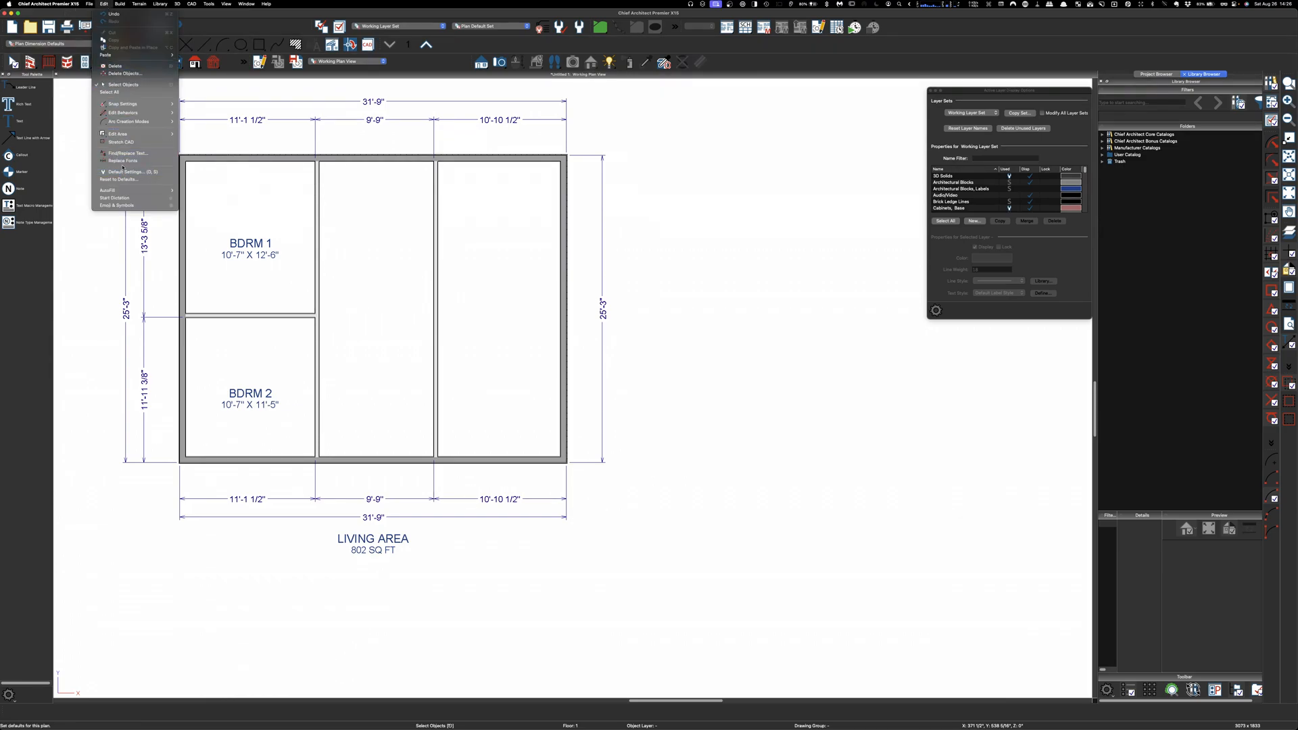
mouse_move(127, 160)
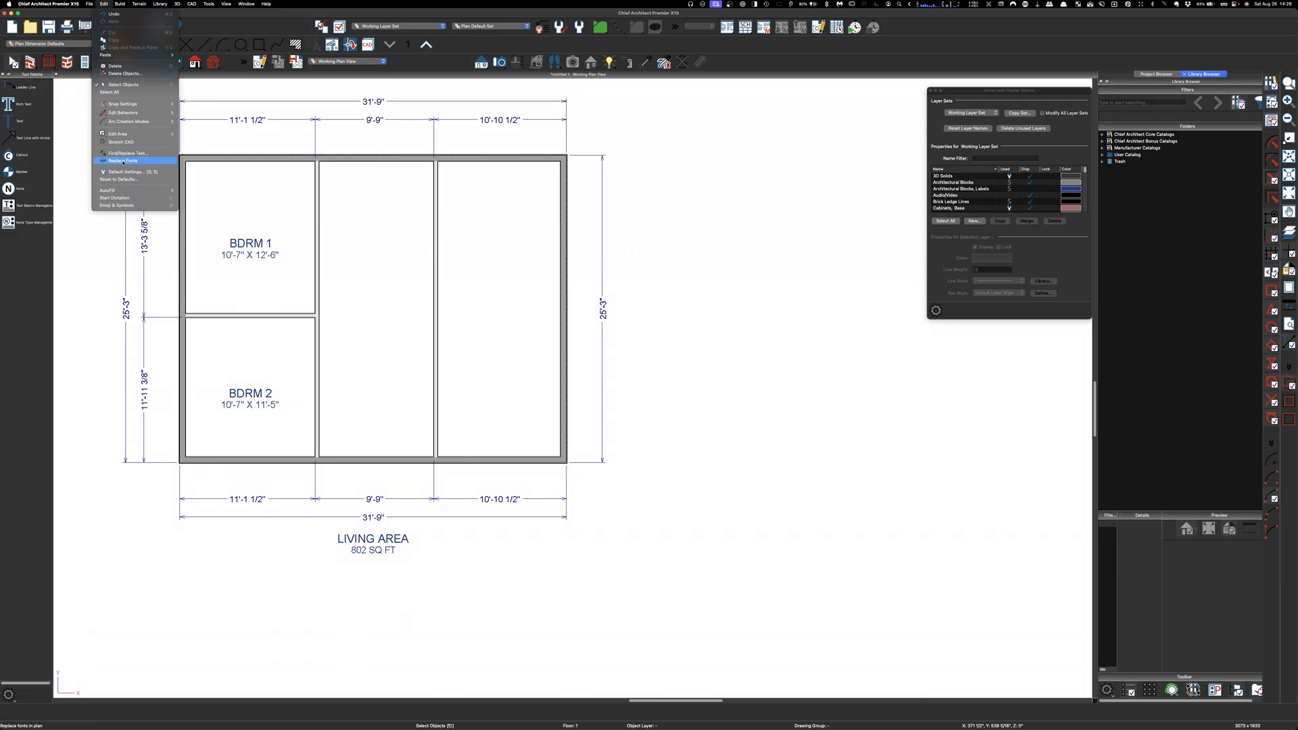
click(123, 161)
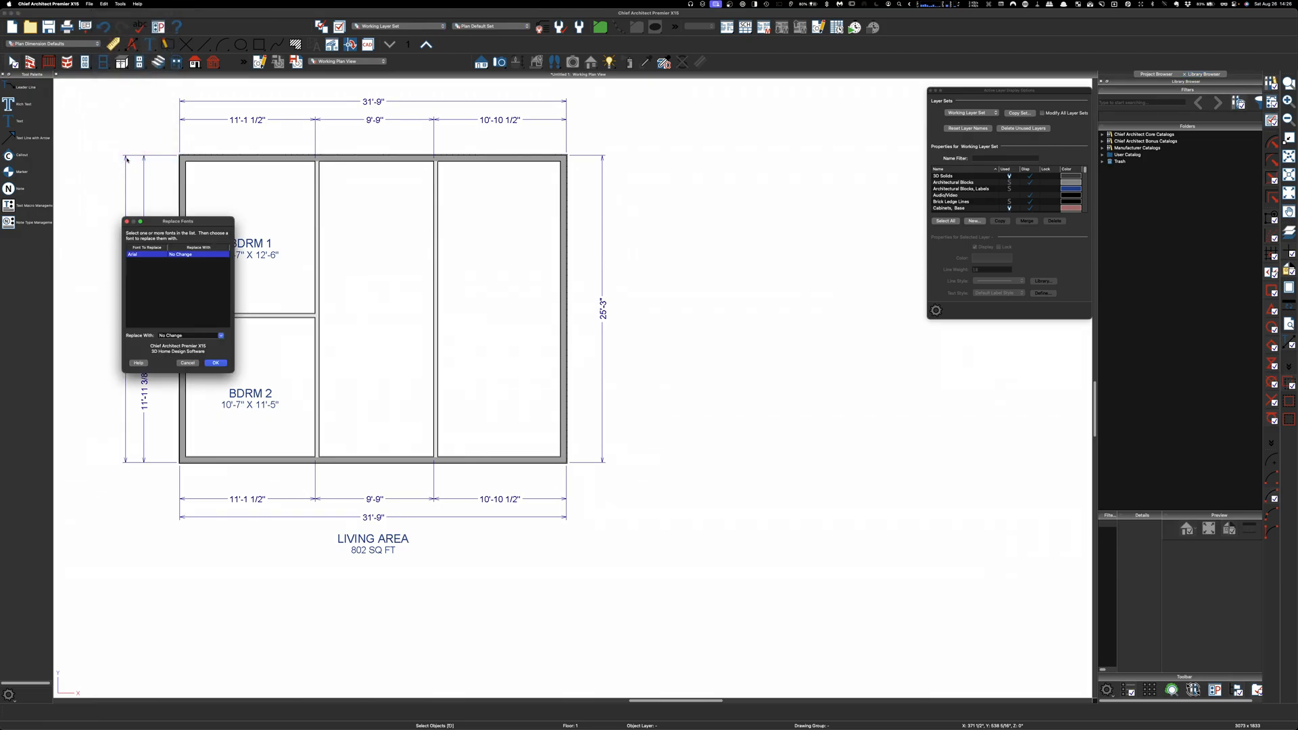
click(219, 335)
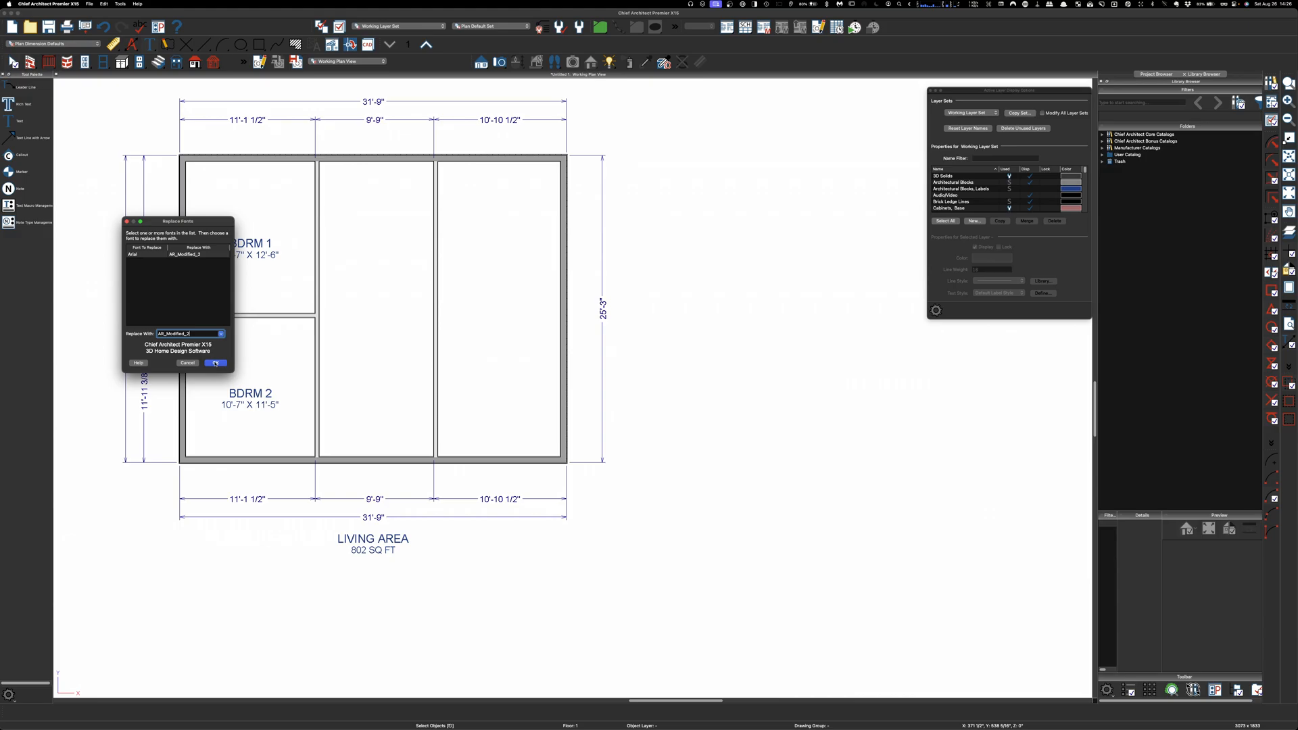
click(217, 362)
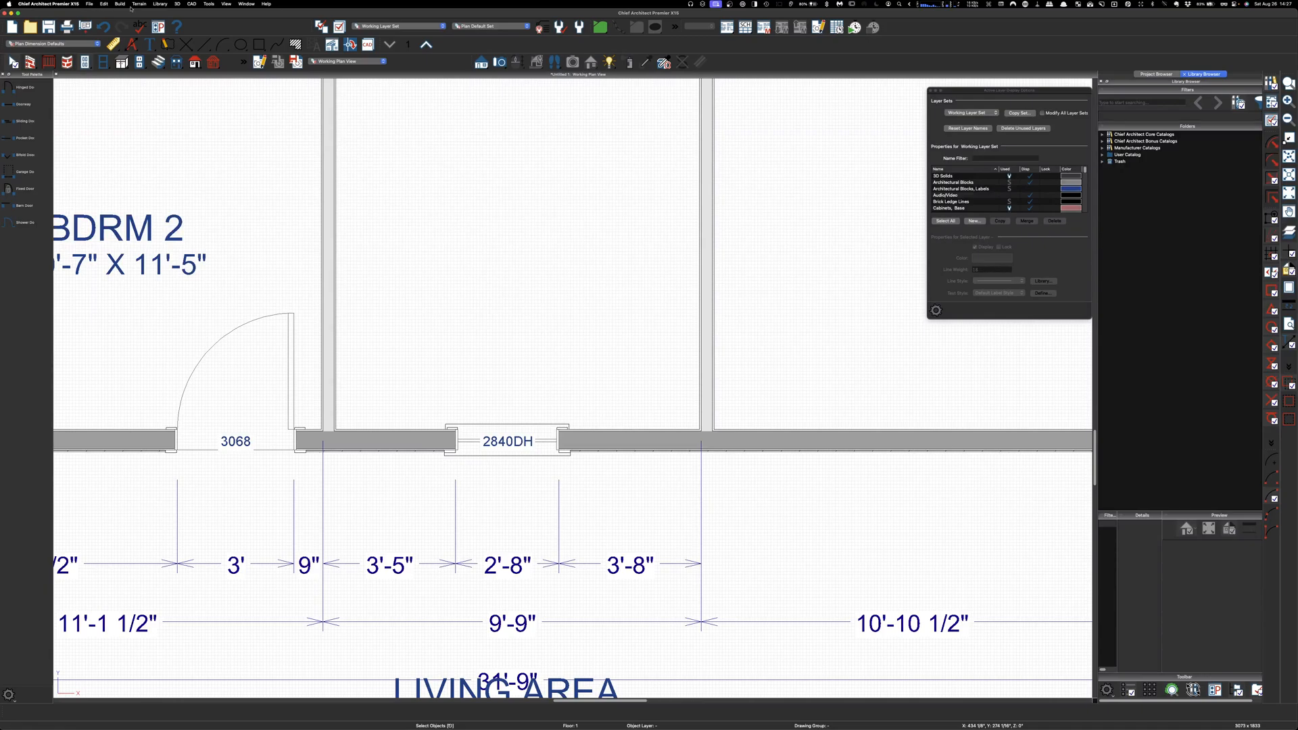
Step: Import Superscript Openings.json into the user-defined text macros
click(190, 4)
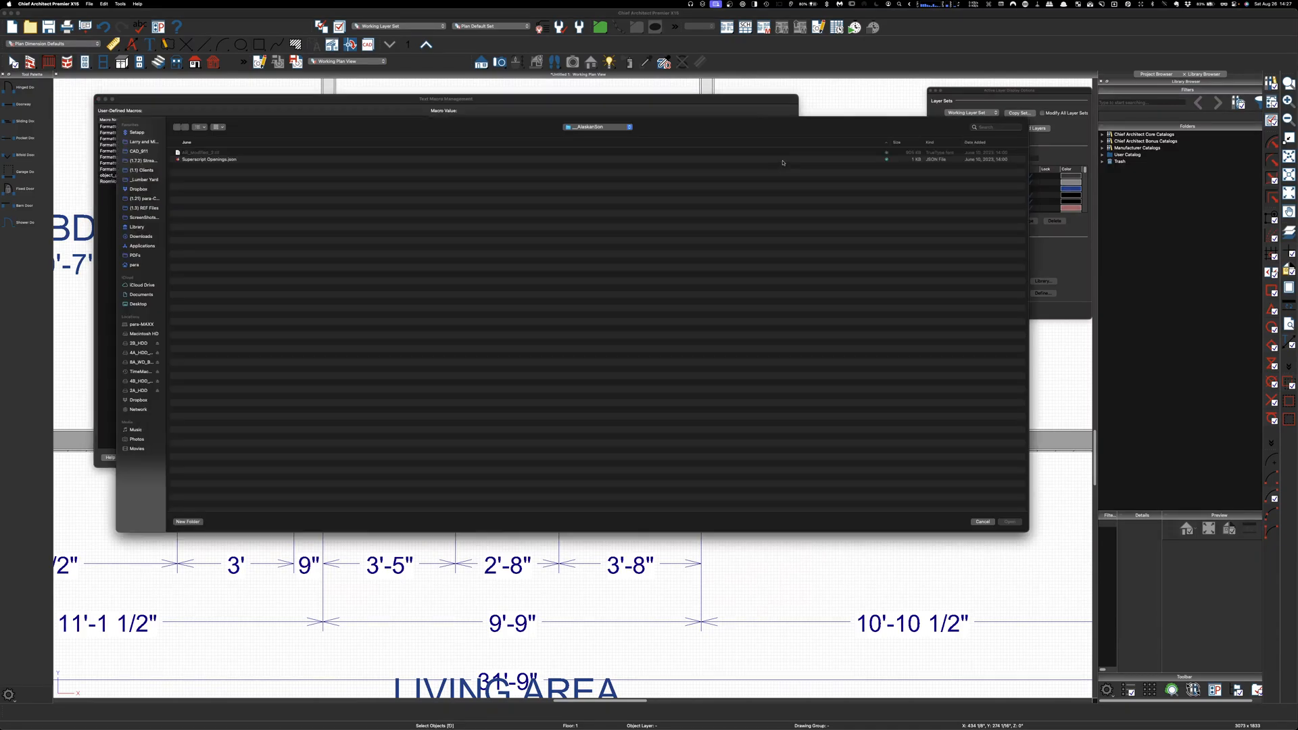
click(210, 159)
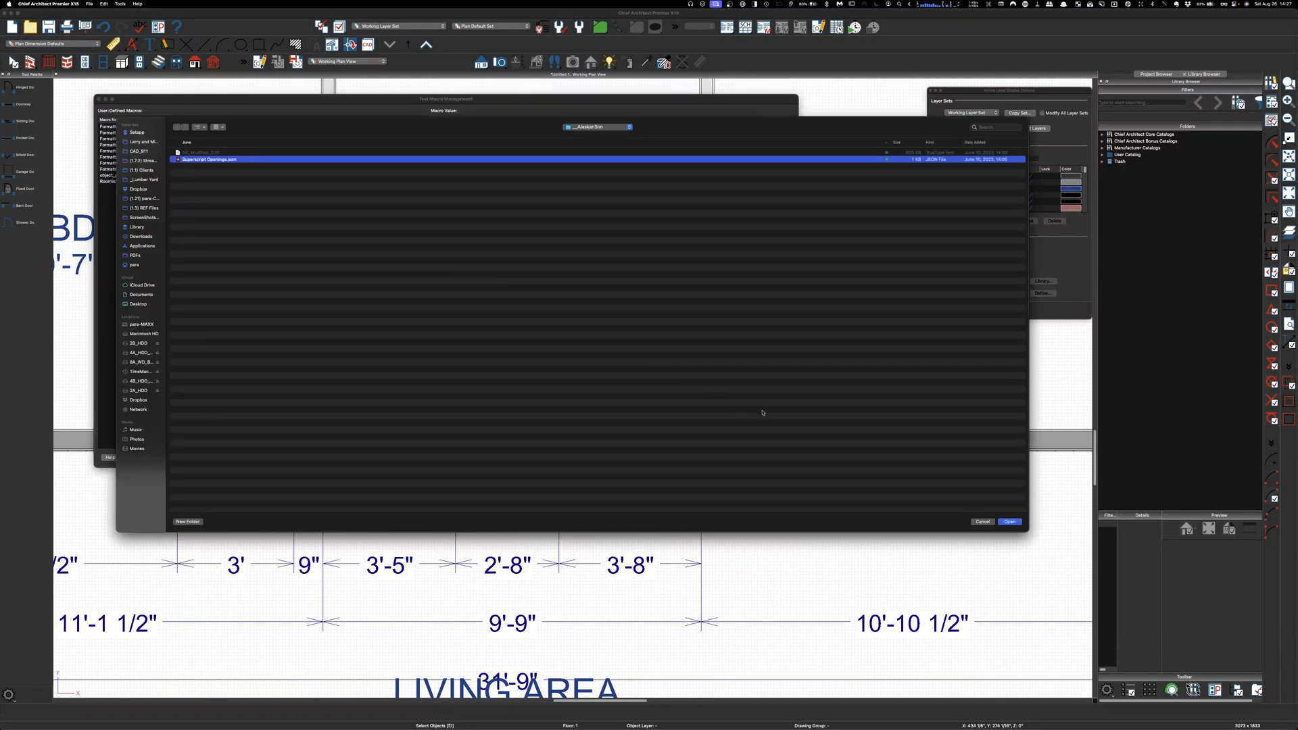
click(1009, 522)
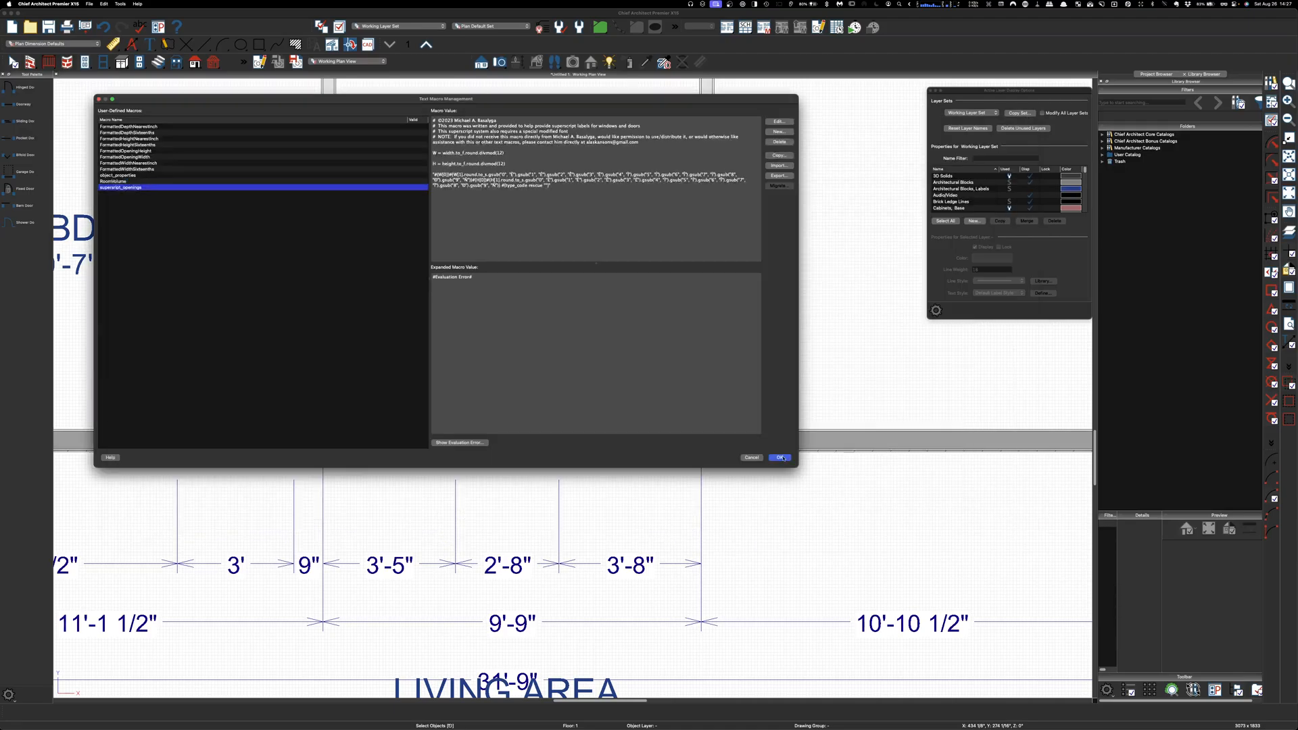
click(779, 457)
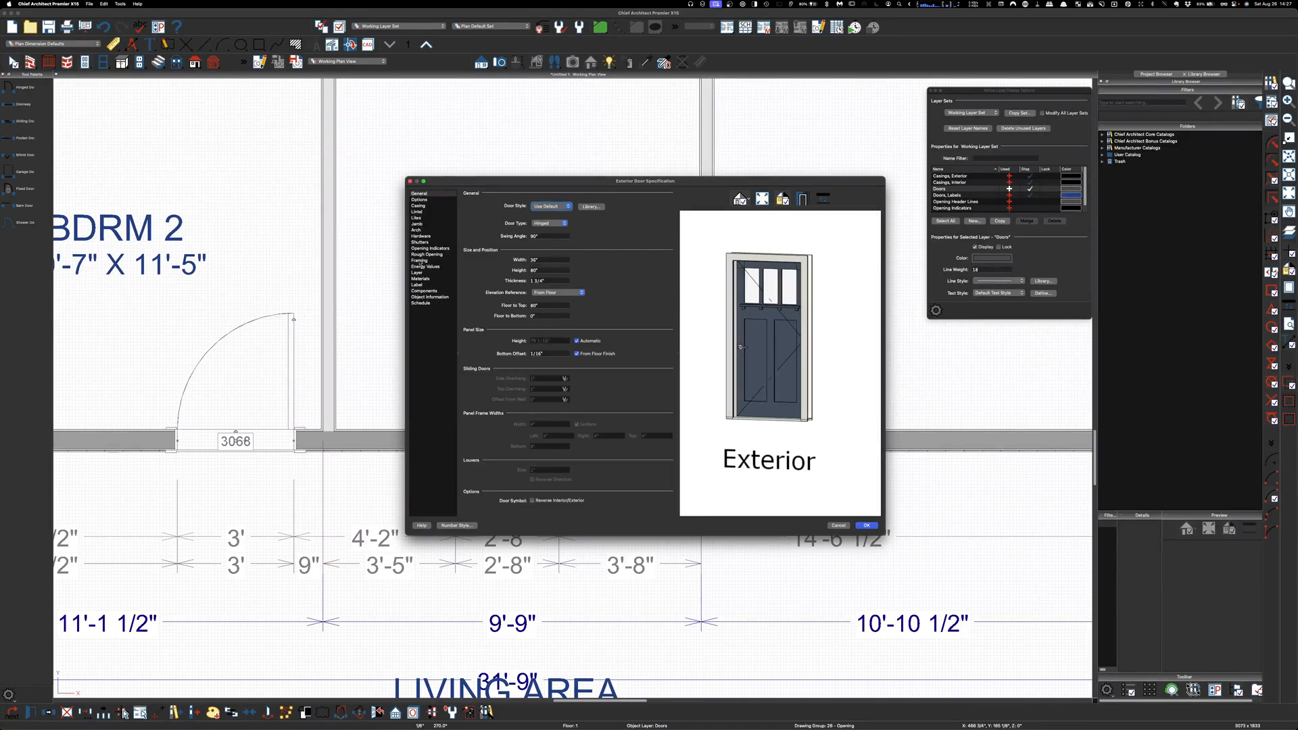
Step: Label the first door with the superscript_openings and hinge_side macros, reading 3⁰6⁸ R
click(418, 284)
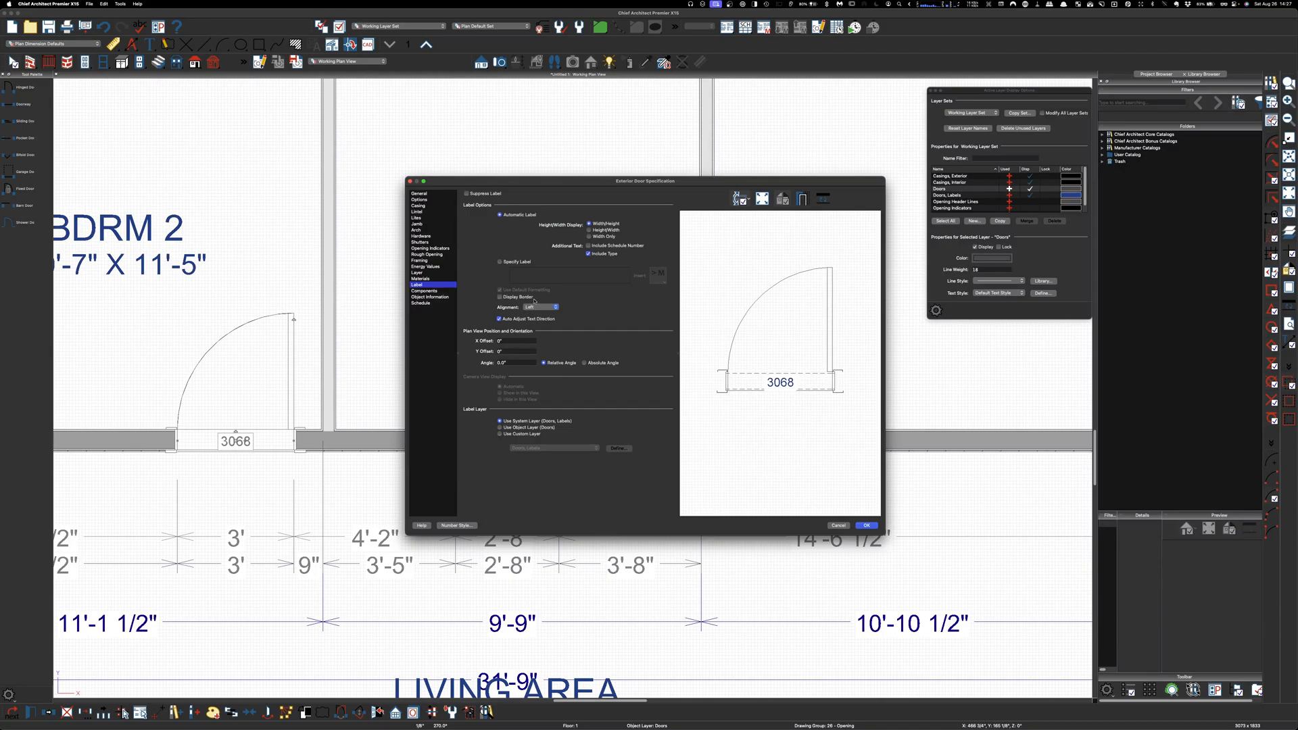
click(499, 261)
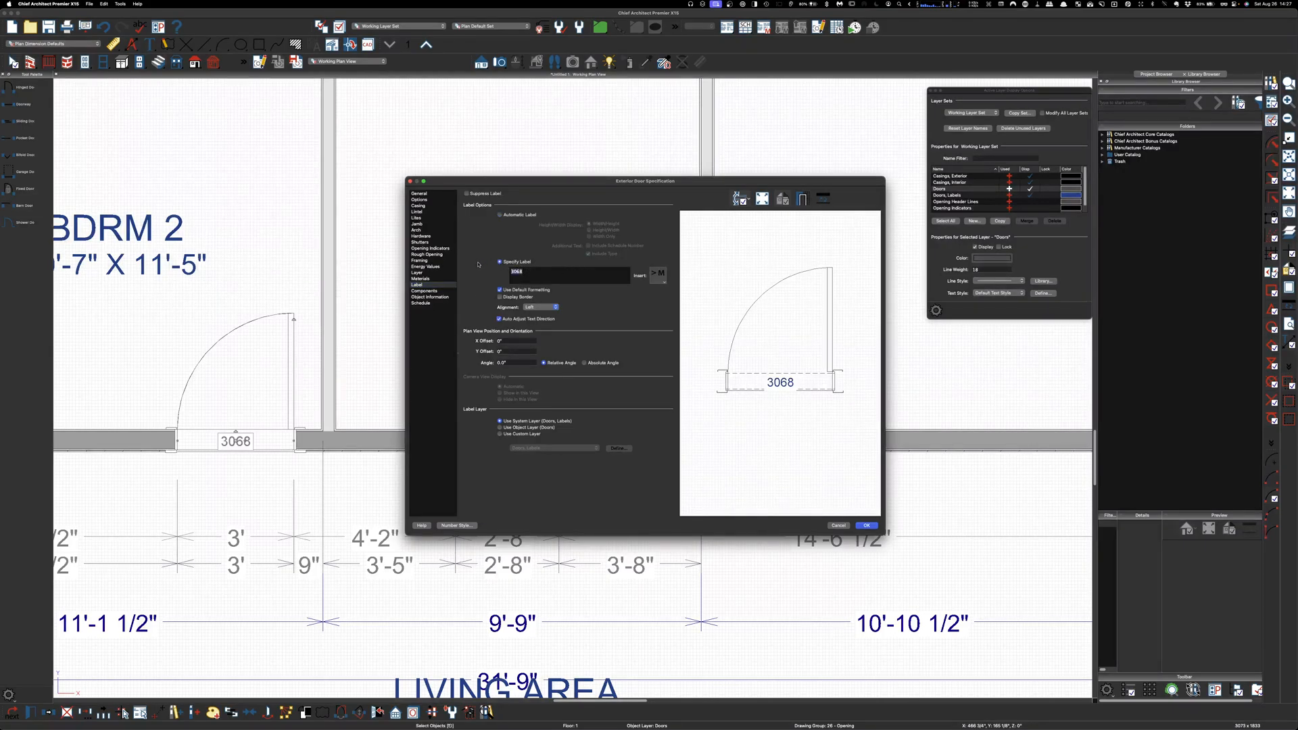
click(658, 274)
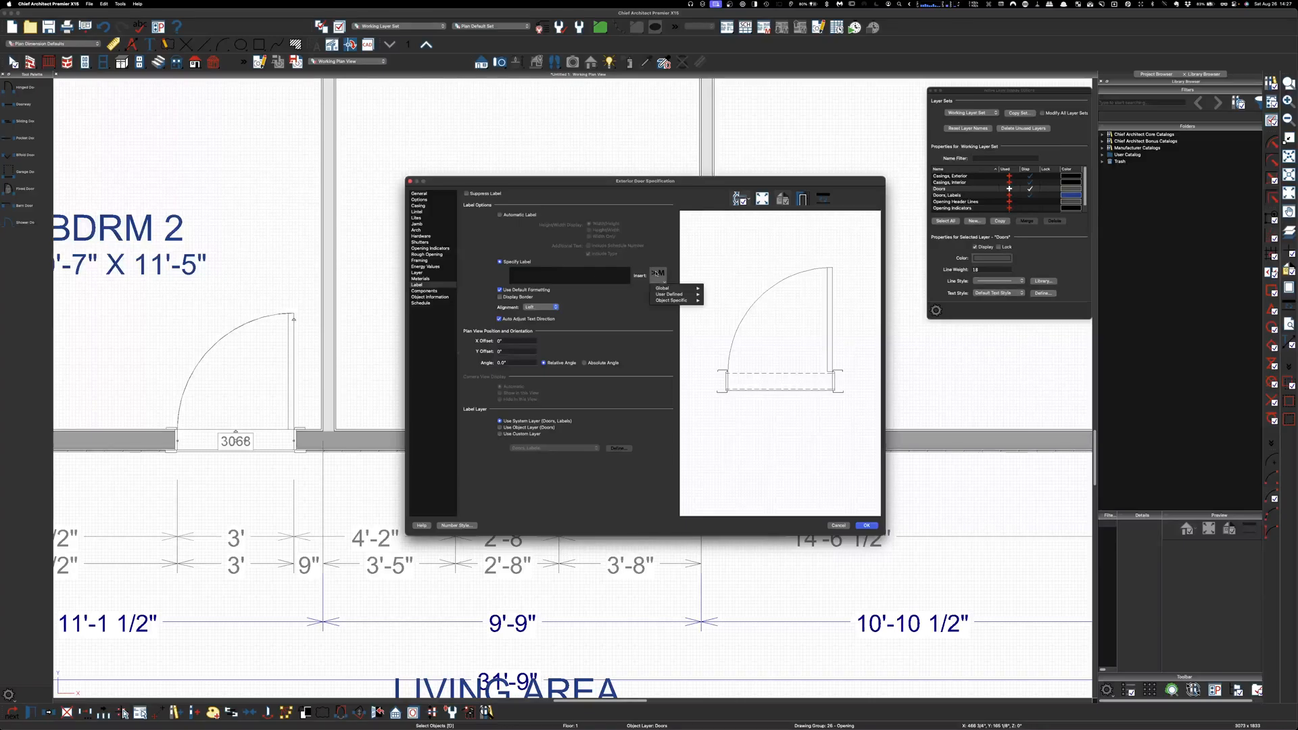
click(668, 293)
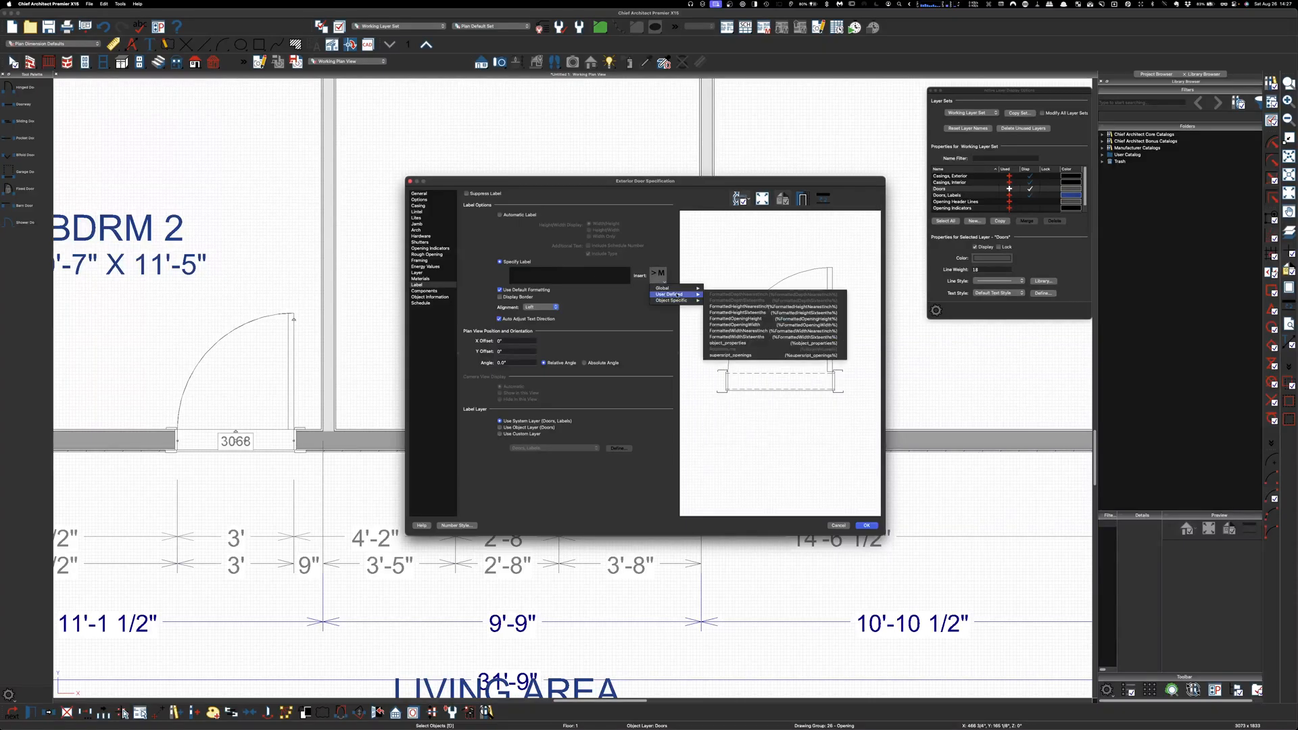
click(727, 342)
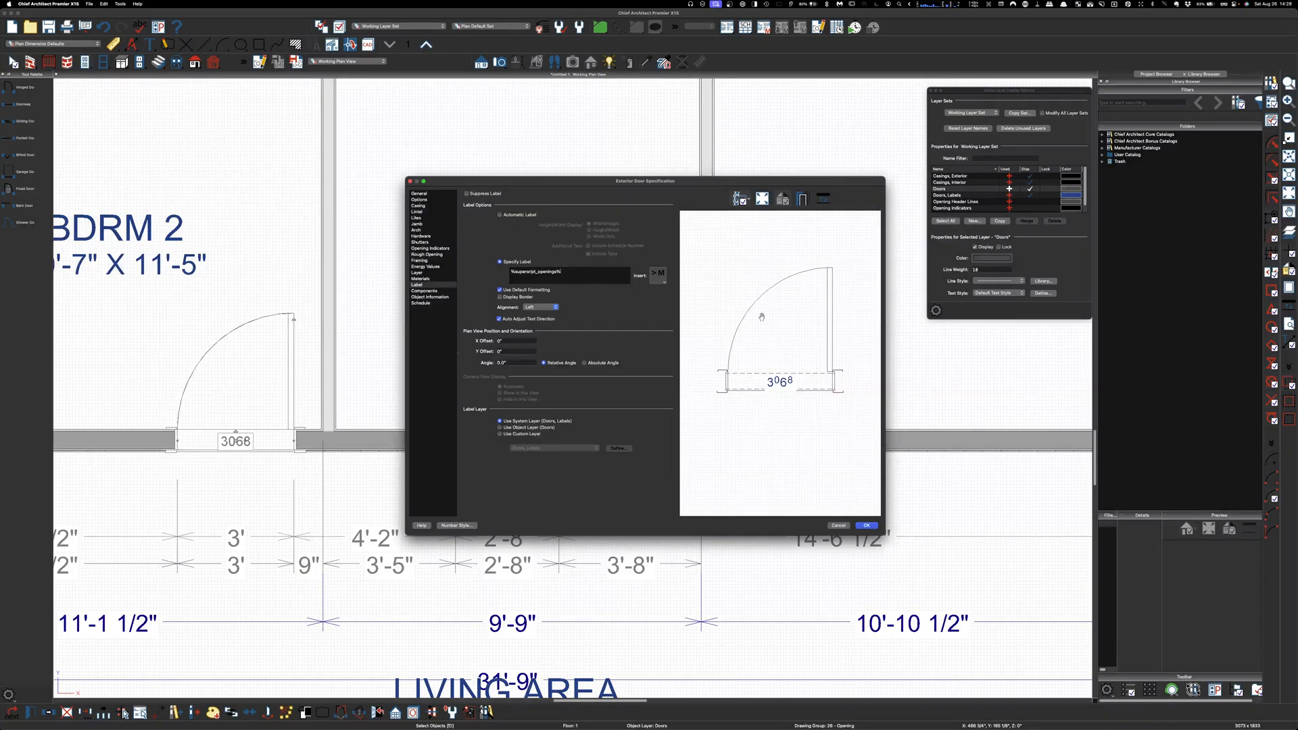
mouse_move(836, 396)
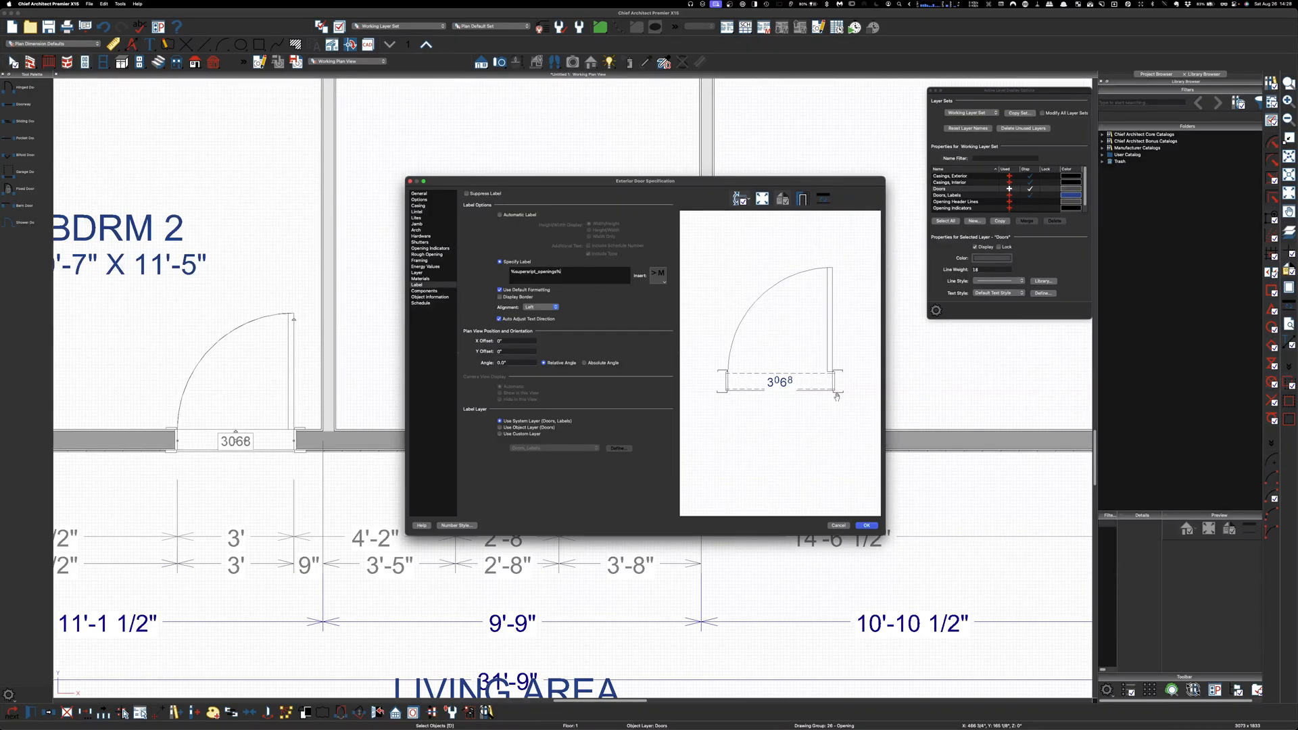
mouse_move(800, 338)
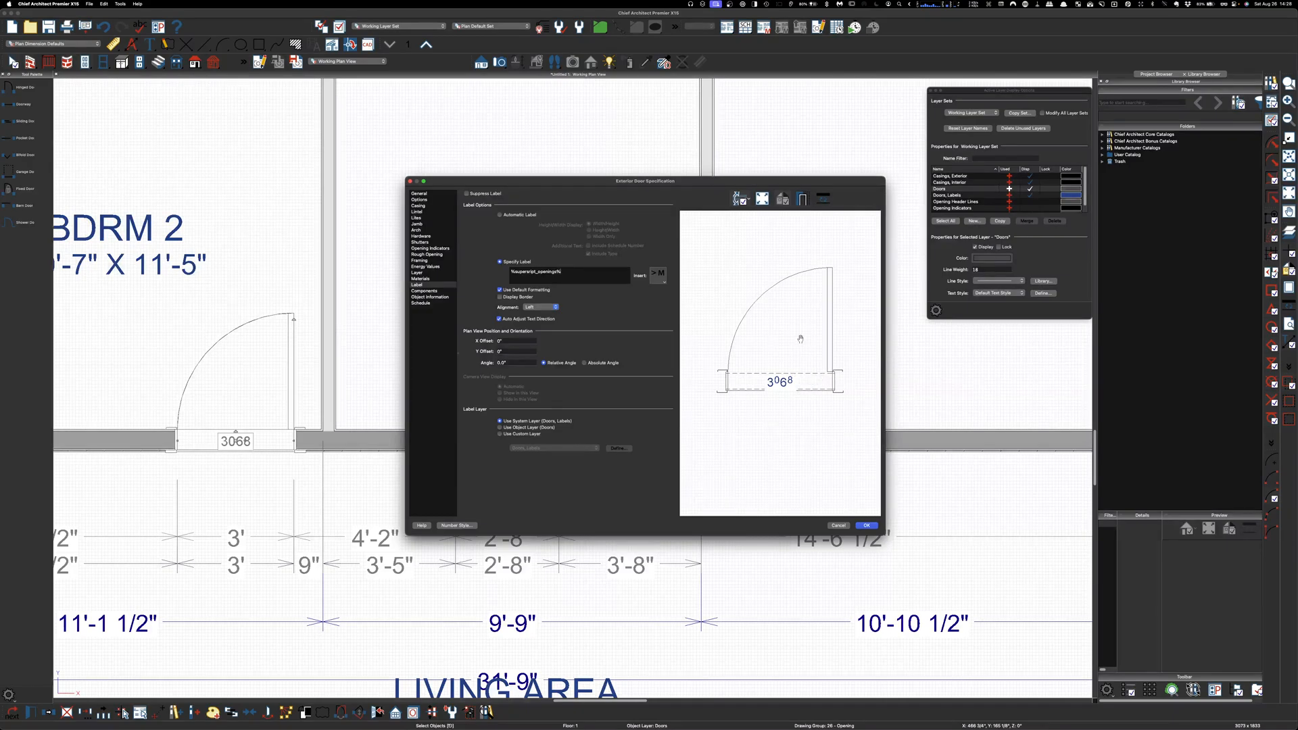
mouse_move(638, 294)
text( %)
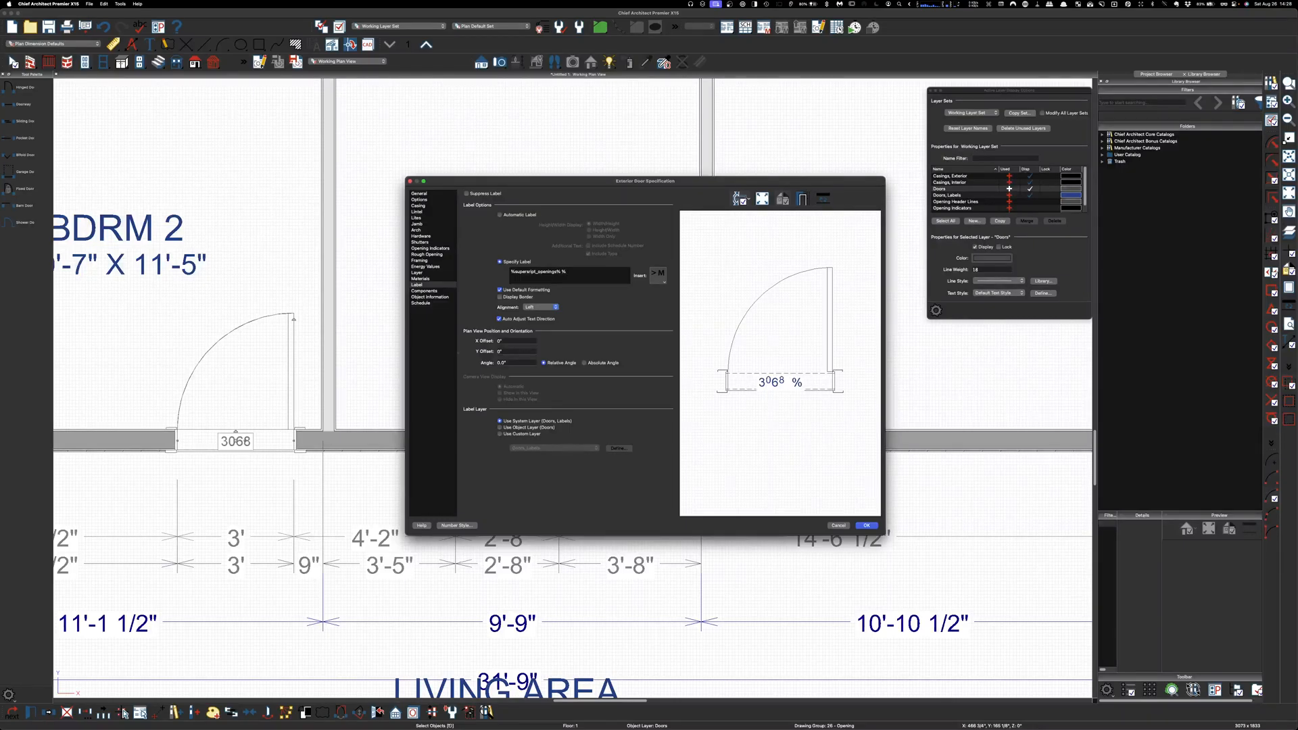
text(hinge_side%)
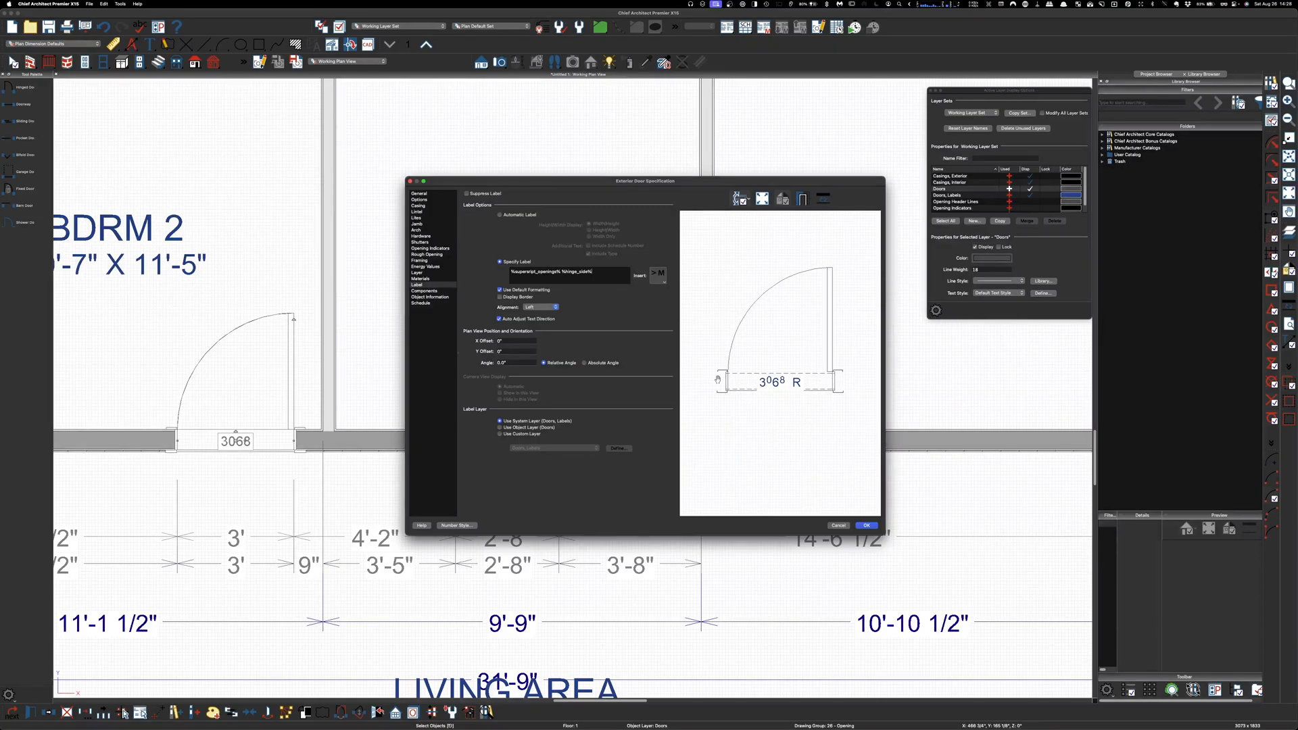
mouse_move(837, 487)
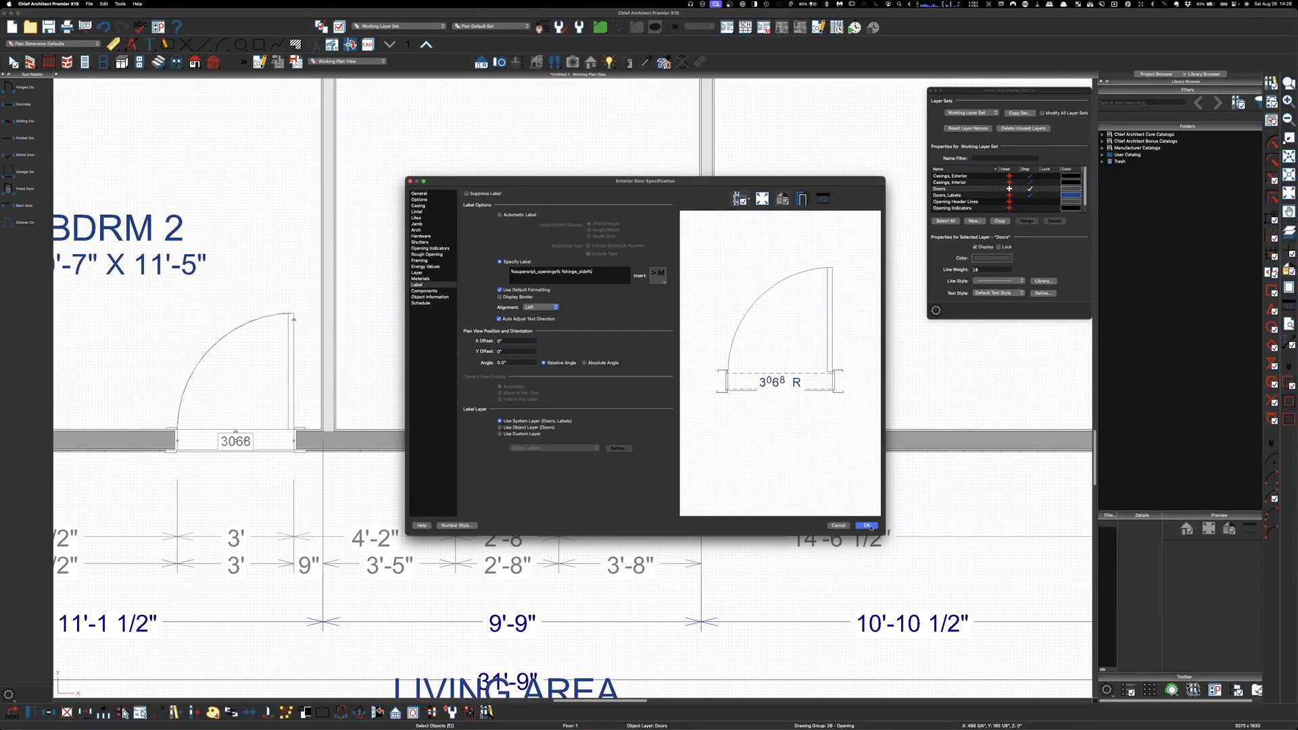
click(866, 526)
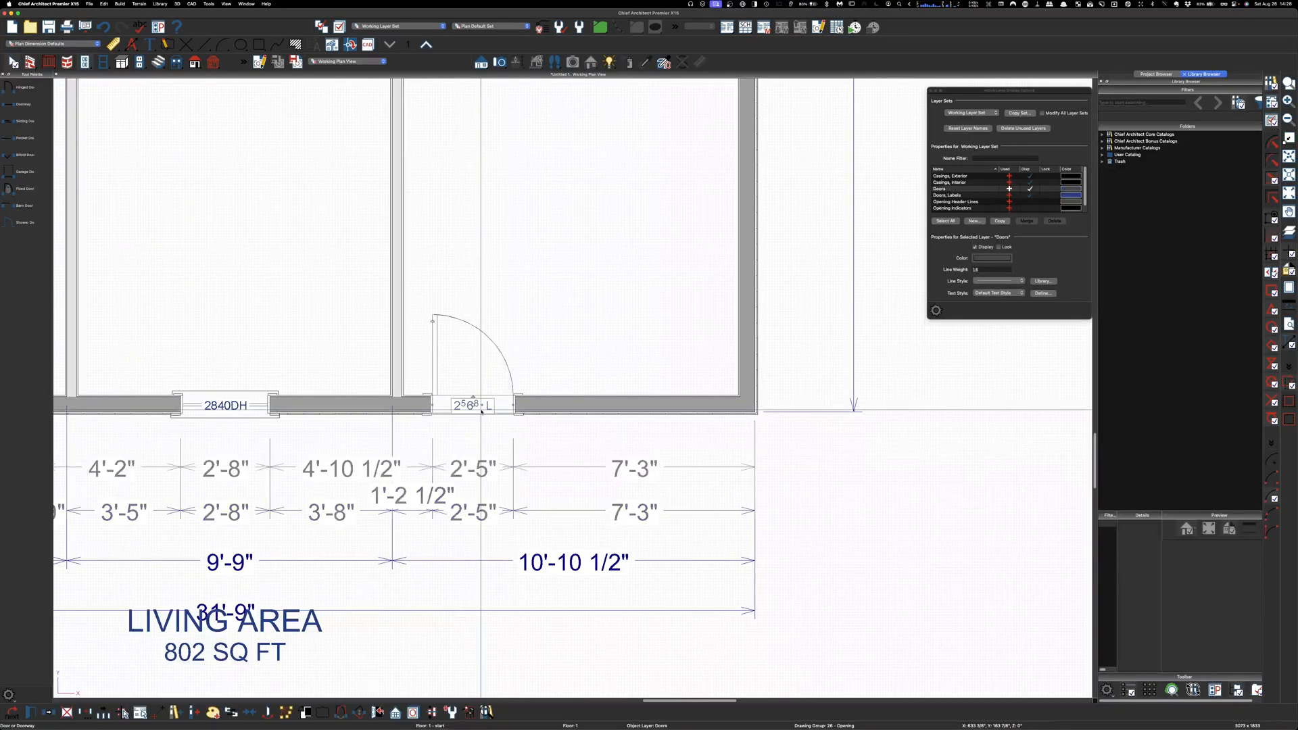
Step: Review the second door's specification so its label reads 2⁶6⁸ L
double_click(473, 404)
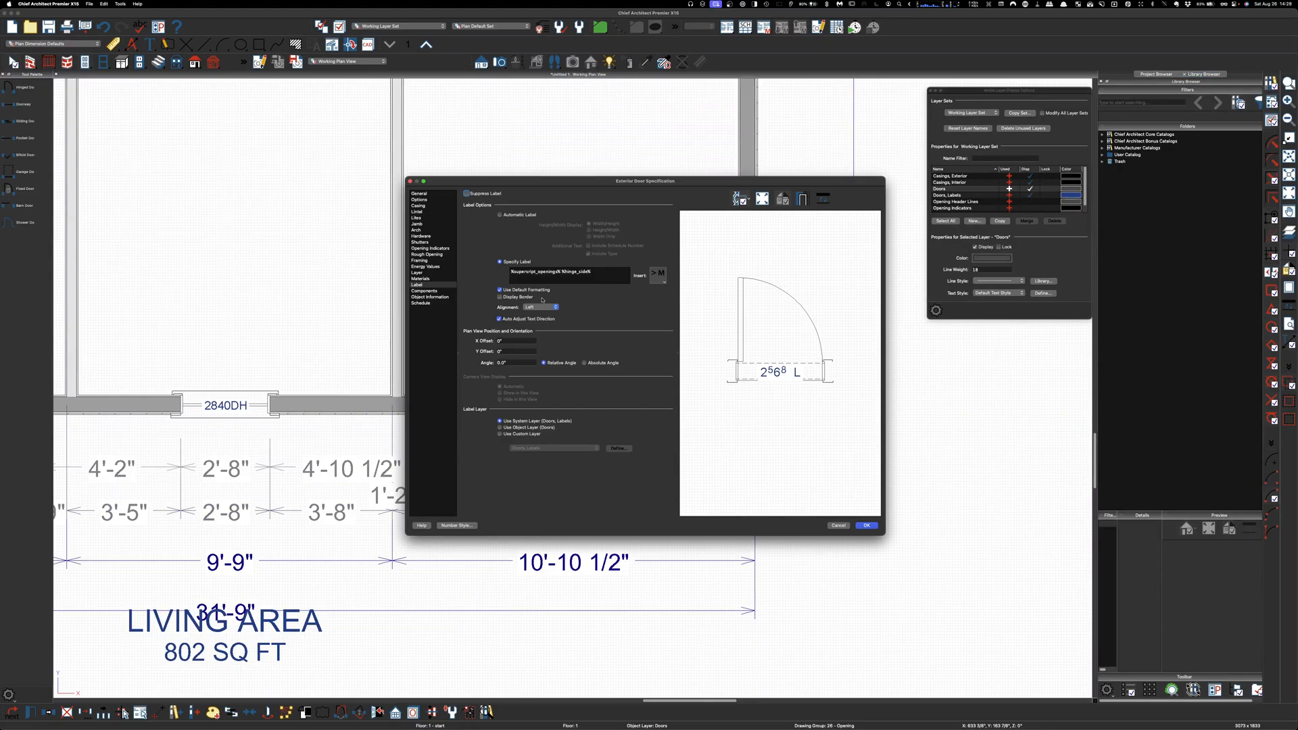
click(420, 193)
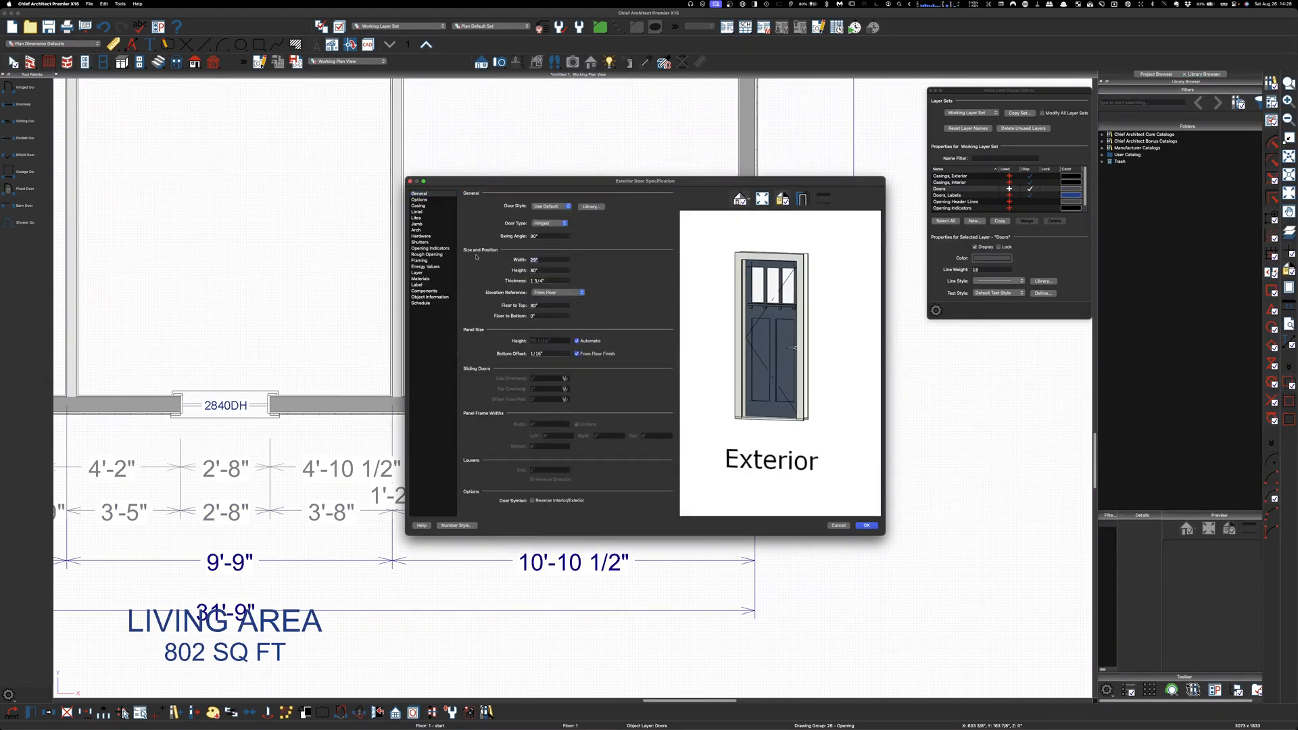
click(866, 525)
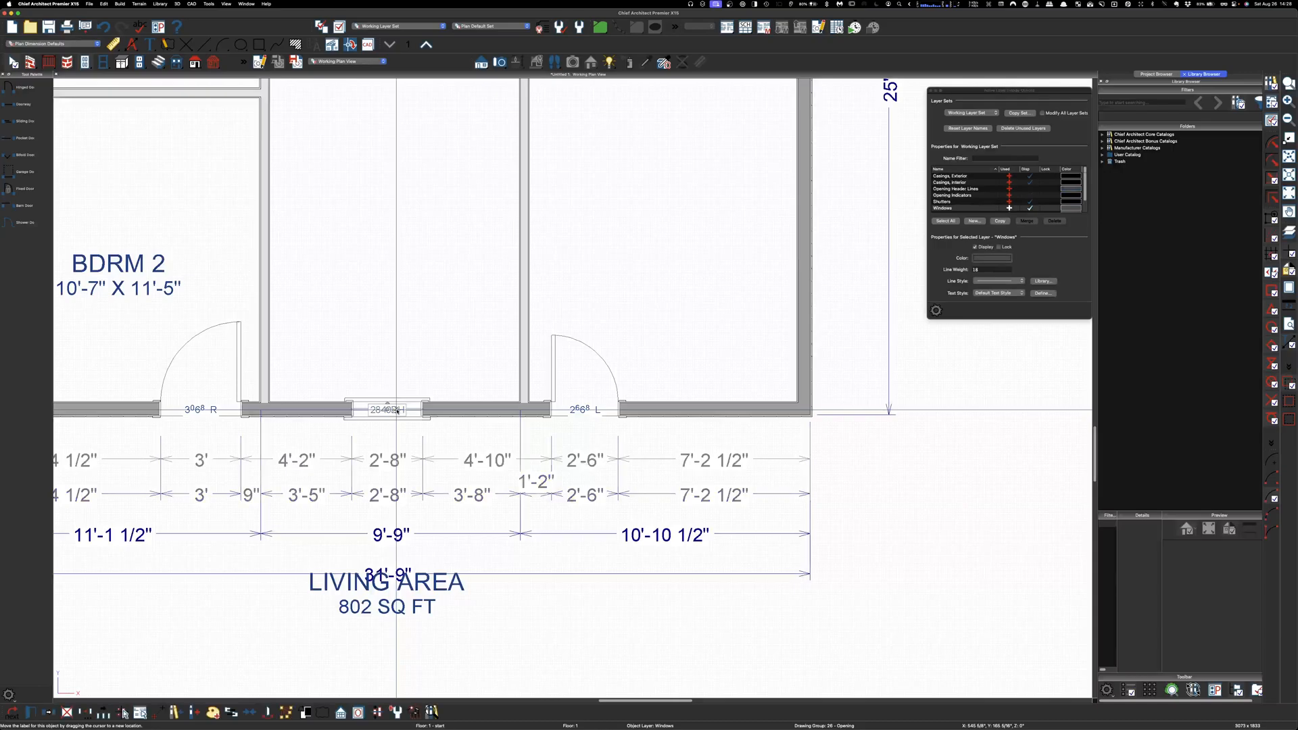
Step: Give the 2840DH window a custom label using the superscript_openings macro
double_click(386, 409)
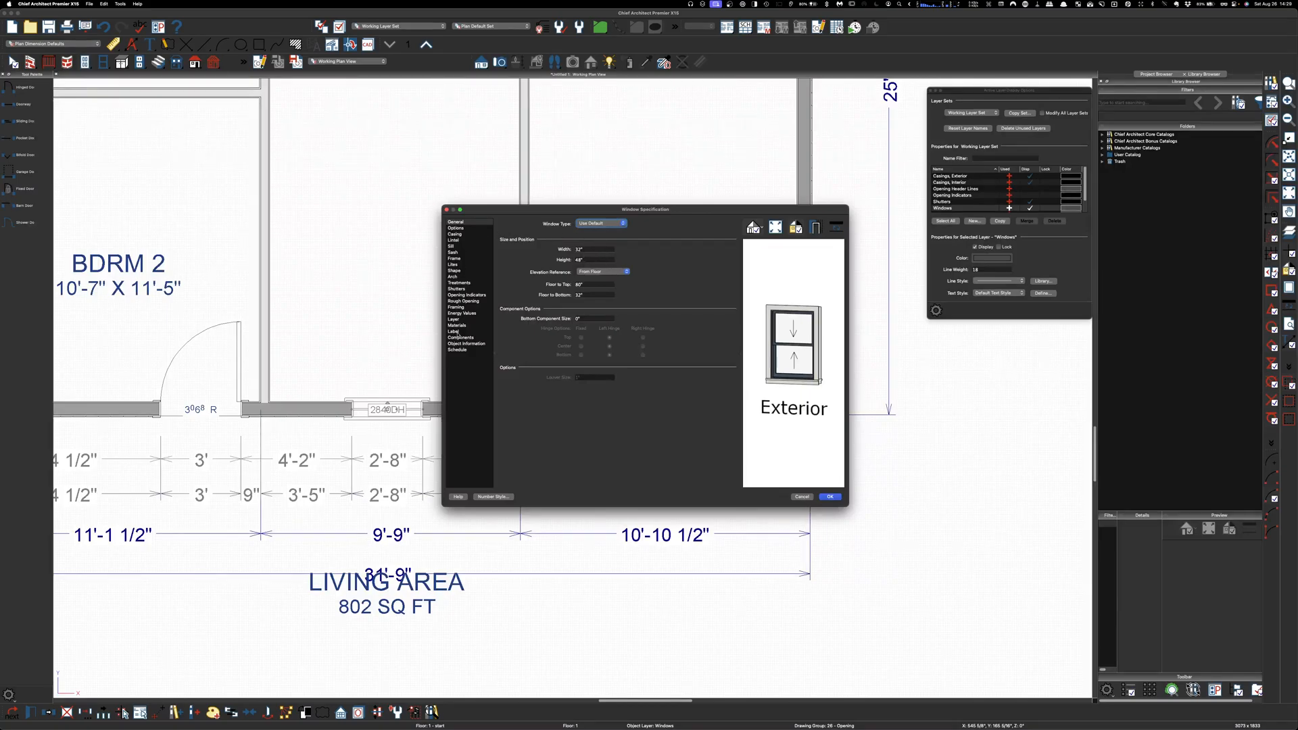
click(454, 331)
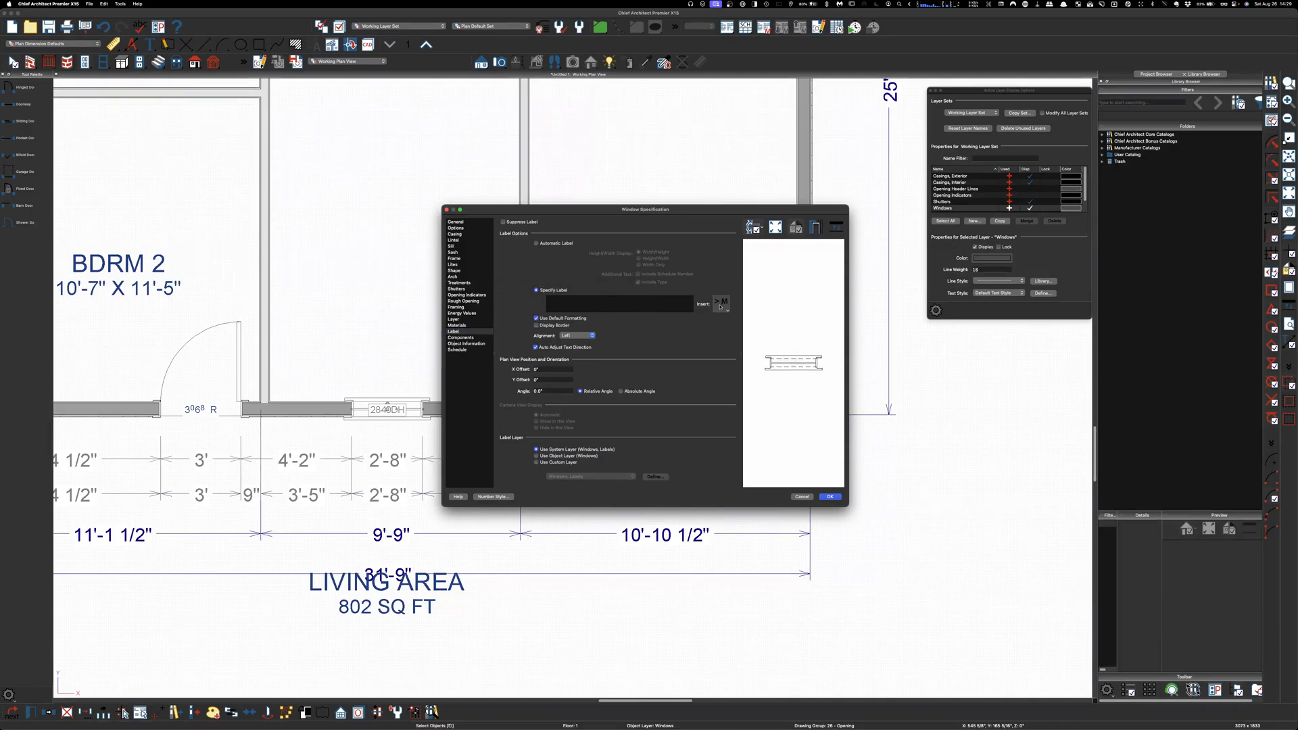
click(721, 304)
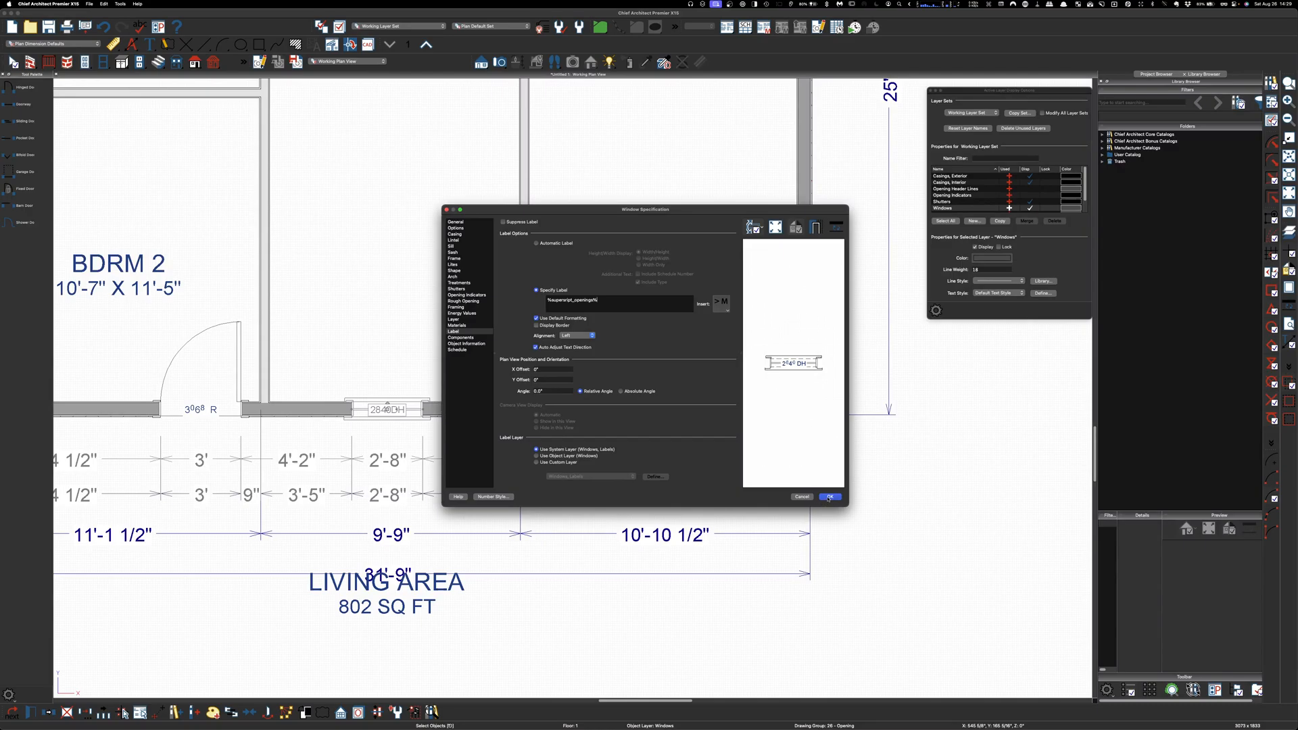
click(829, 496)
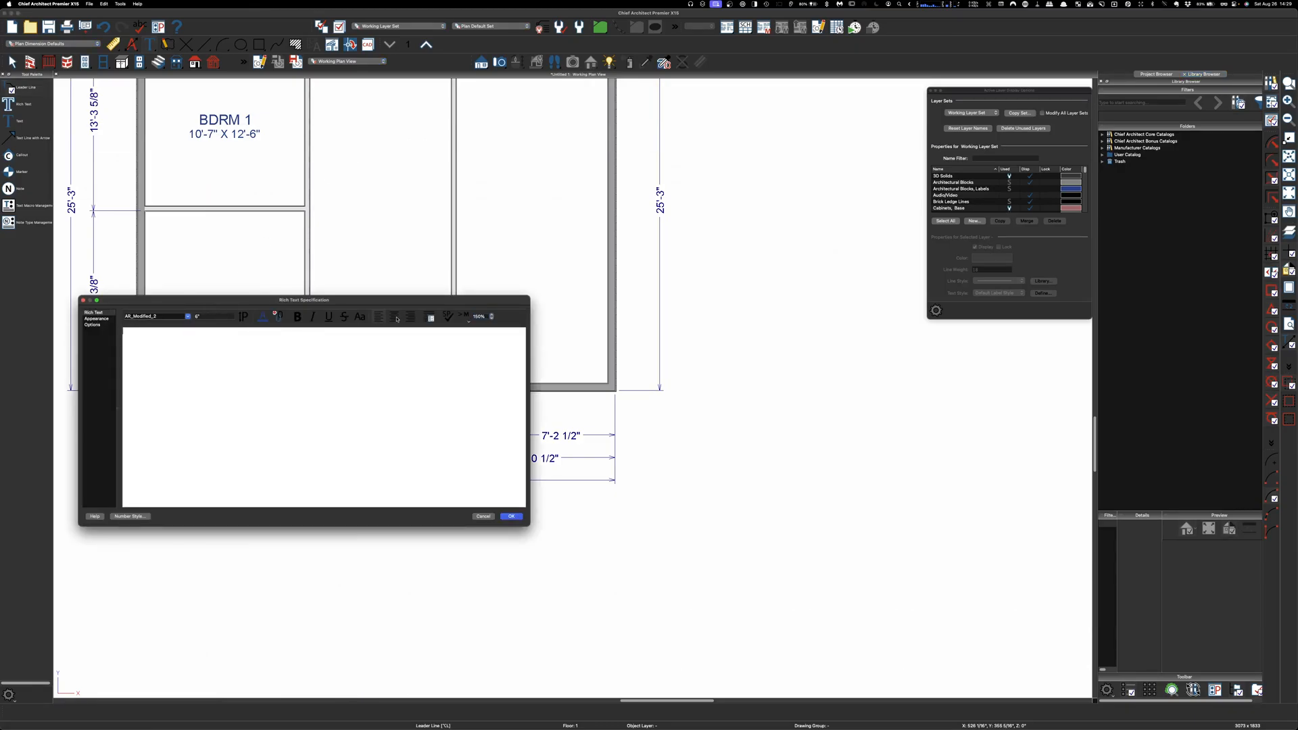
Step: Build the room label from %room.name%, %room.dimensions% and %room.height.ceiling% macros
click(448, 316)
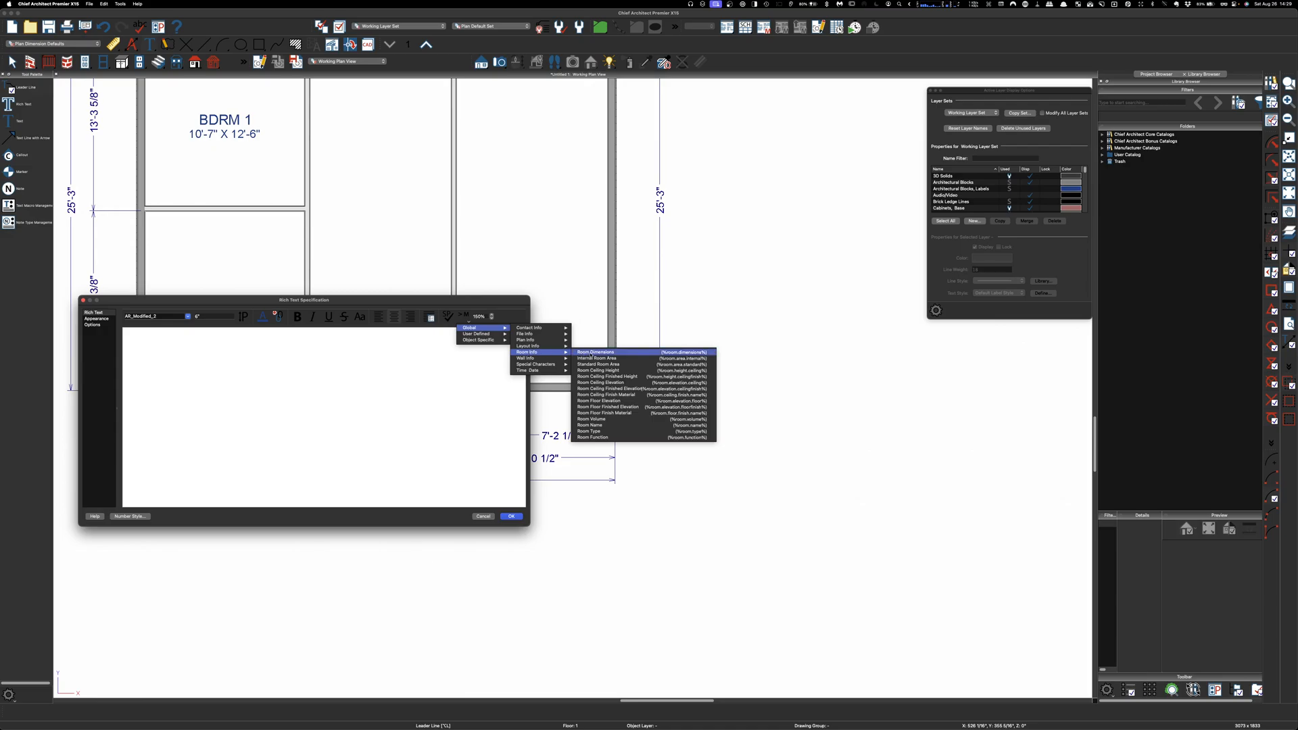
click(591, 425)
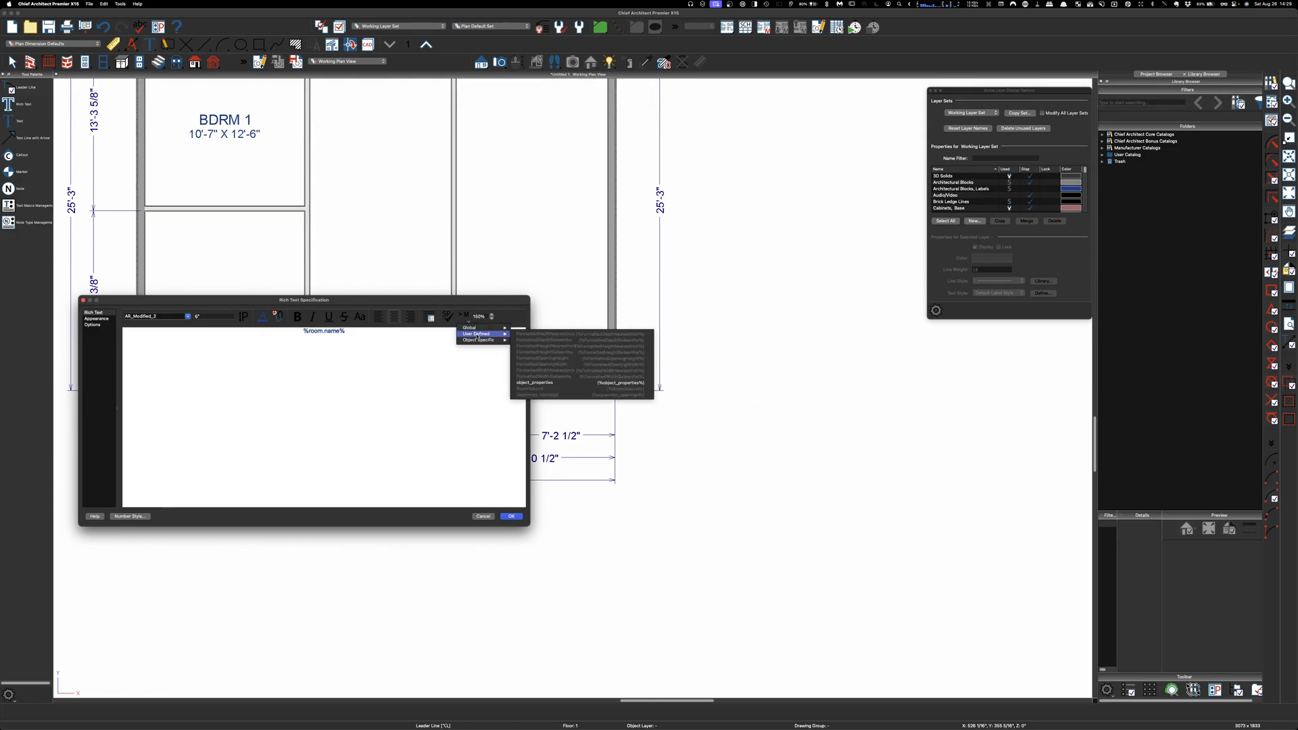
click(469, 327)
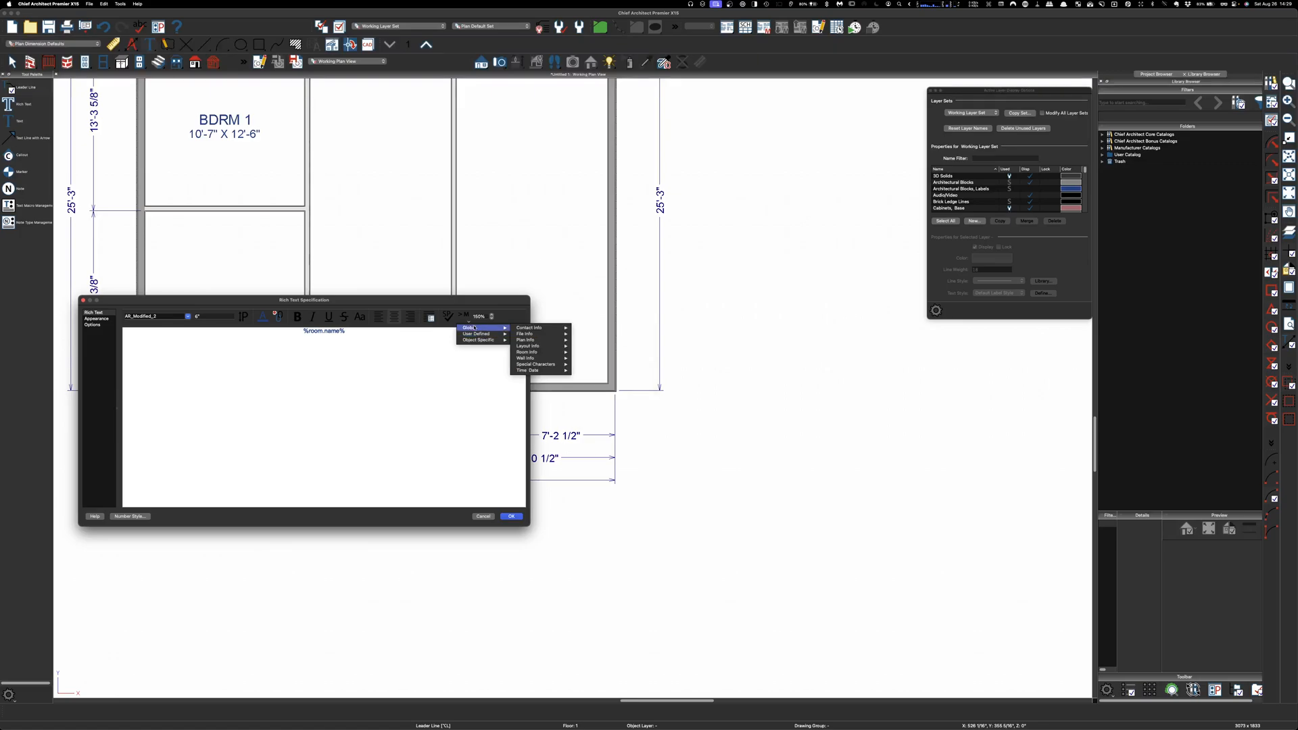
mouse_move(526, 357)
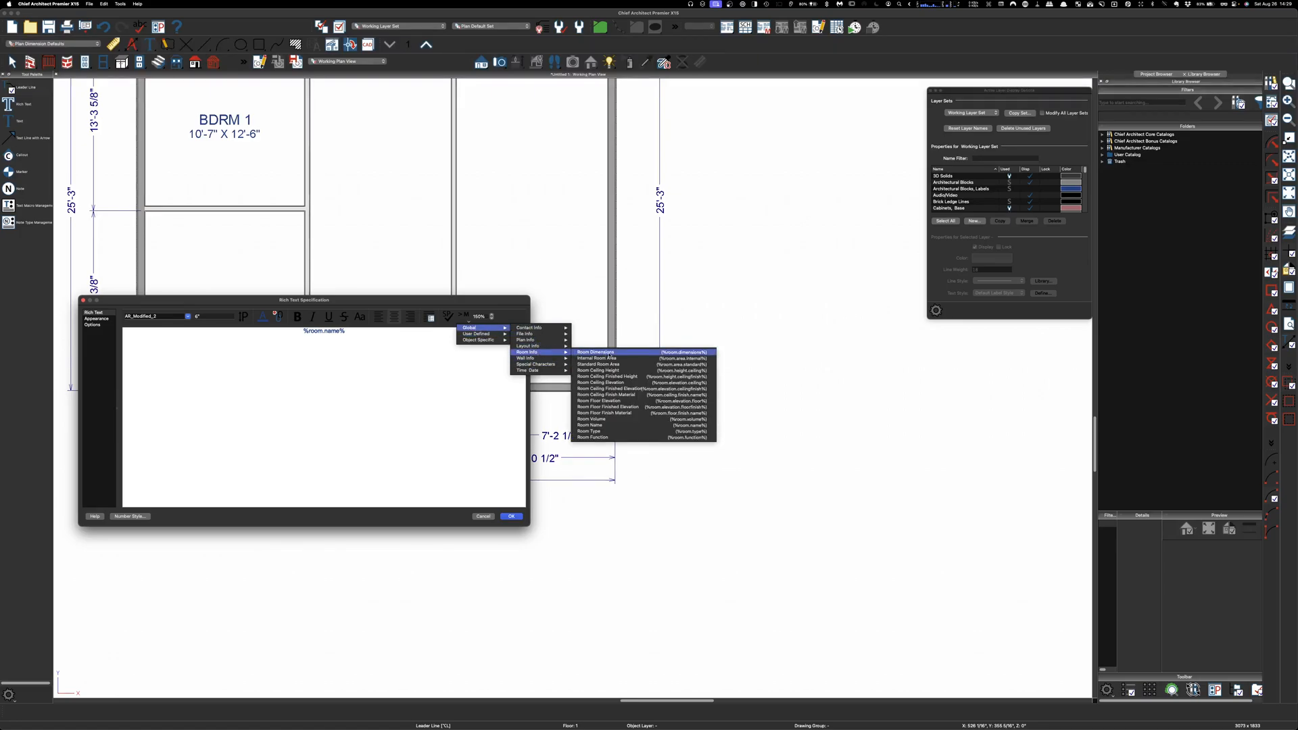
click(595, 352)
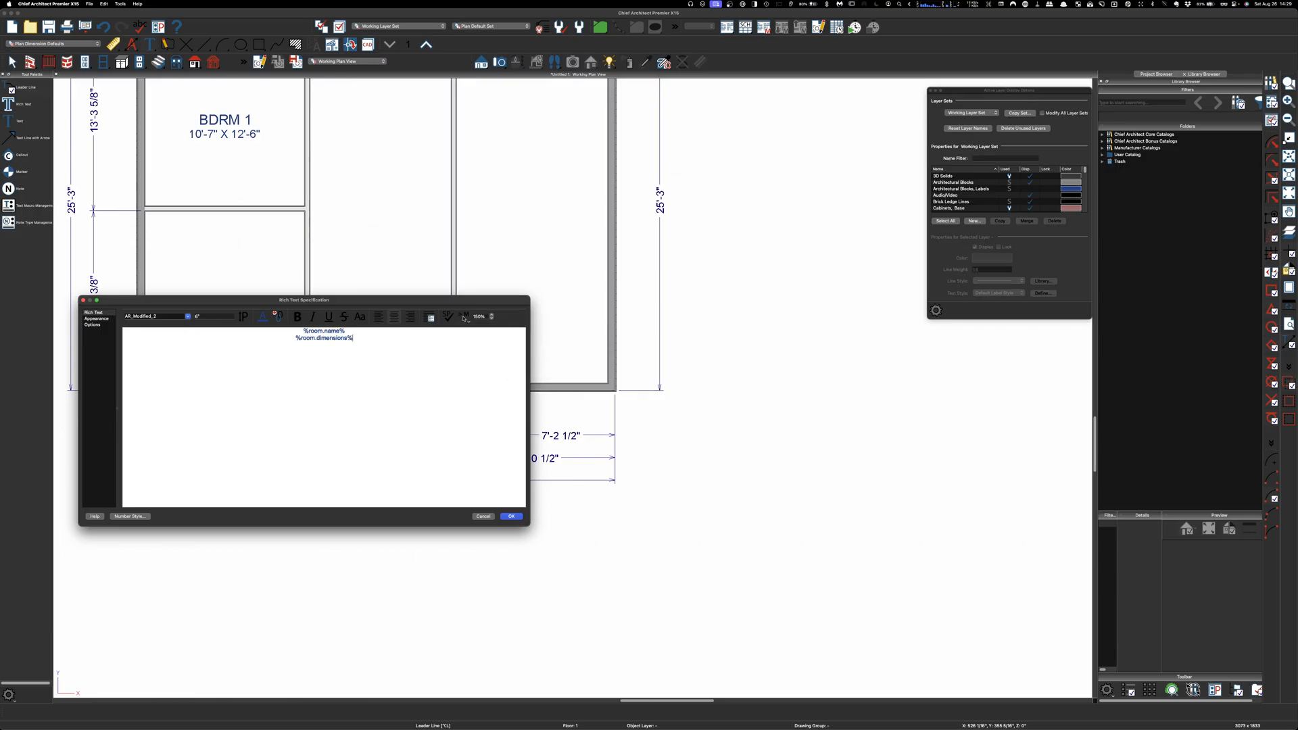
click(466, 317)
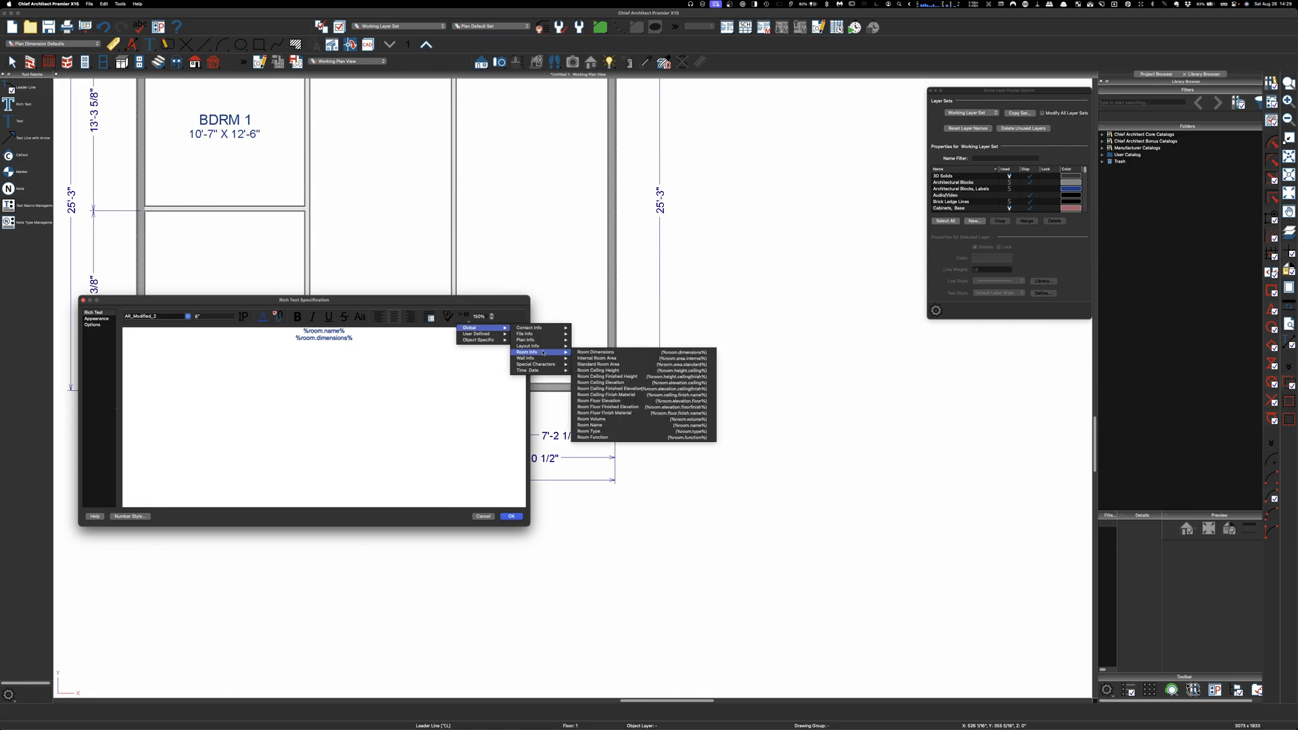
mouse_move(613, 383)
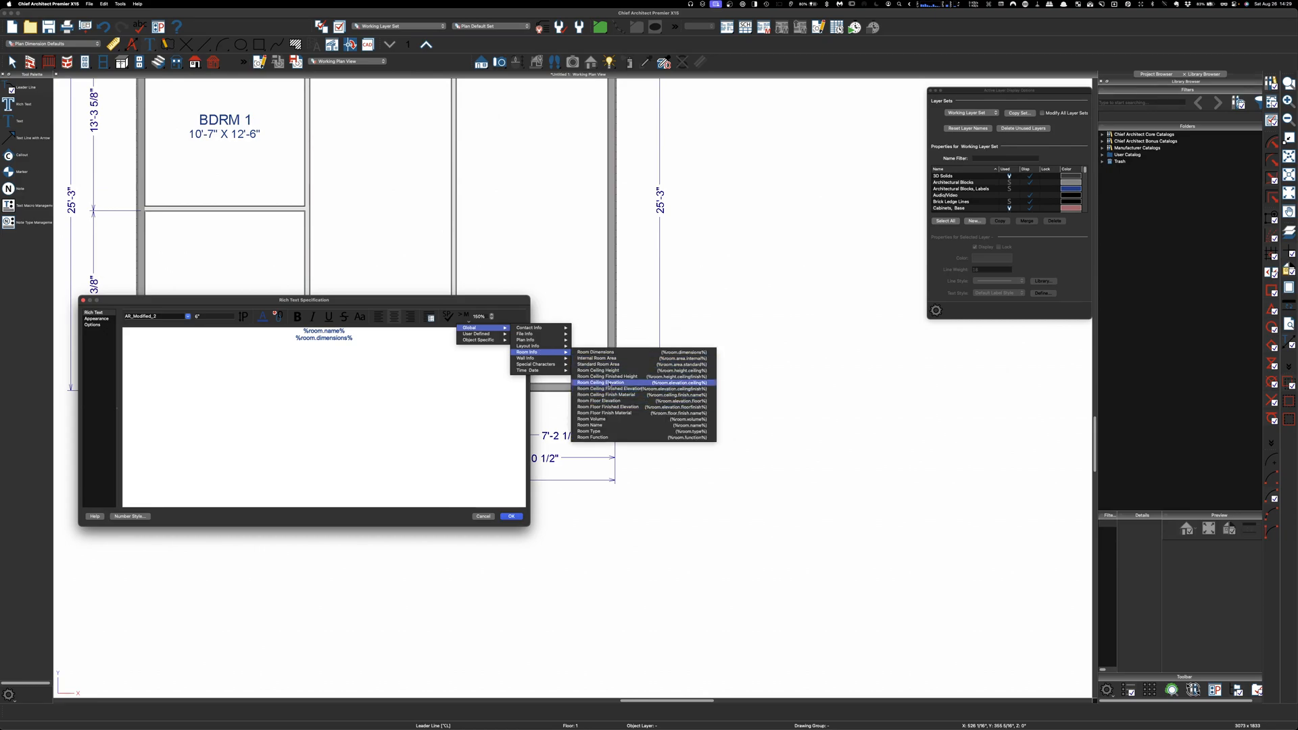
click(603, 377)
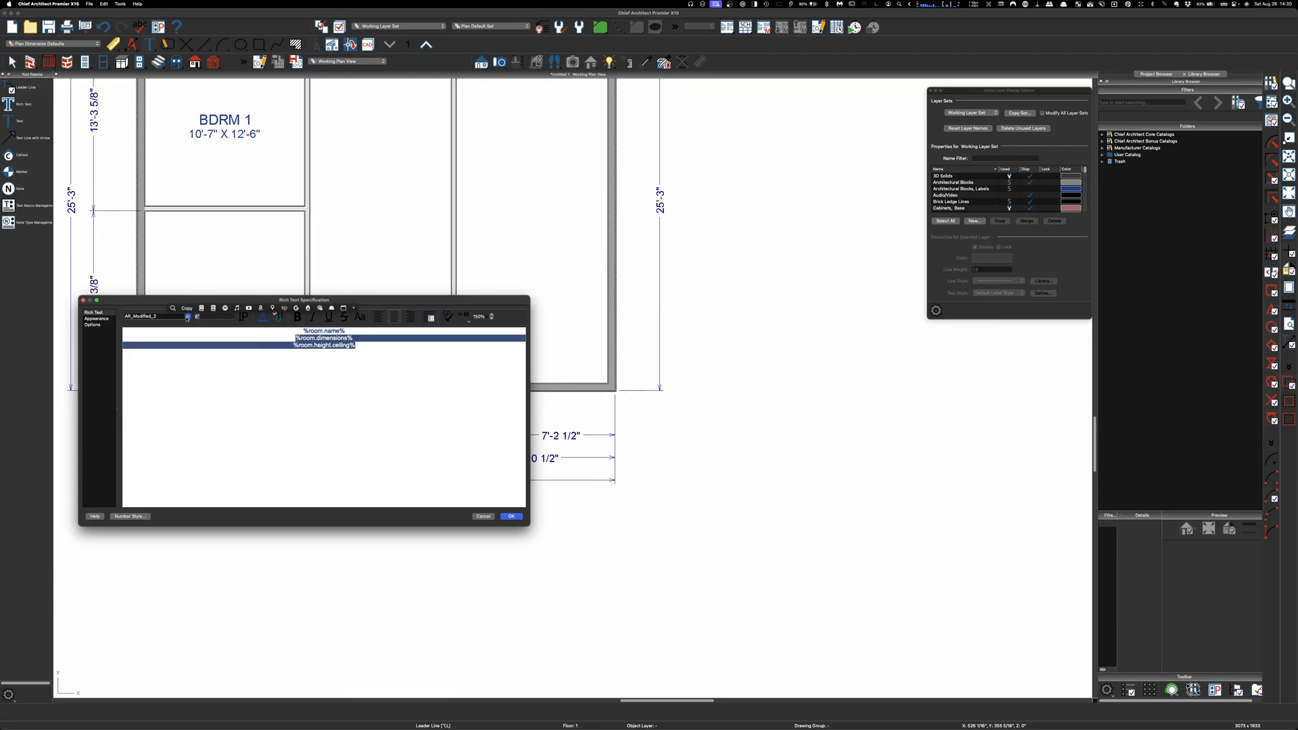
click(511, 515)
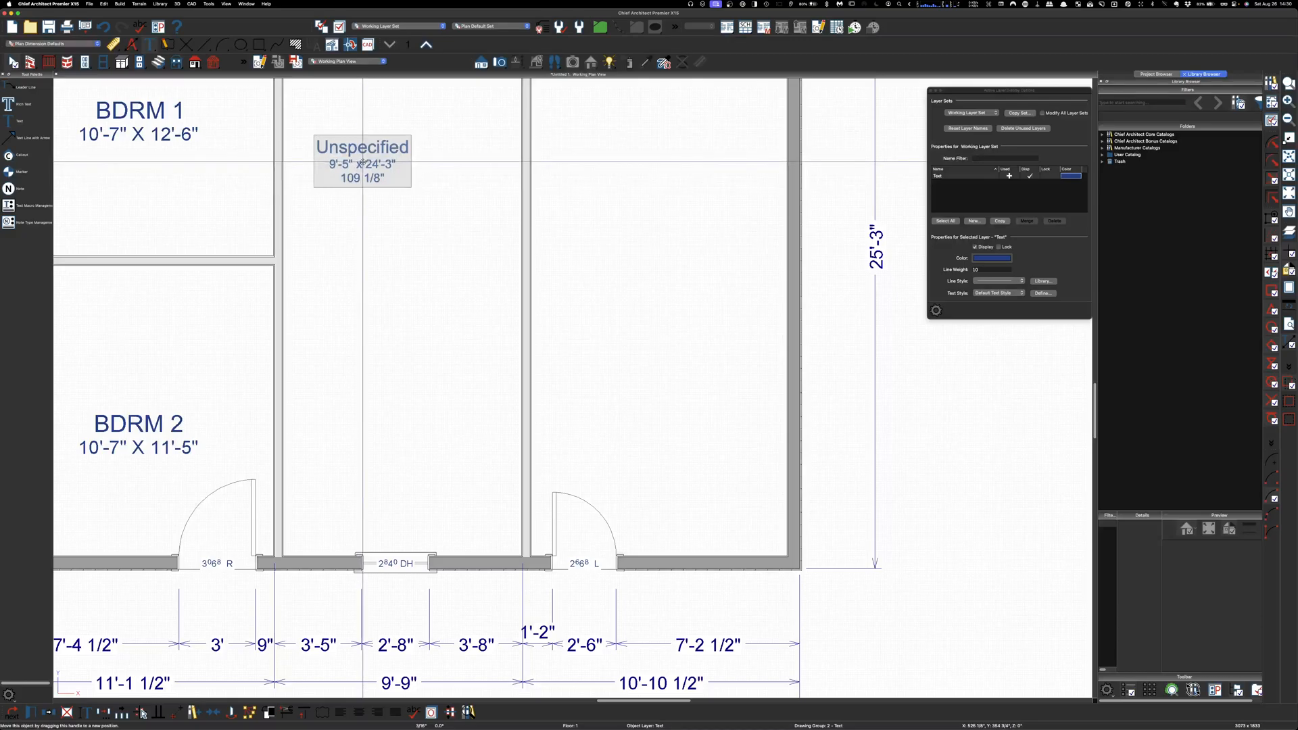
Step: Append CLG after the label's ceiling height and name the middle room Living
drag(363, 164, 362, 258)
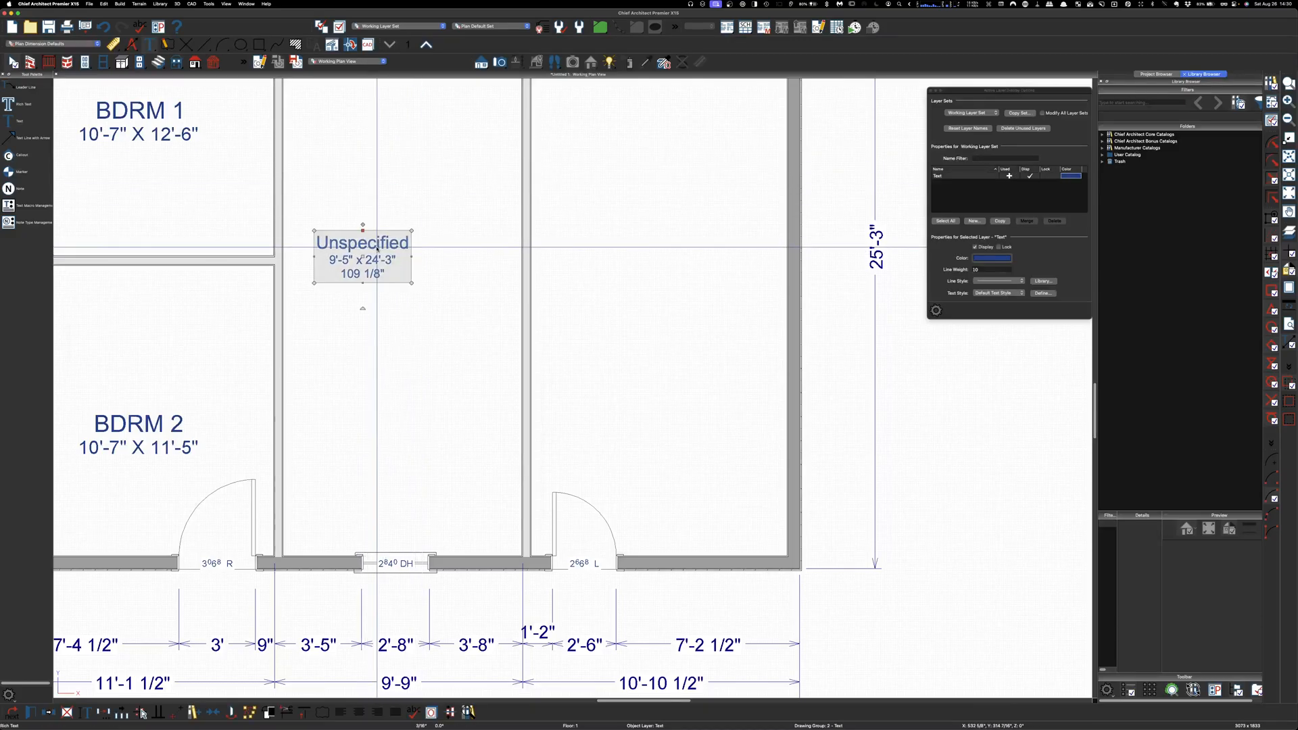
double_click(363, 242)
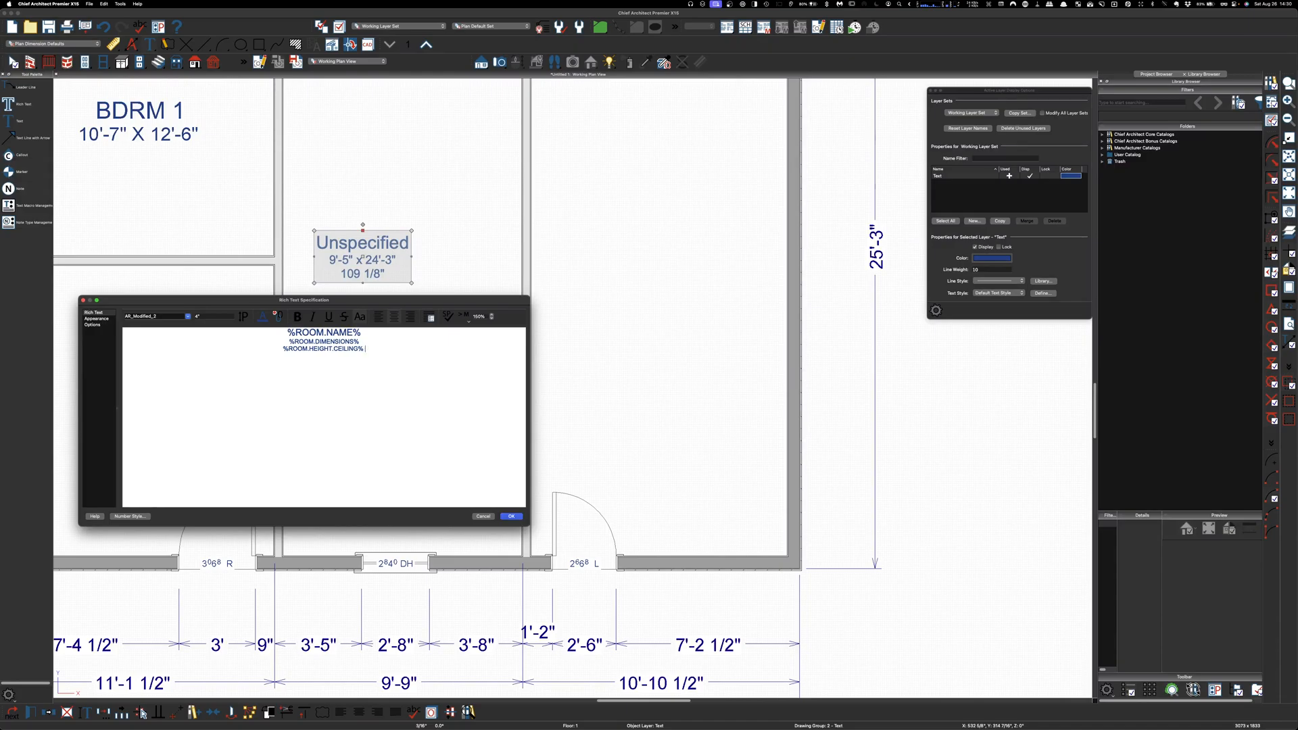
text(CLG)
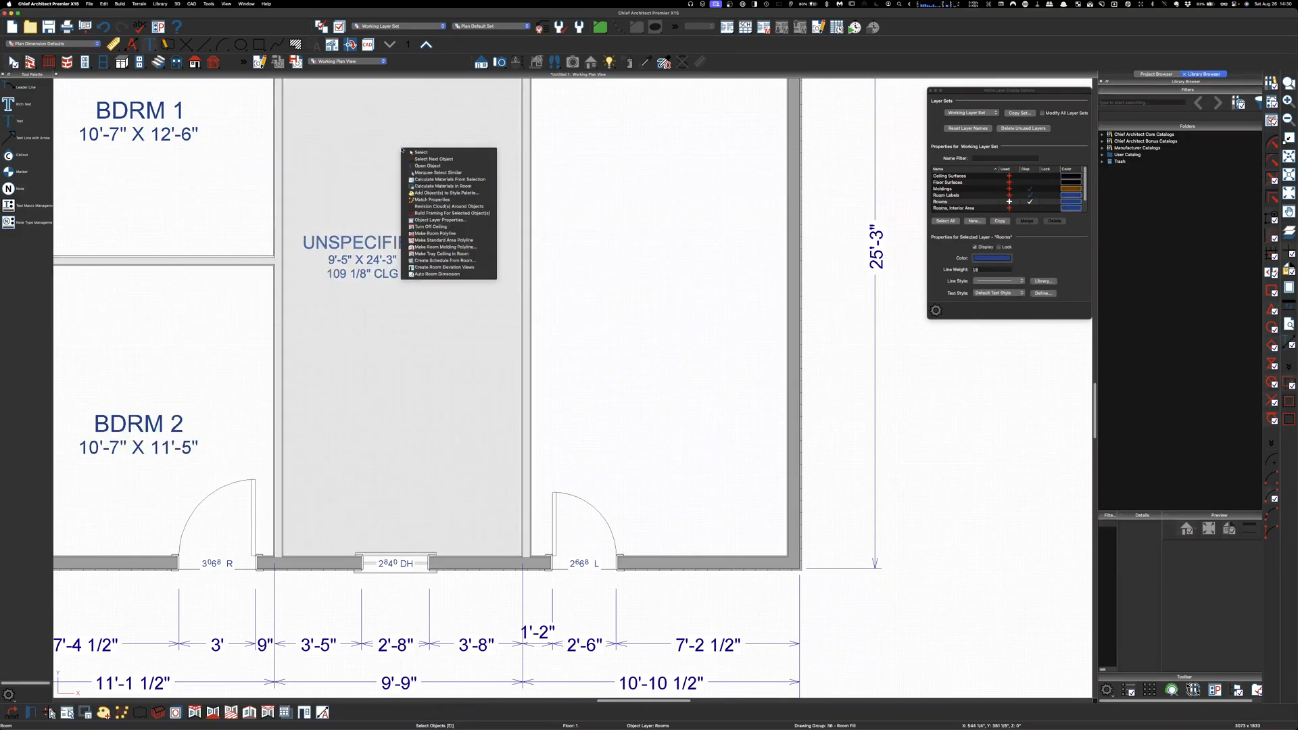
click(362, 131)
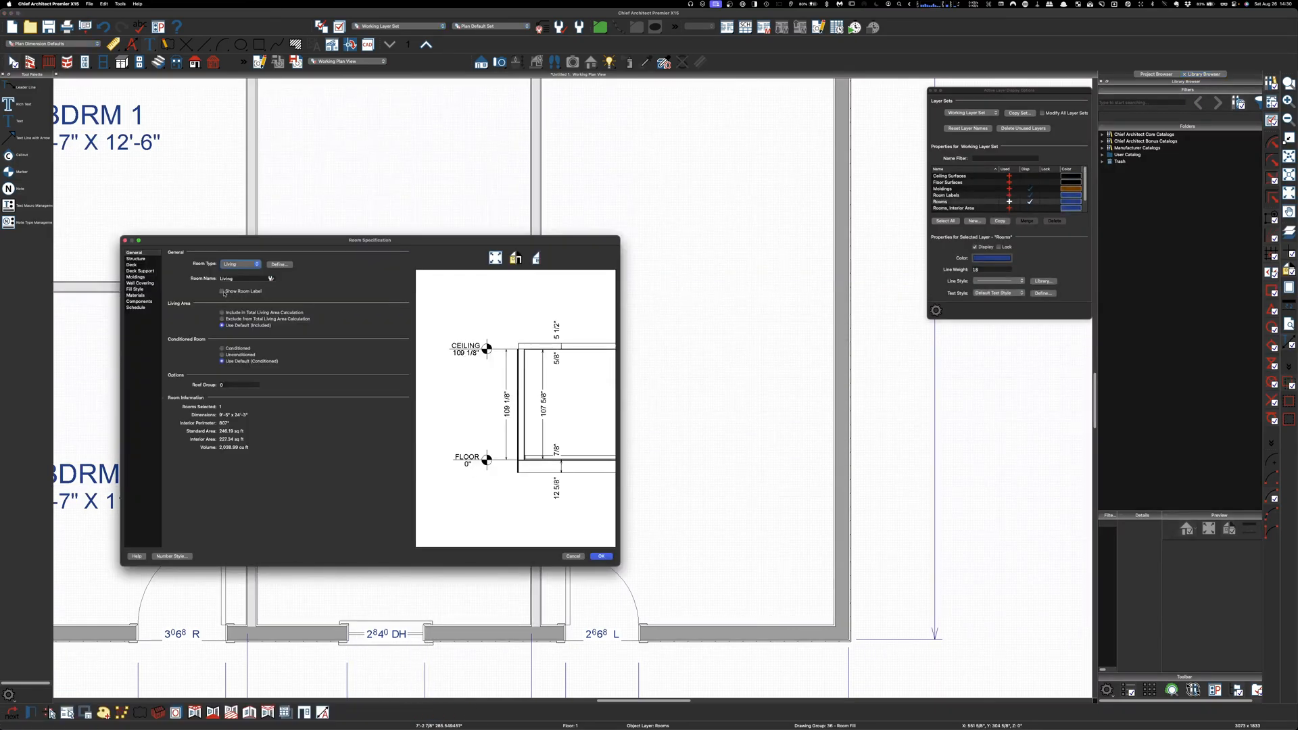
click(600, 556)
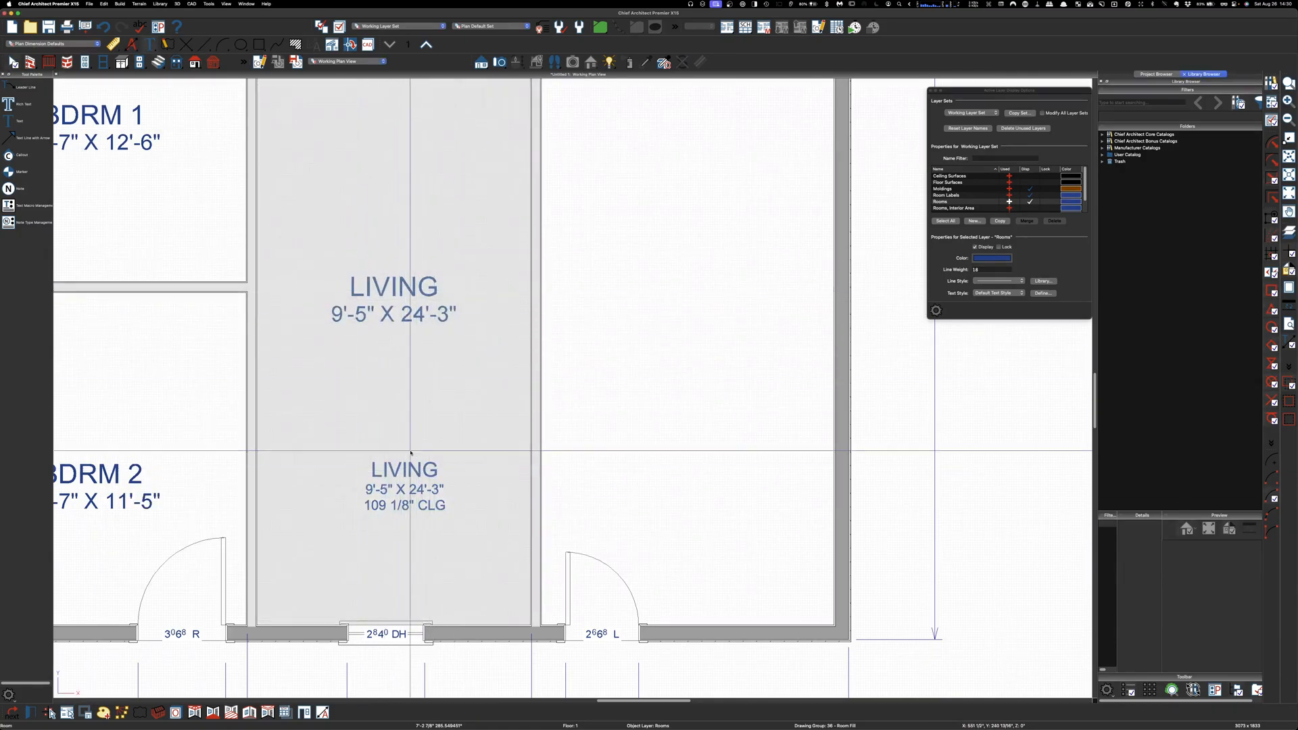
Step: Make the right room a Garage with its default room label turned off
click(392, 287)
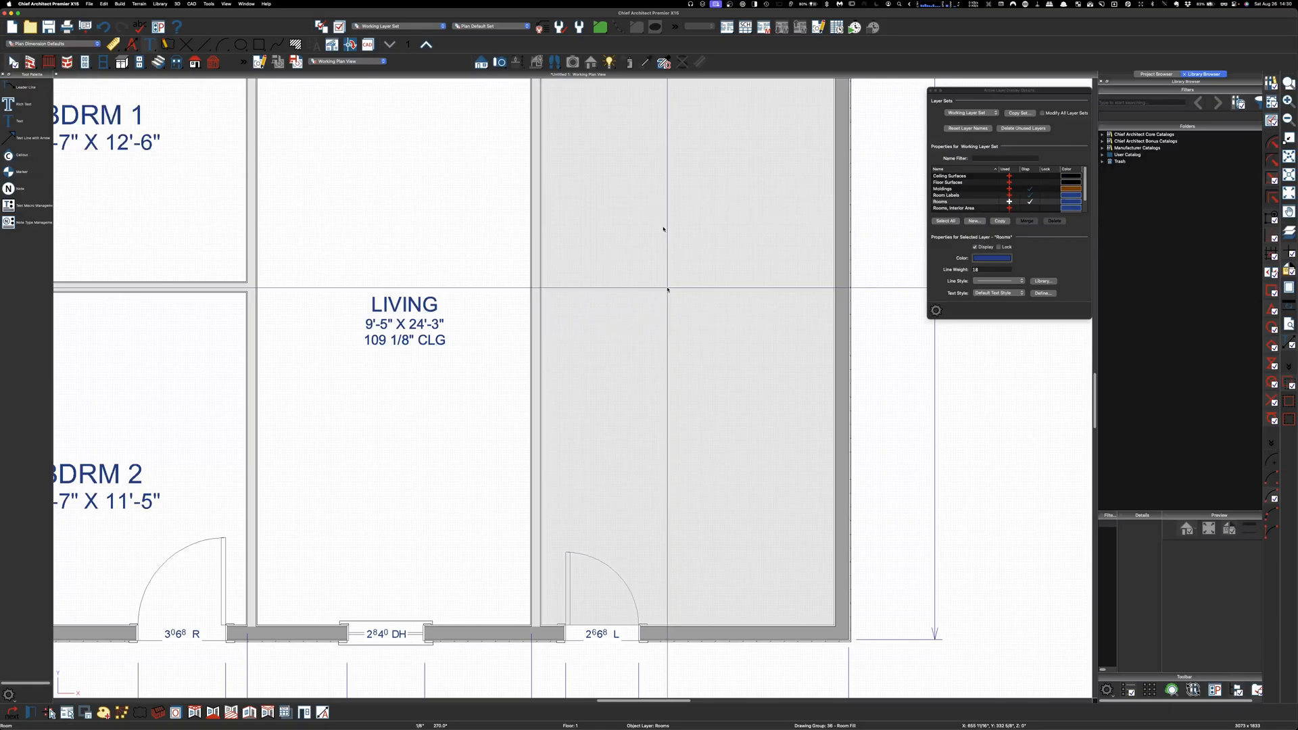
double_click(404, 322)
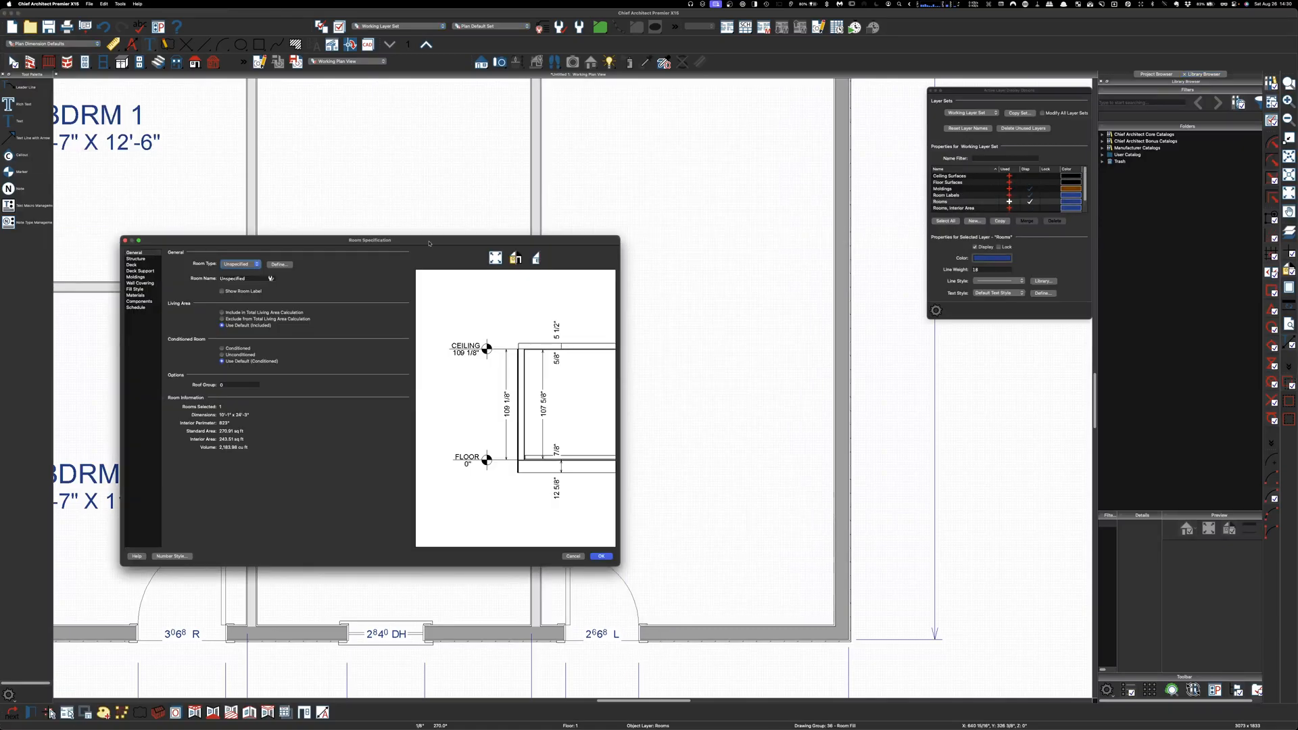
click(256, 264)
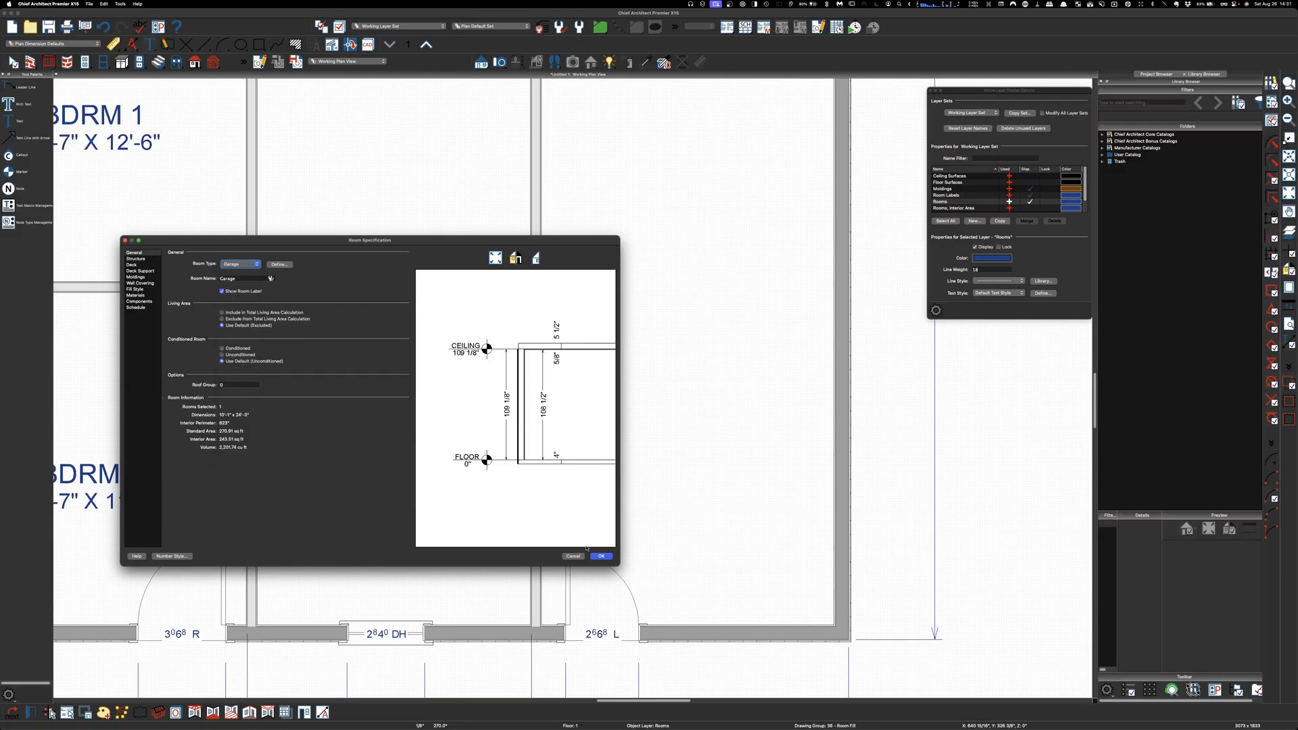
click(601, 556)
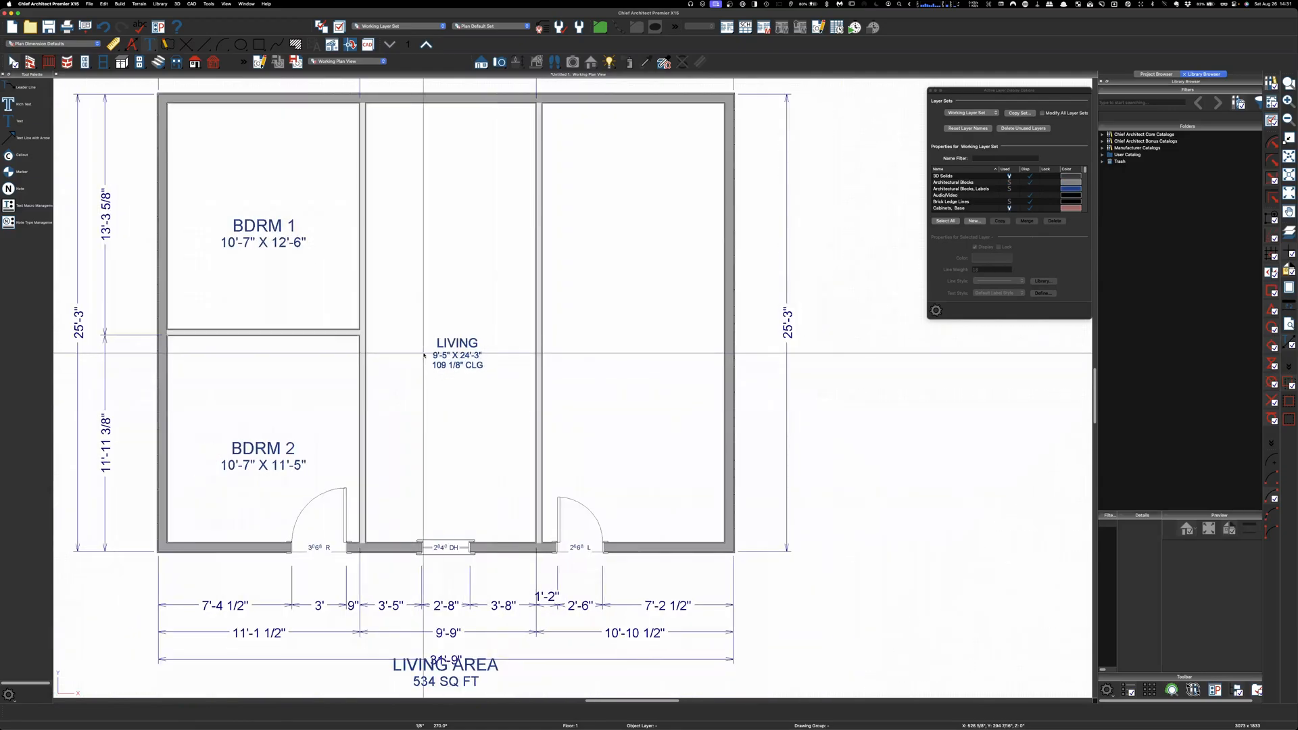
Step: Paste a copy of the custom rich-text room label inside the Garage room
click(457, 342)
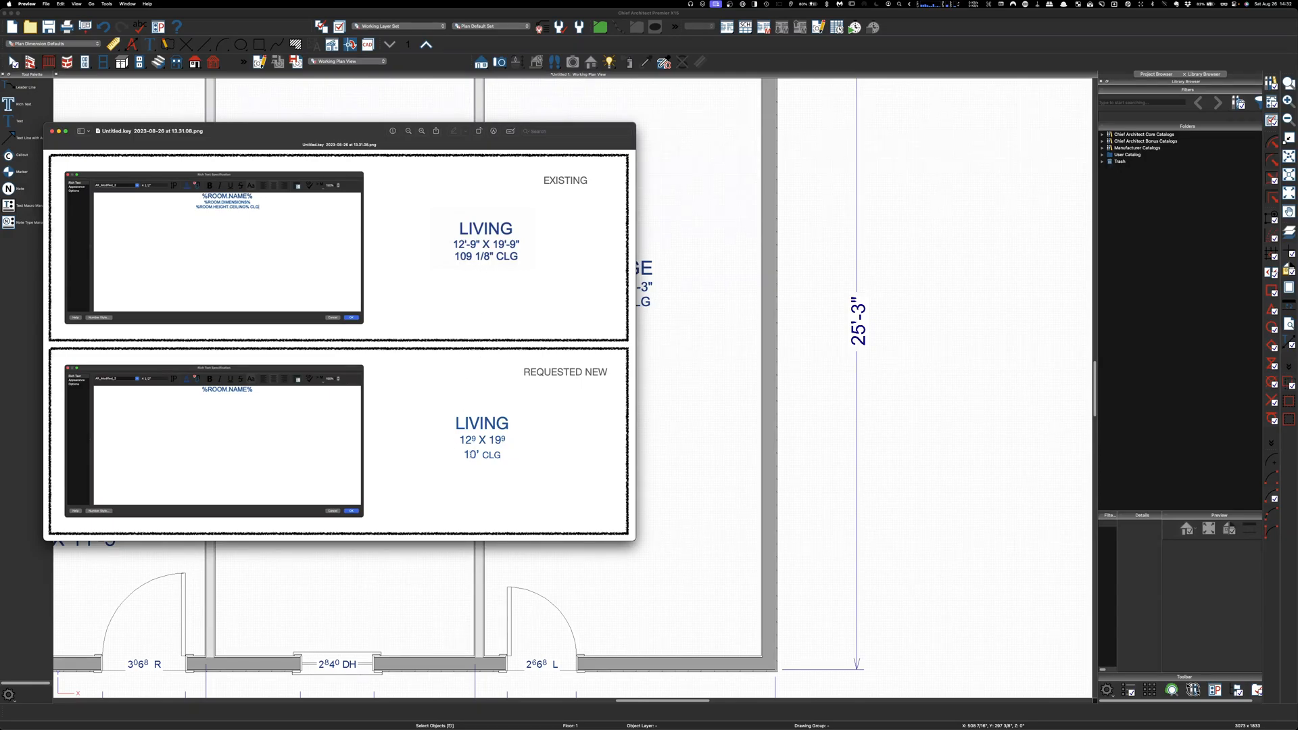
Step: View the screenshot comparing the existing LIVING label with the requested new format
double_click(469, 454)
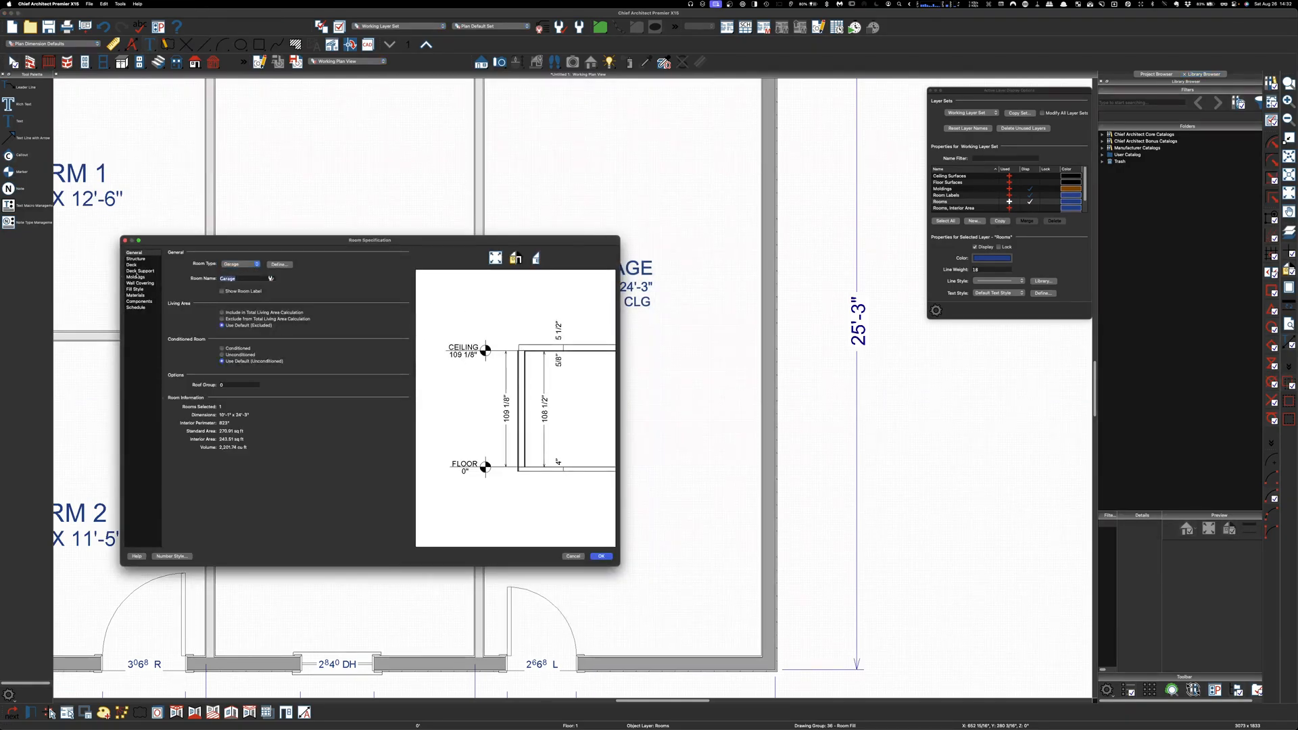
Step: Rename the right room Shop and set its %ROOM.NAME% line to the Chief Blueprint font
text(shop)
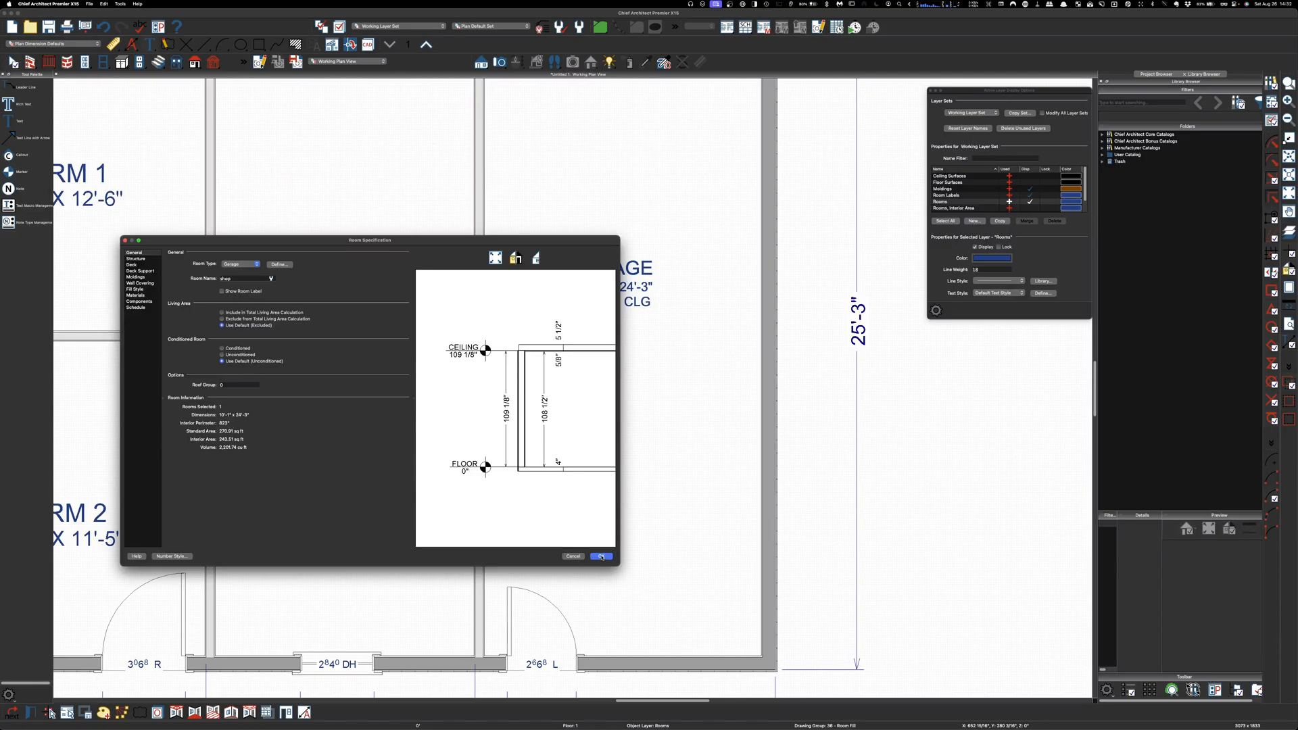
click(600, 556)
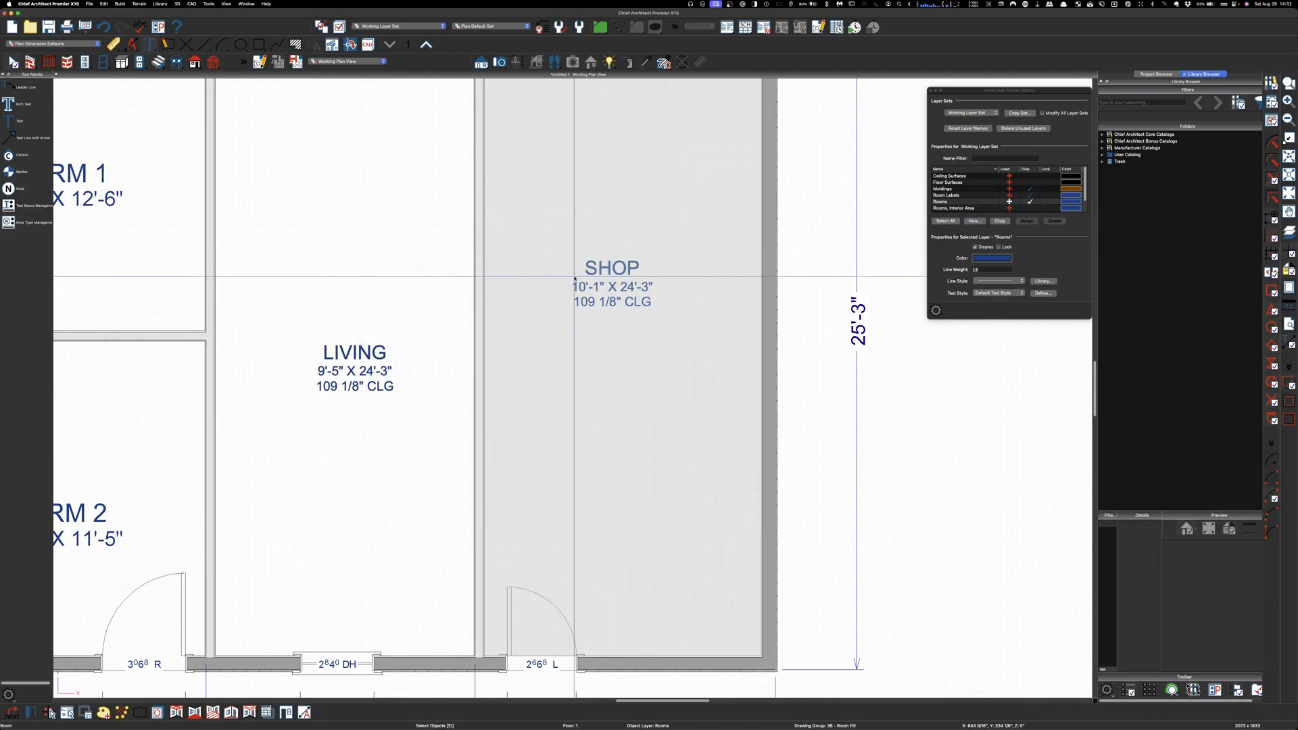
double_click(611, 285)
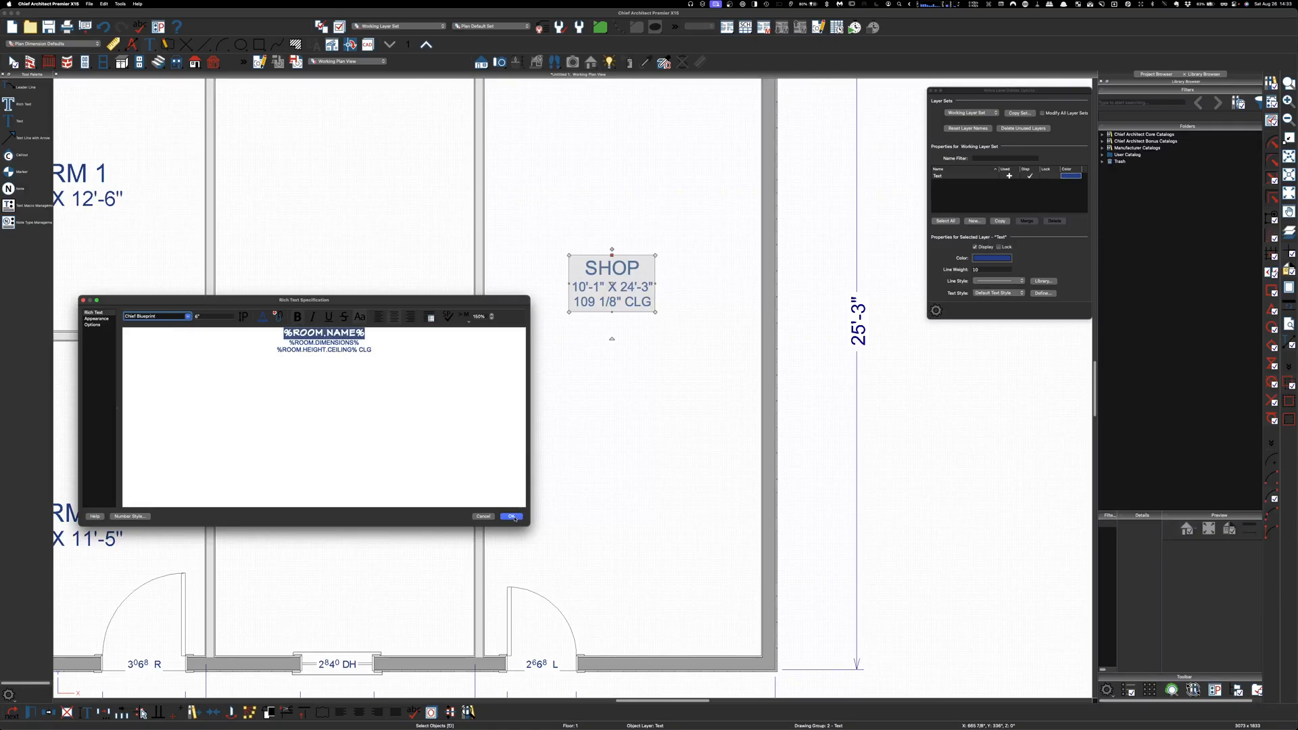
click(512, 516)
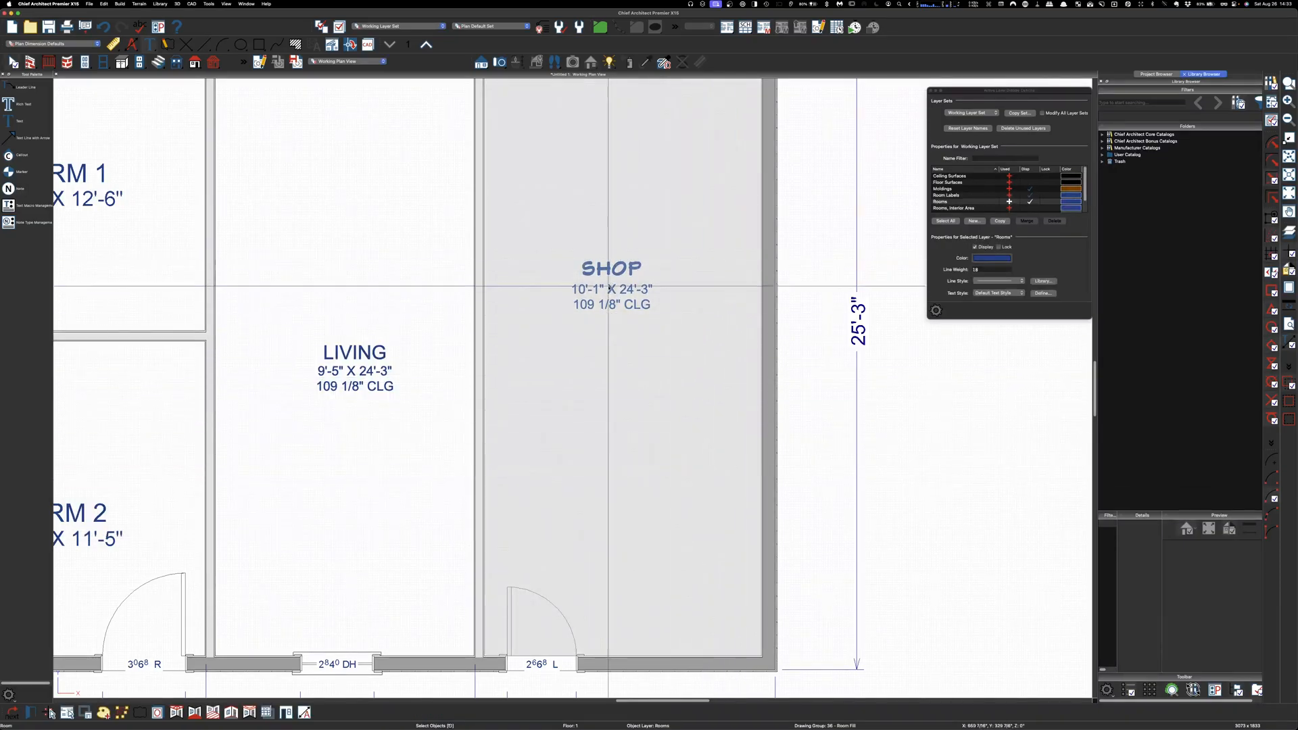